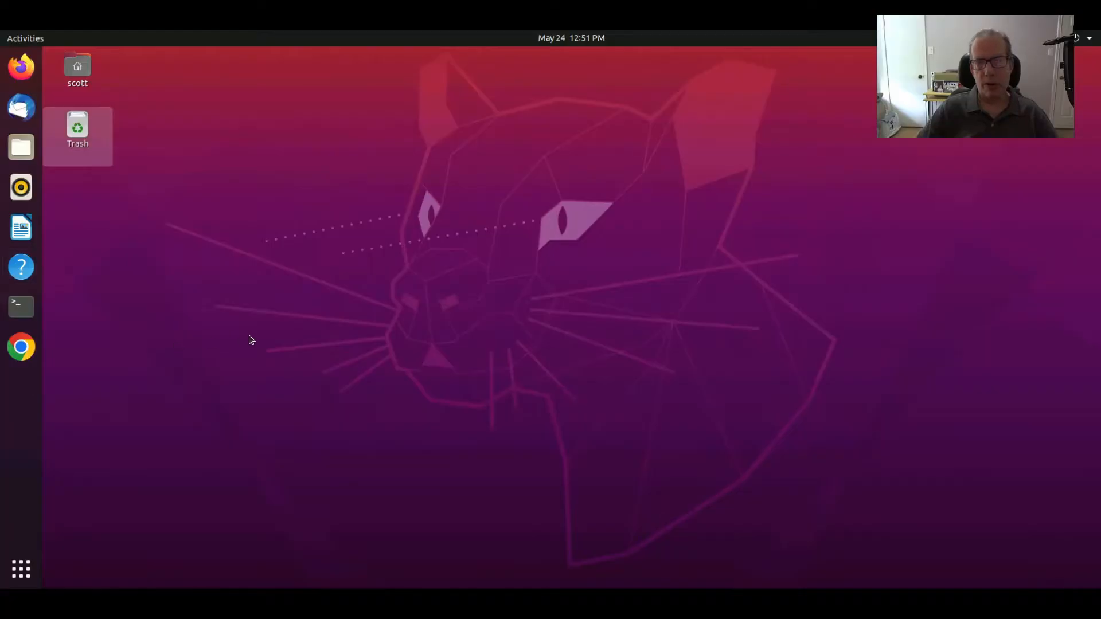
mouse_move(227, 306)
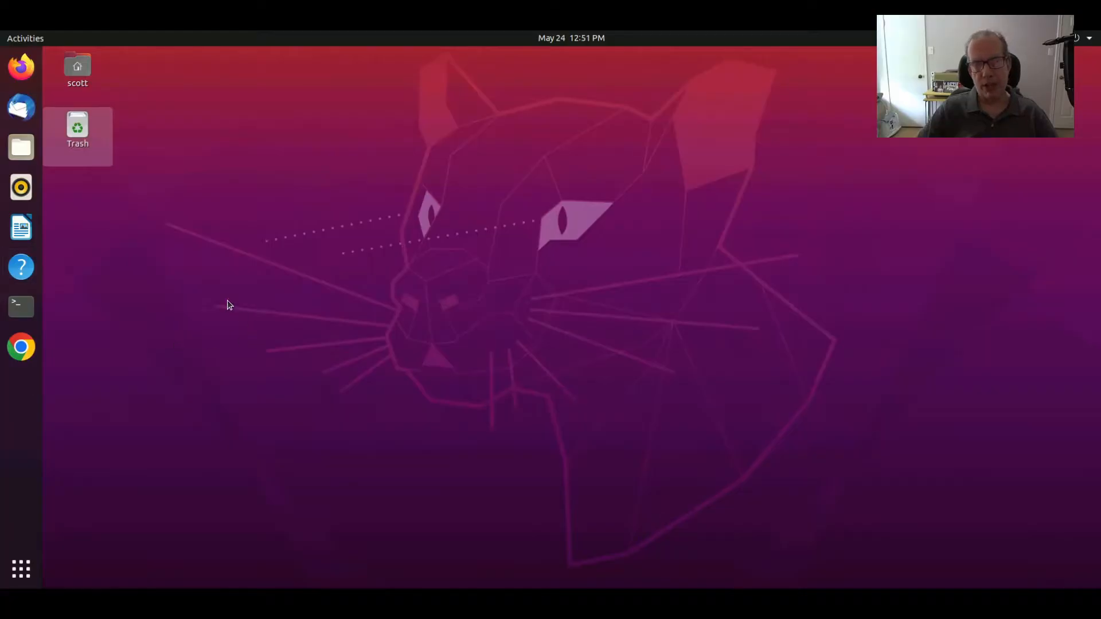
- Launch the Files manager from the dock at the Home folder
click(20, 146)
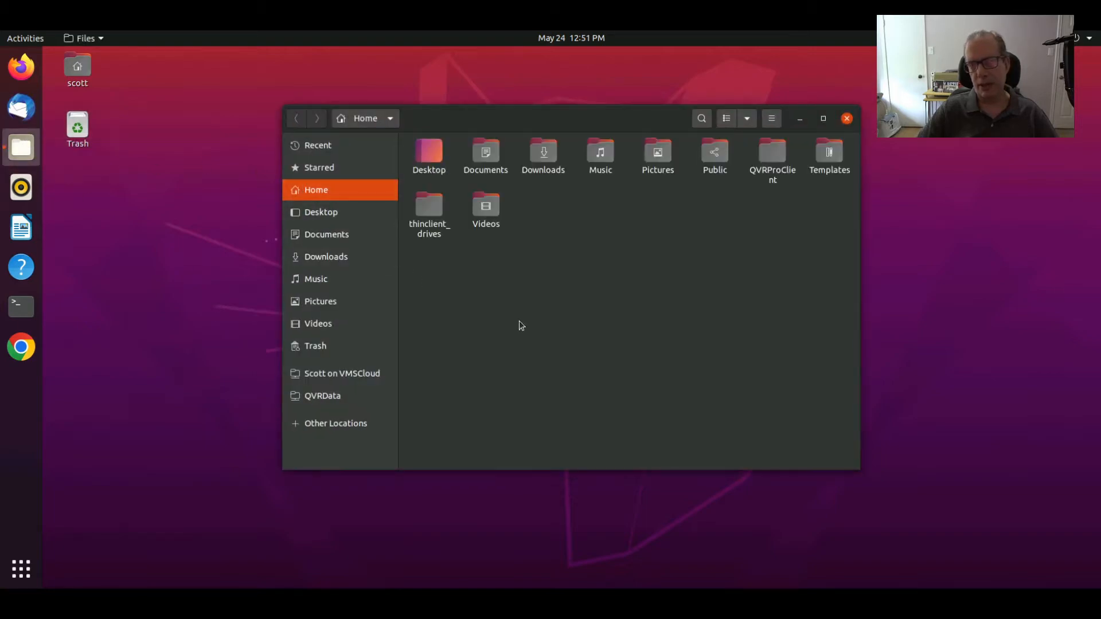
mouse_move(590, 197)
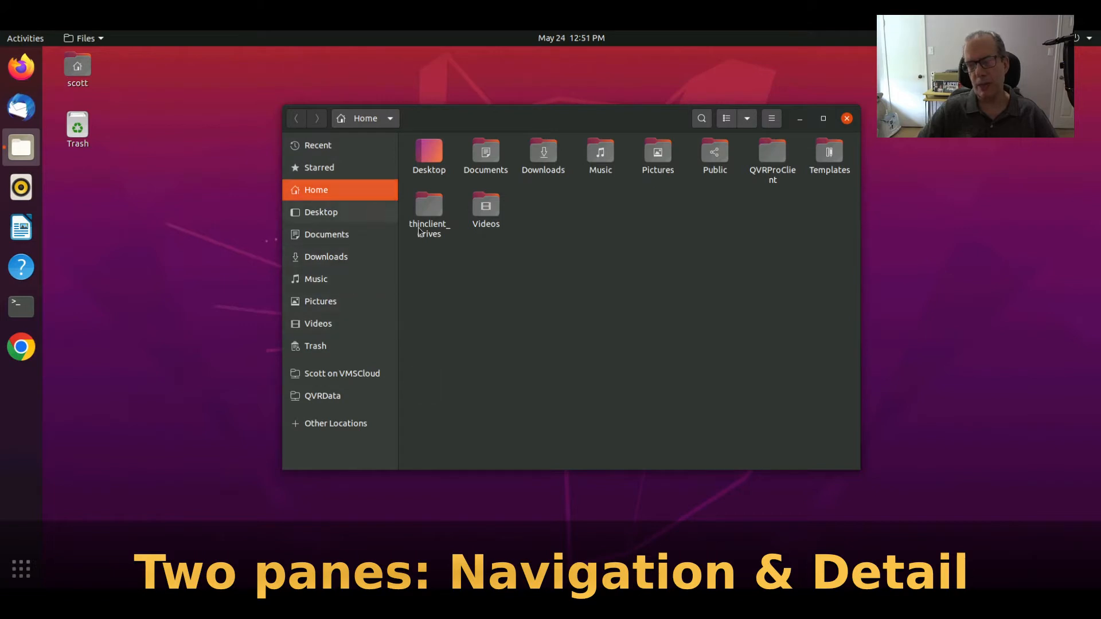
mouse_move(463, 285)
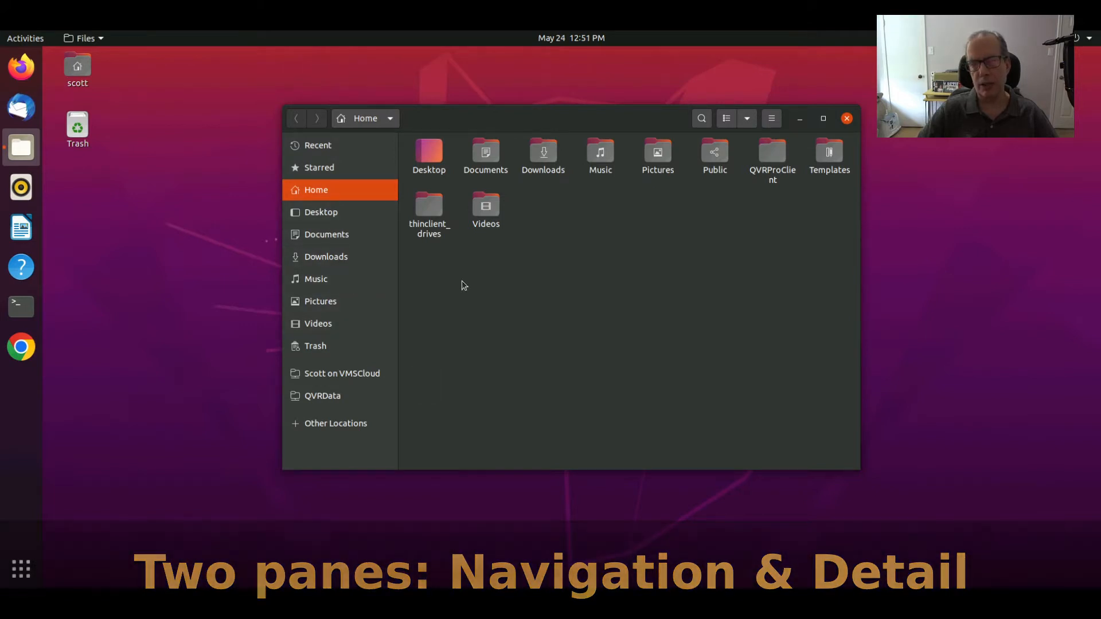
mouse_move(353, 295)
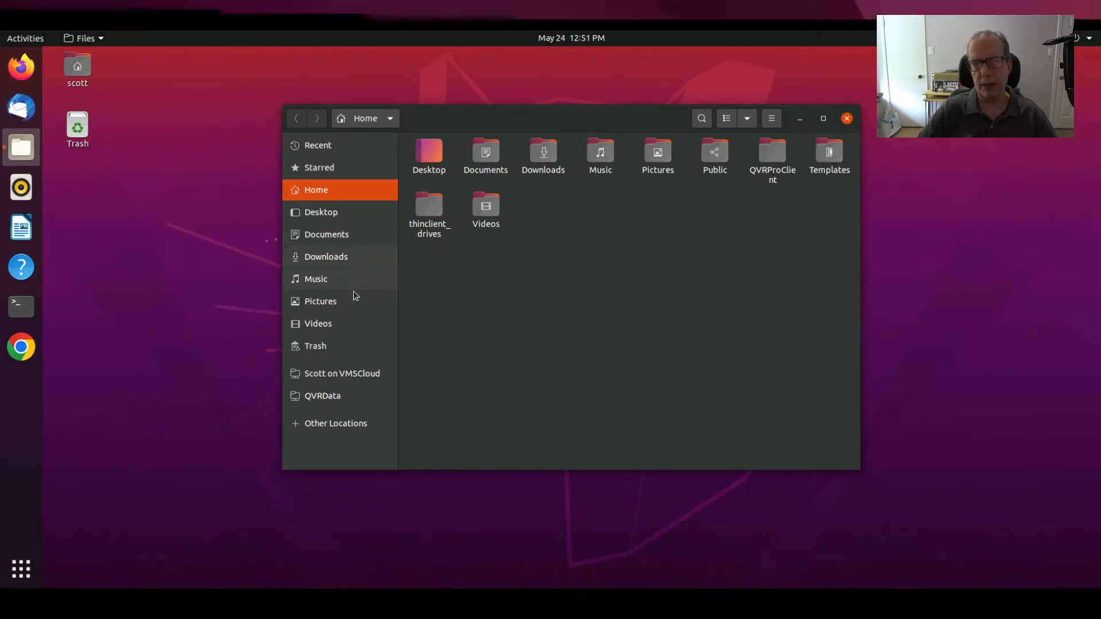
mouse_move(571, 336)
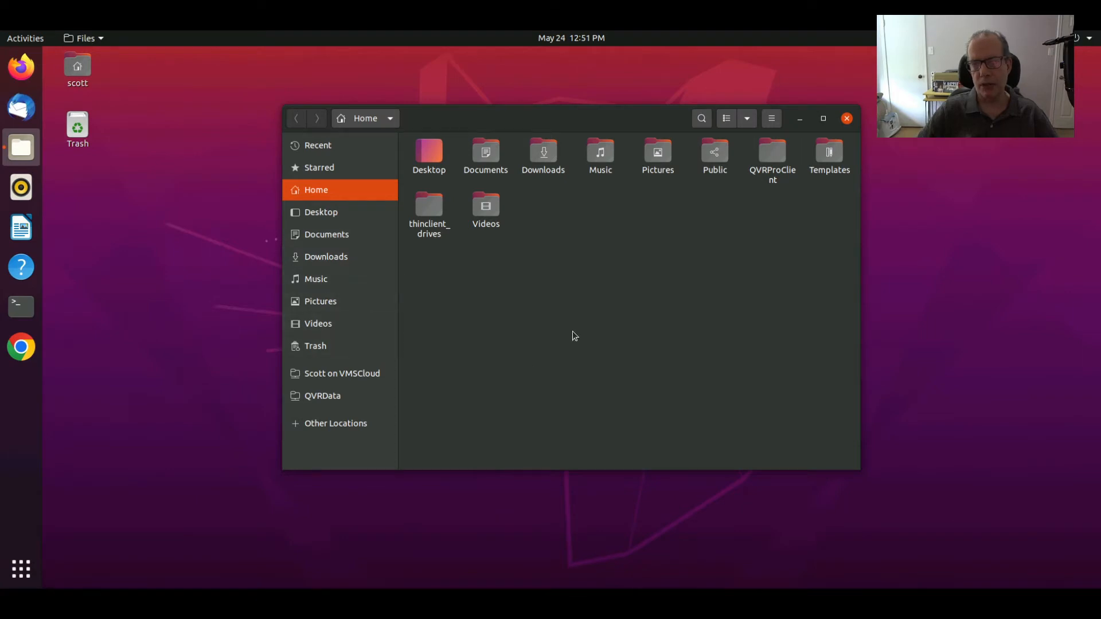
mouse_move(483, 241)
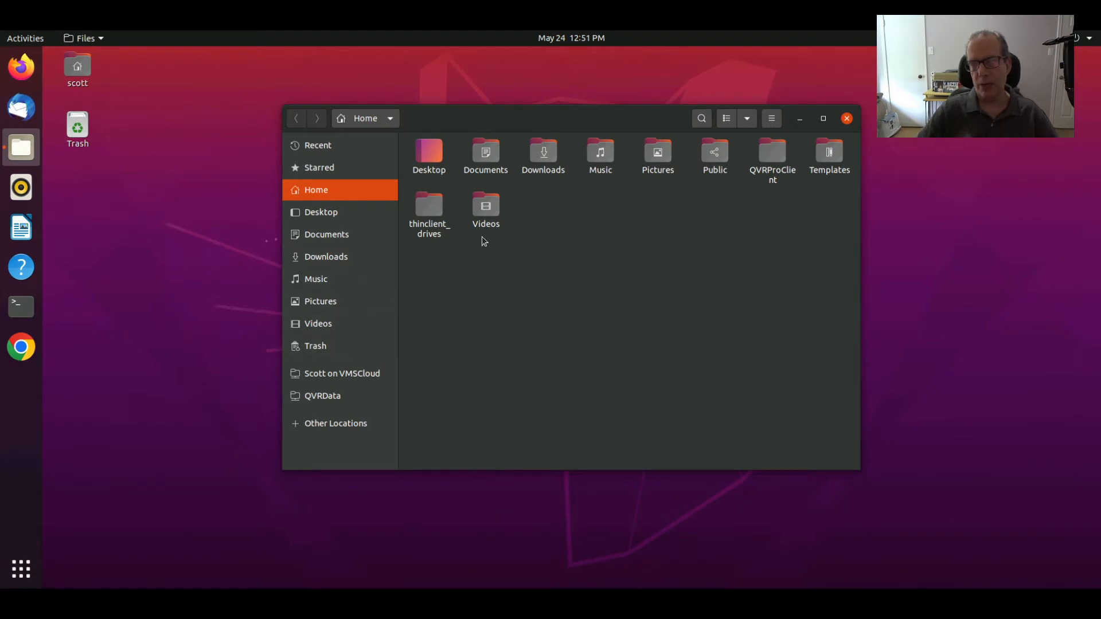
mouse_move(335, 423)
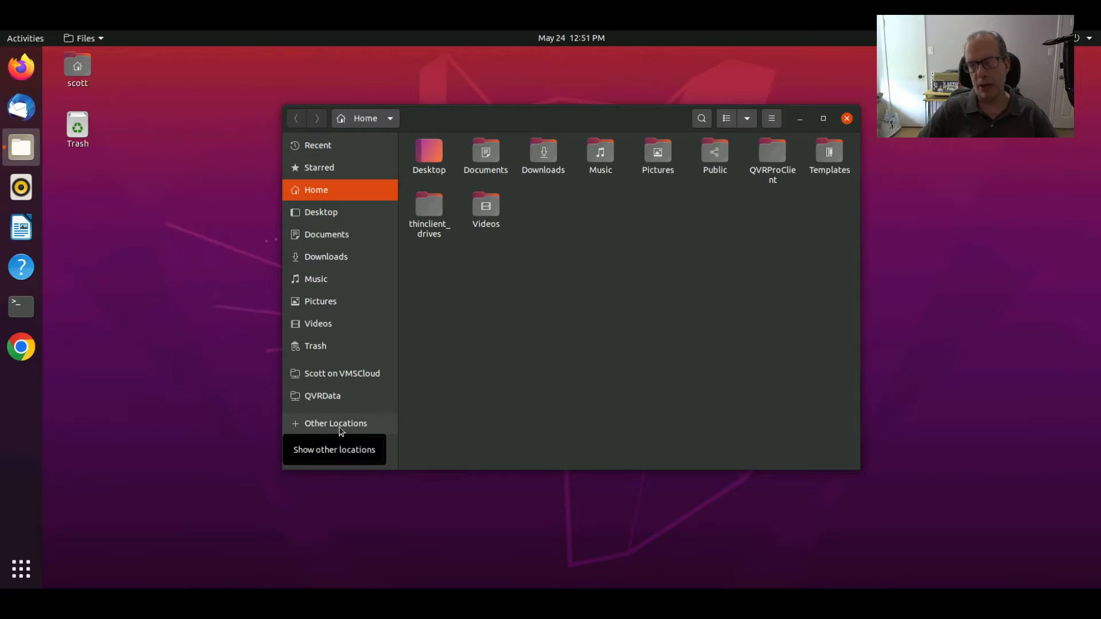
- In Other Locations, enter the server address smb://172.16.1.58/cook in Connect to Server
click(335, 423)
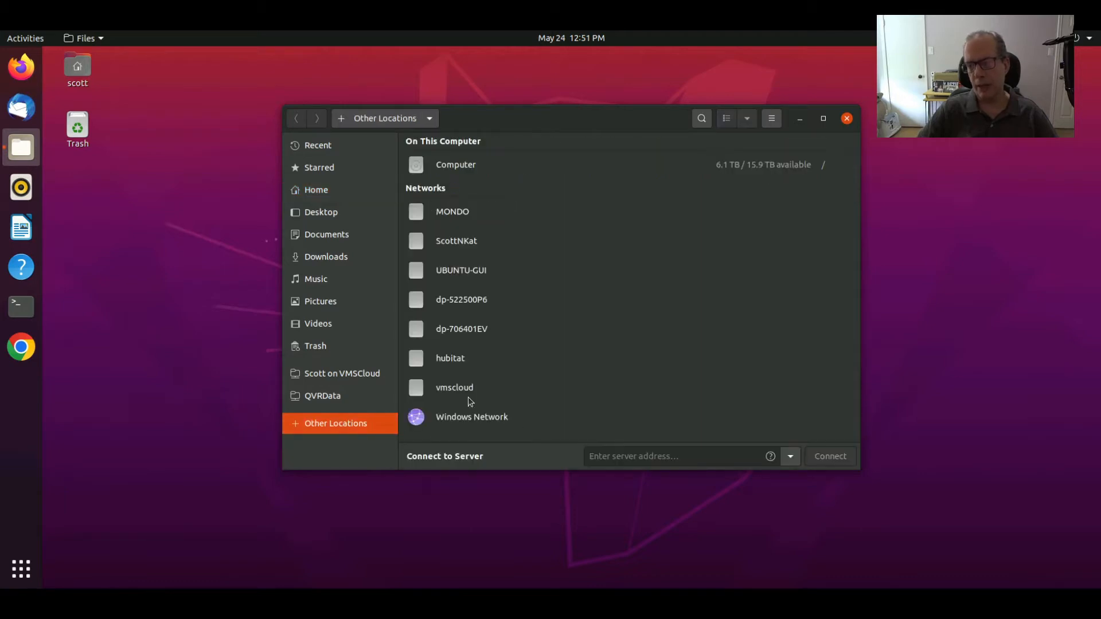
mouse_move(455, 300)
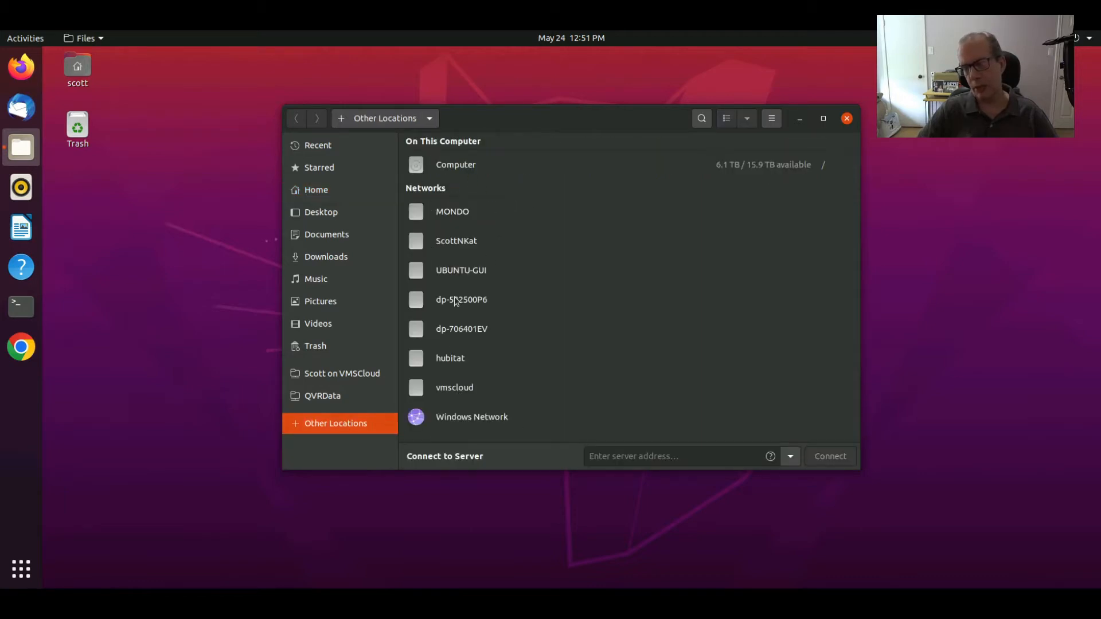
mouse_move(571, 425)
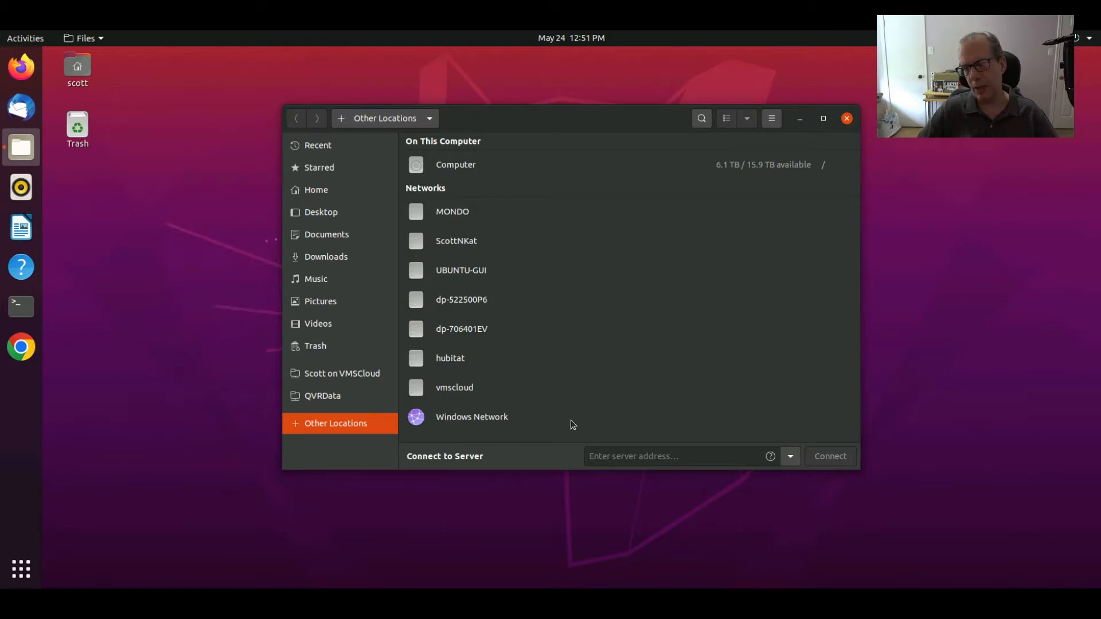
click(676, 455)
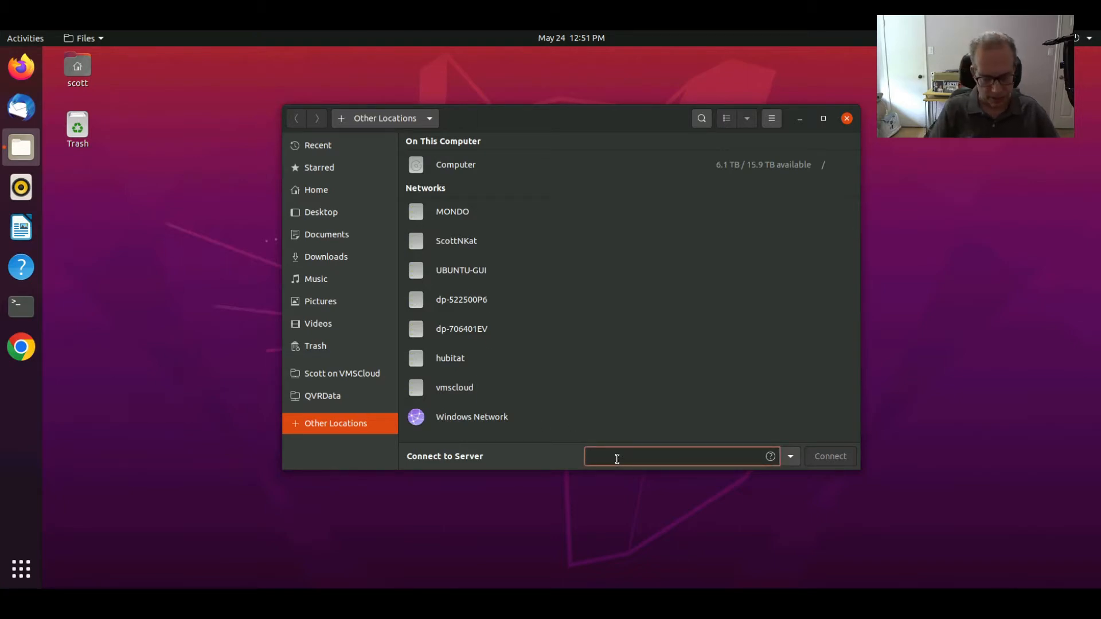
text(smb://172.16.1.58/)
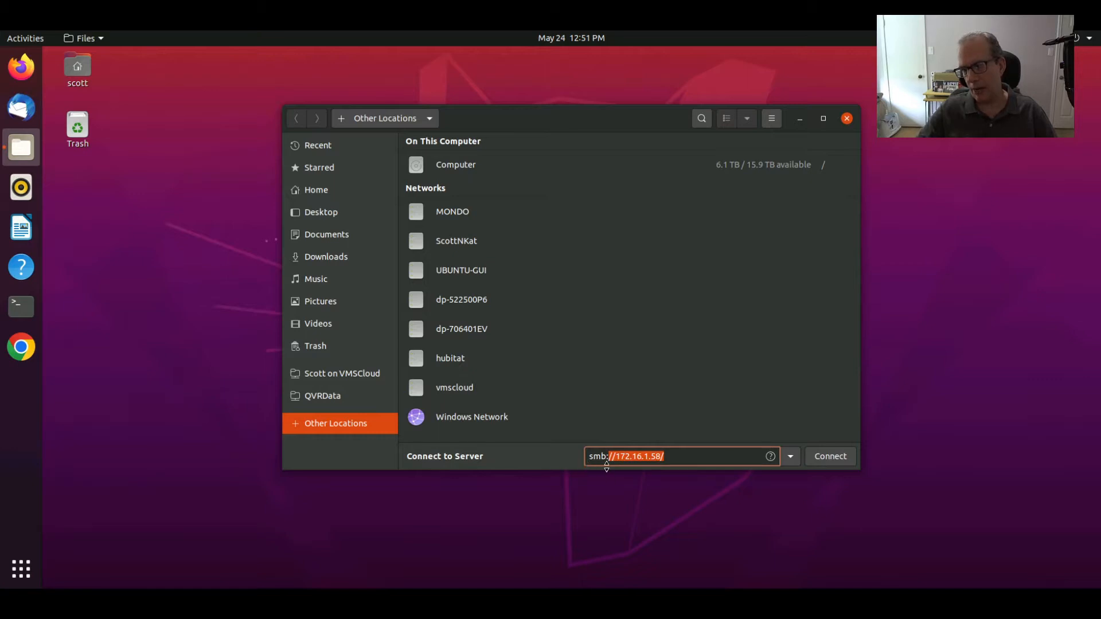
click(664, 455)
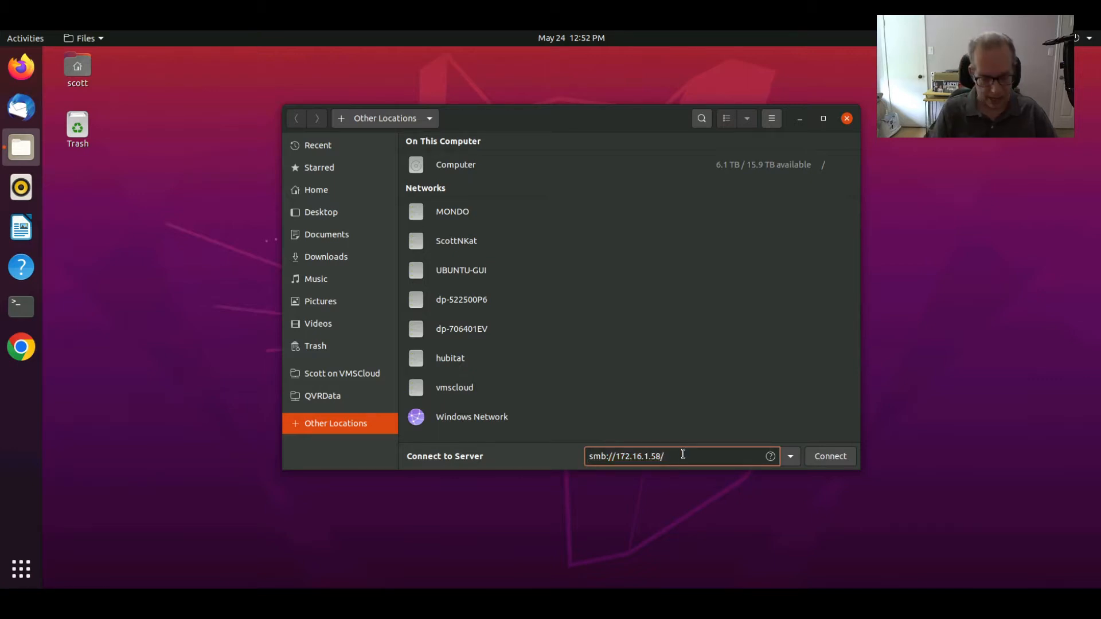
text(cook)
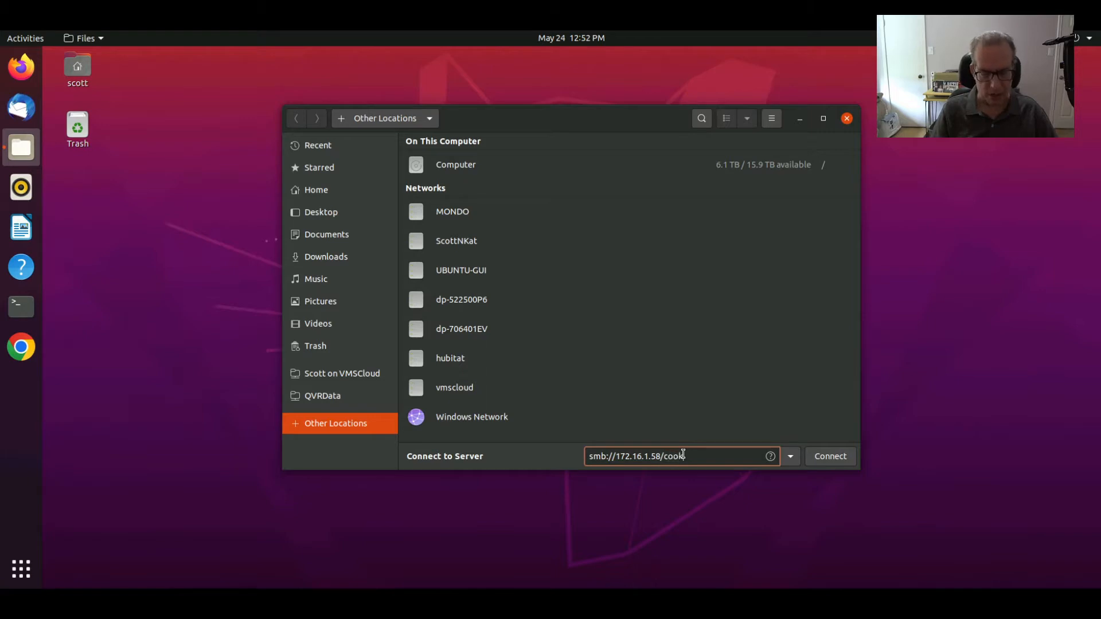
- Connect to the cooking share and add its sidebar mount as a permanent bookmark
click(829, 456)
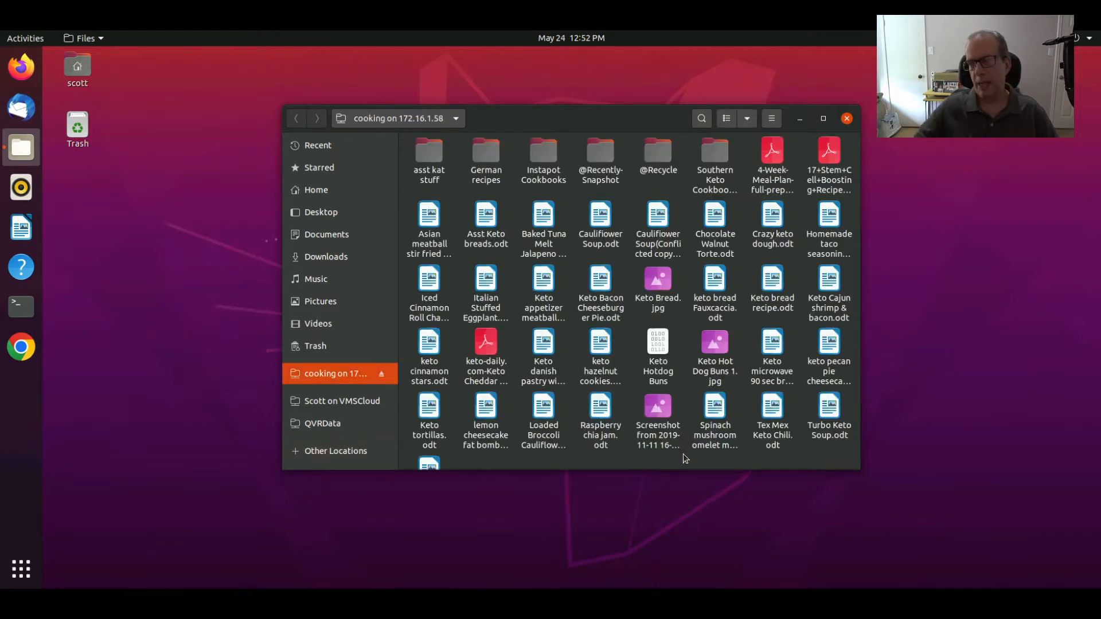
mouse_move(509, 264)
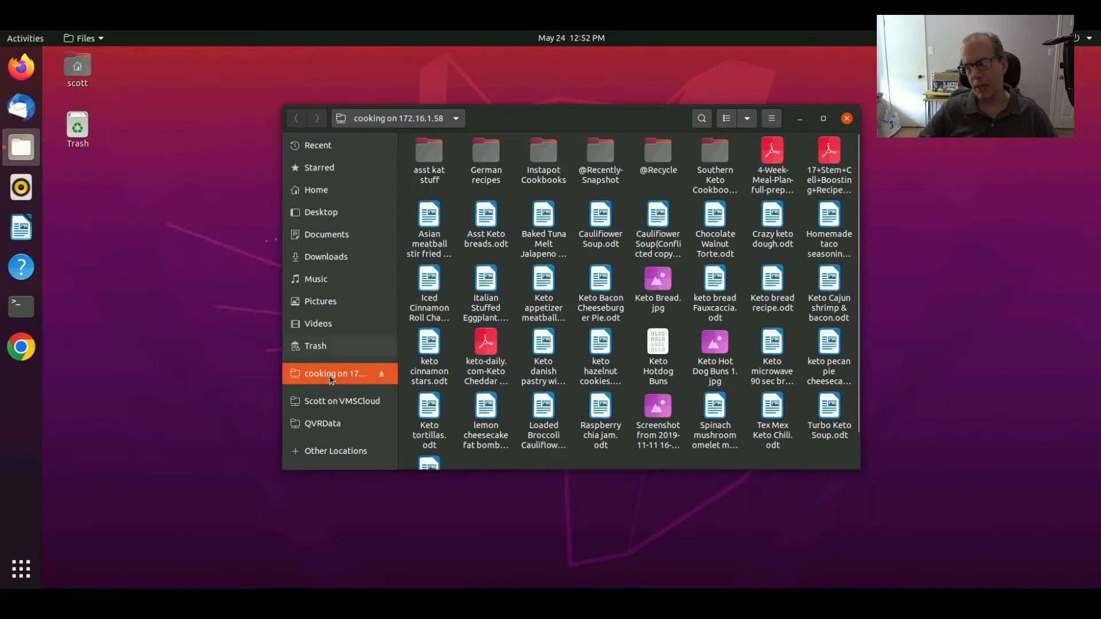
right_click(336, 373)
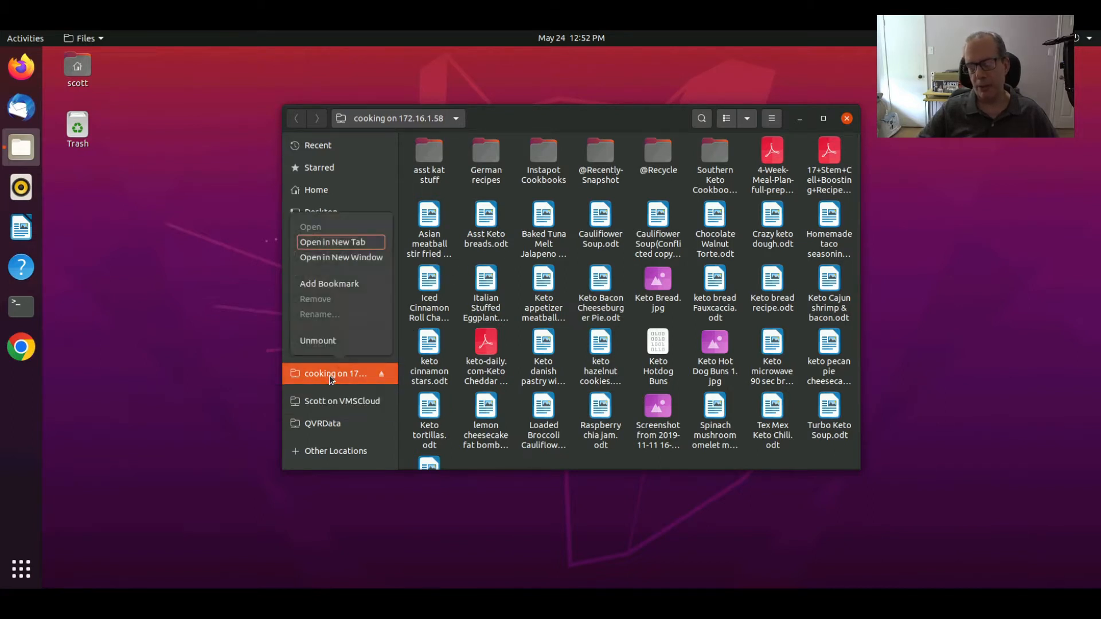
mouse_move(329, 283)
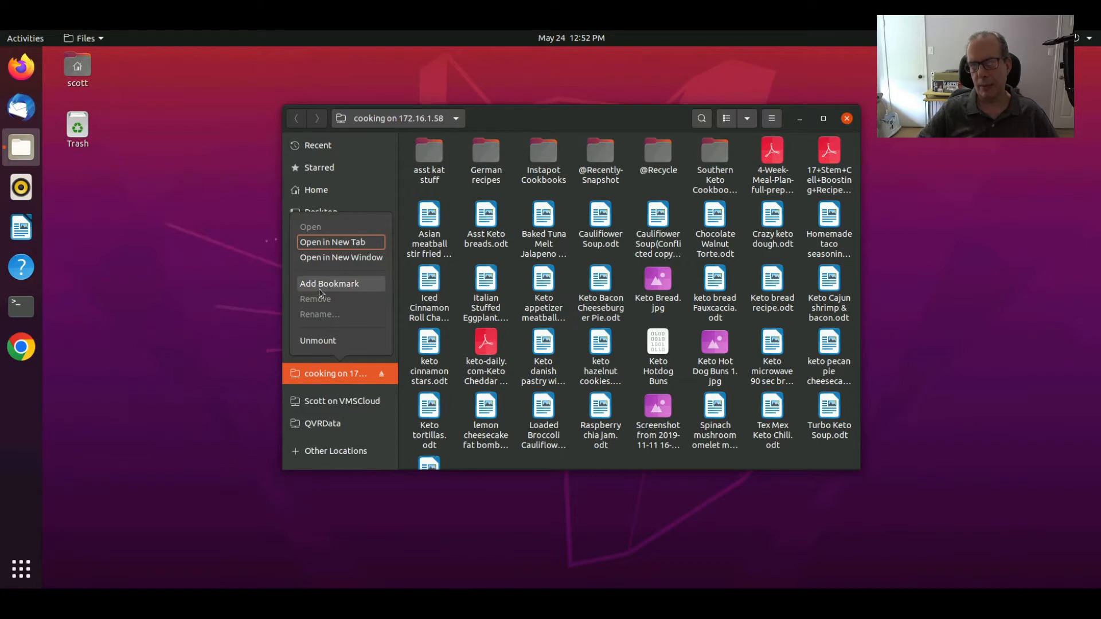
mouse_move(341, 283)
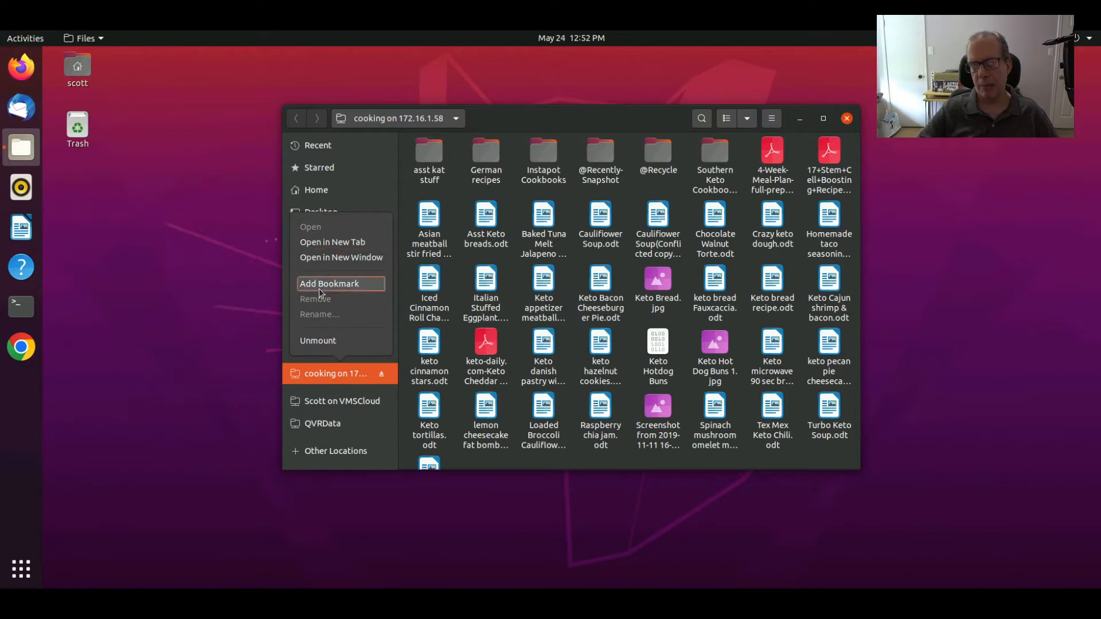
click(329, 283)
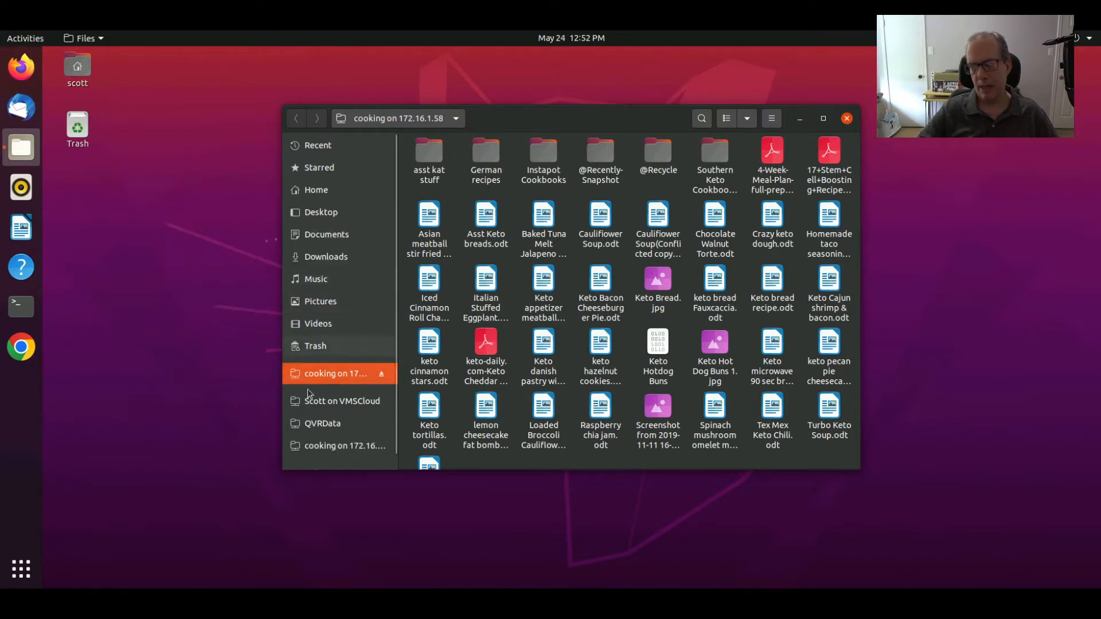
mouse_move(313, 377)
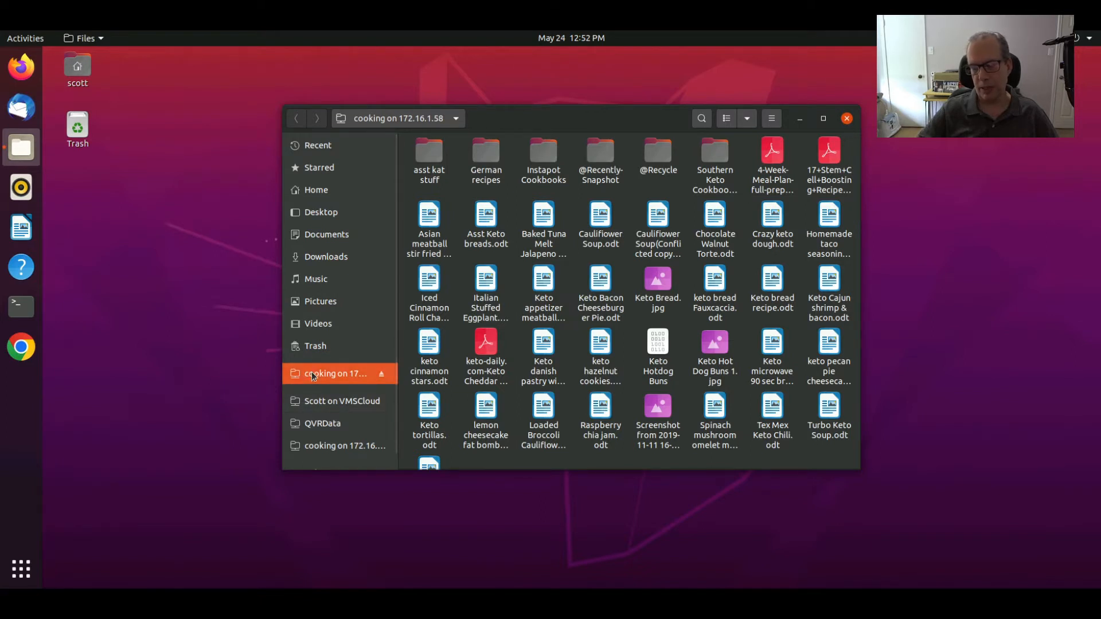
right_click(335, 374)
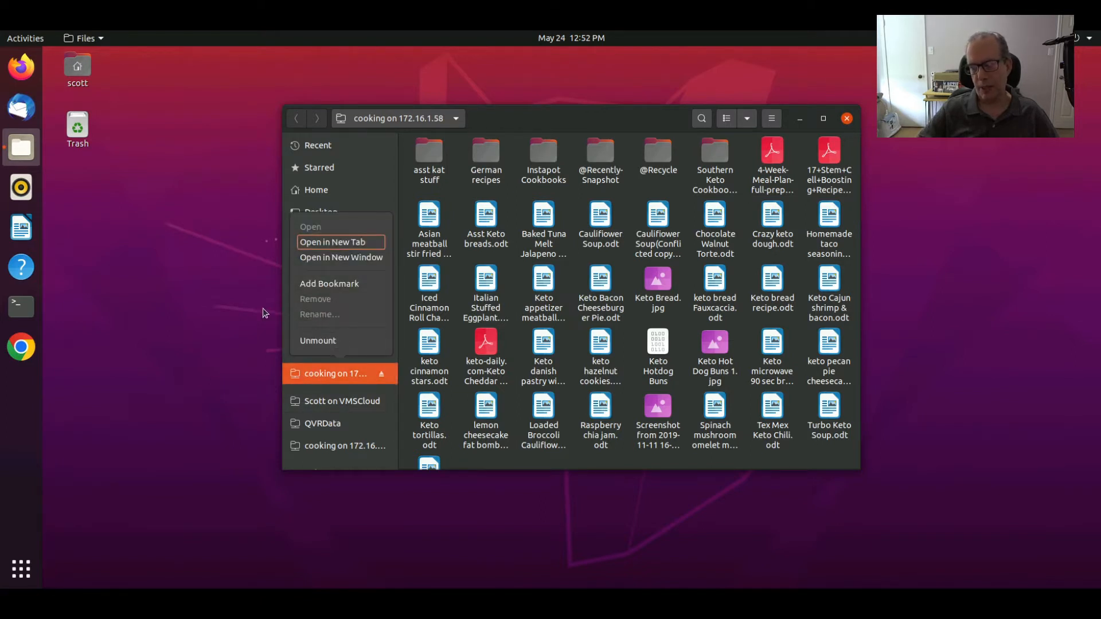
mouse_move(245, 284)
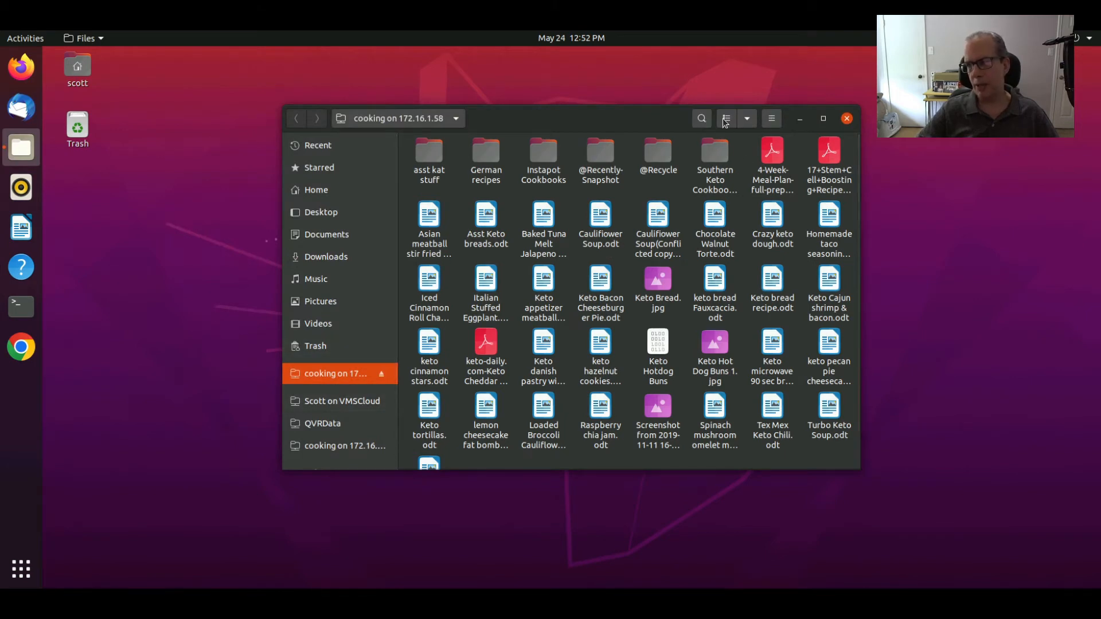
mouse_move(726, 118)
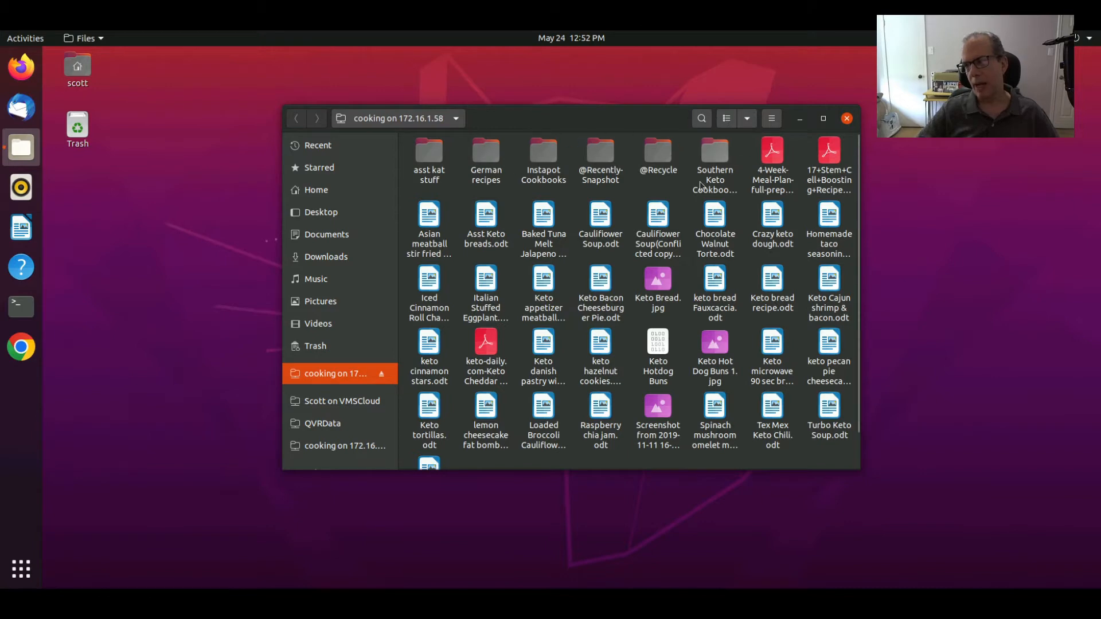
- Show the cooking share's files as a detailed list and scroll to the top
click(726, 118)
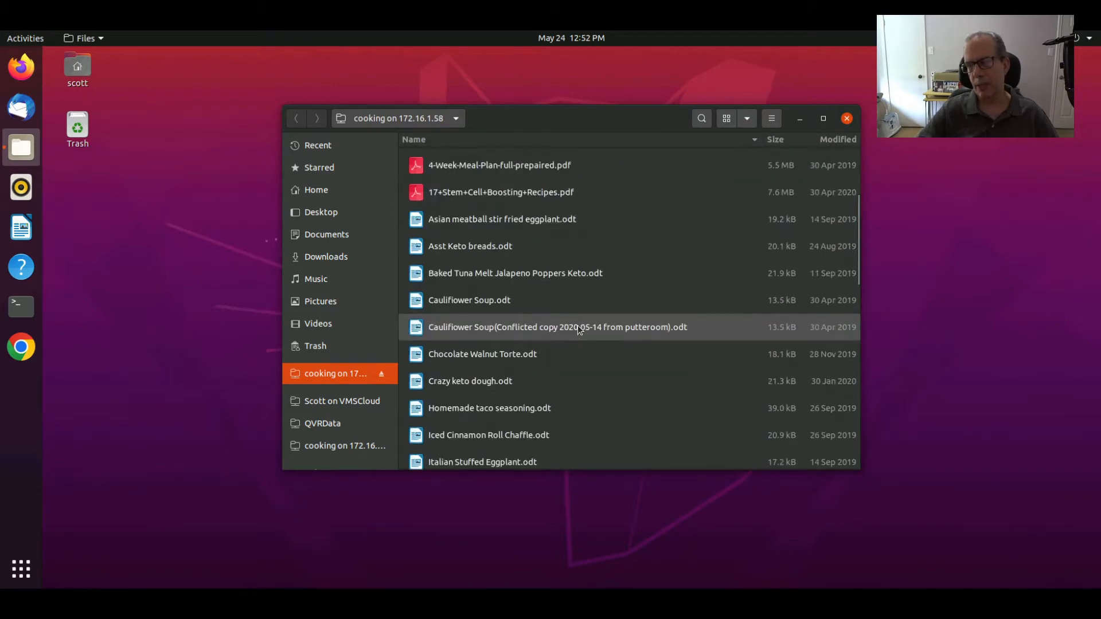
scroll(up, 3)
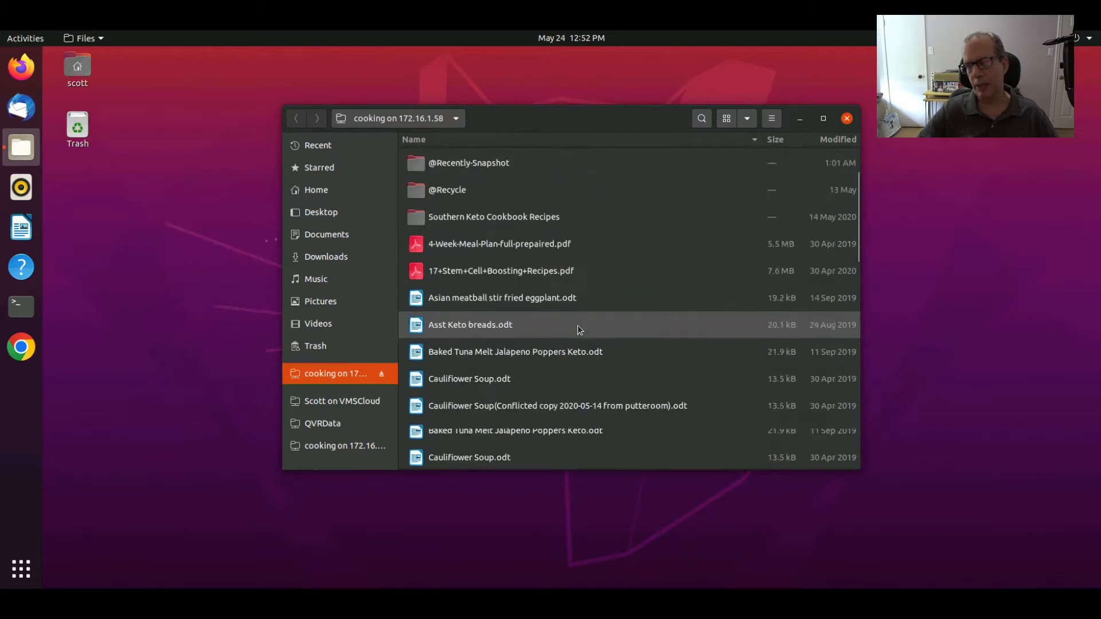
scroll(up, 3)
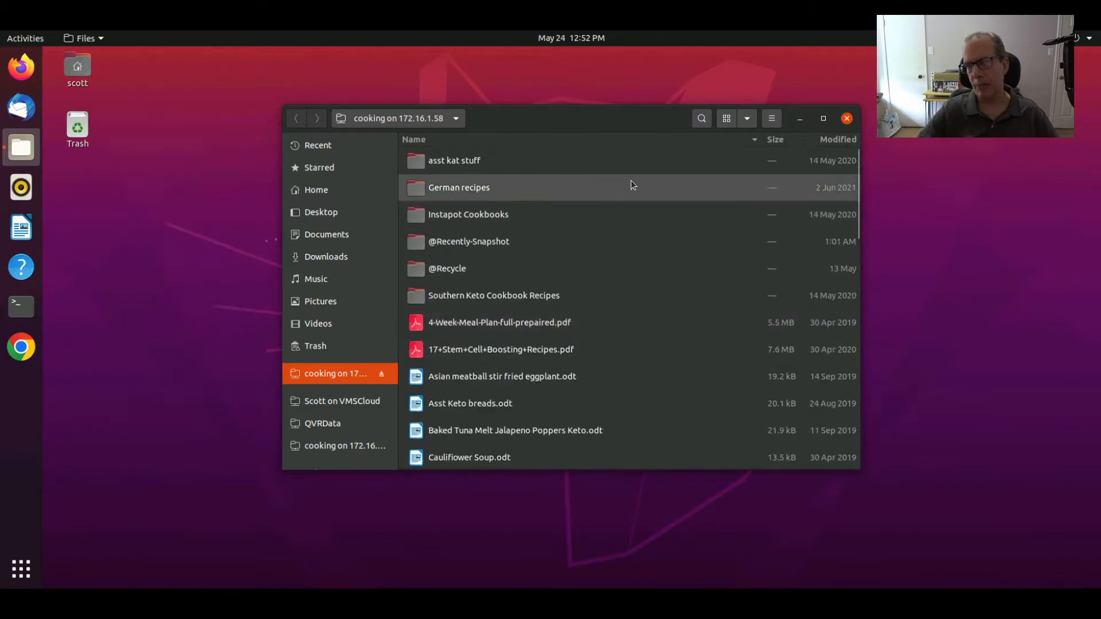
mouse_move(155, 330)
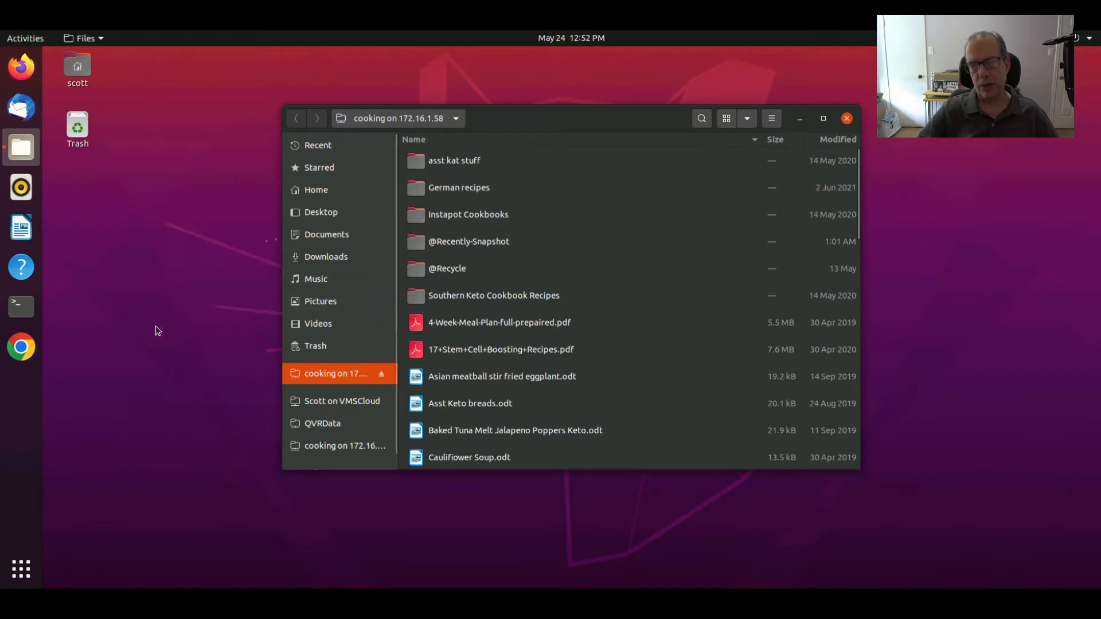
- Open a second Files window from the dock showing Home as icons
right_click(21, 148)
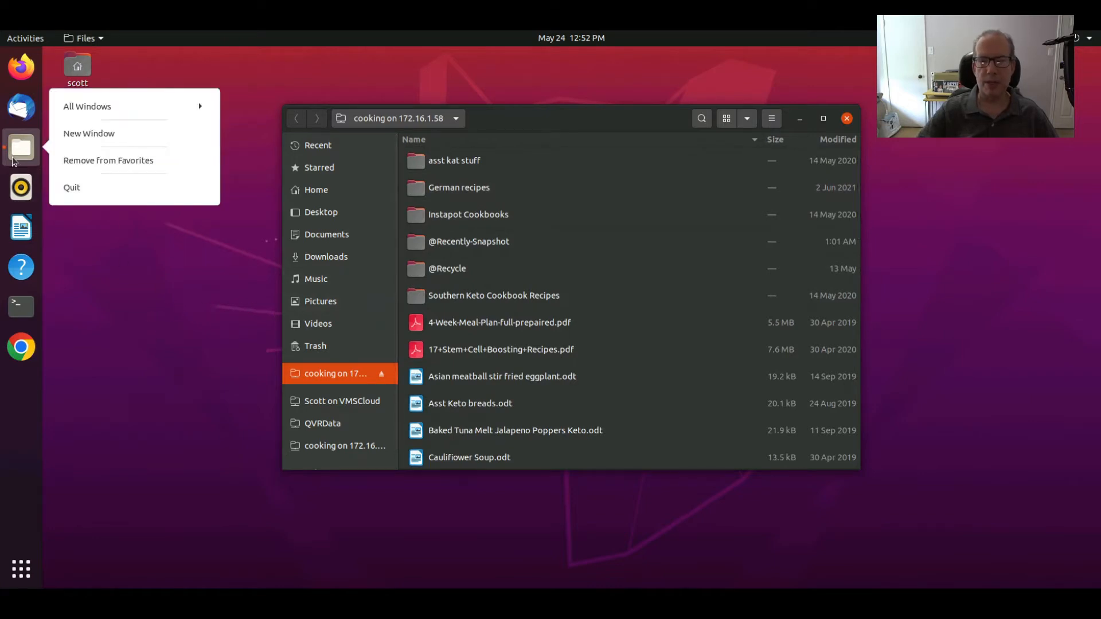
click(88, 133)
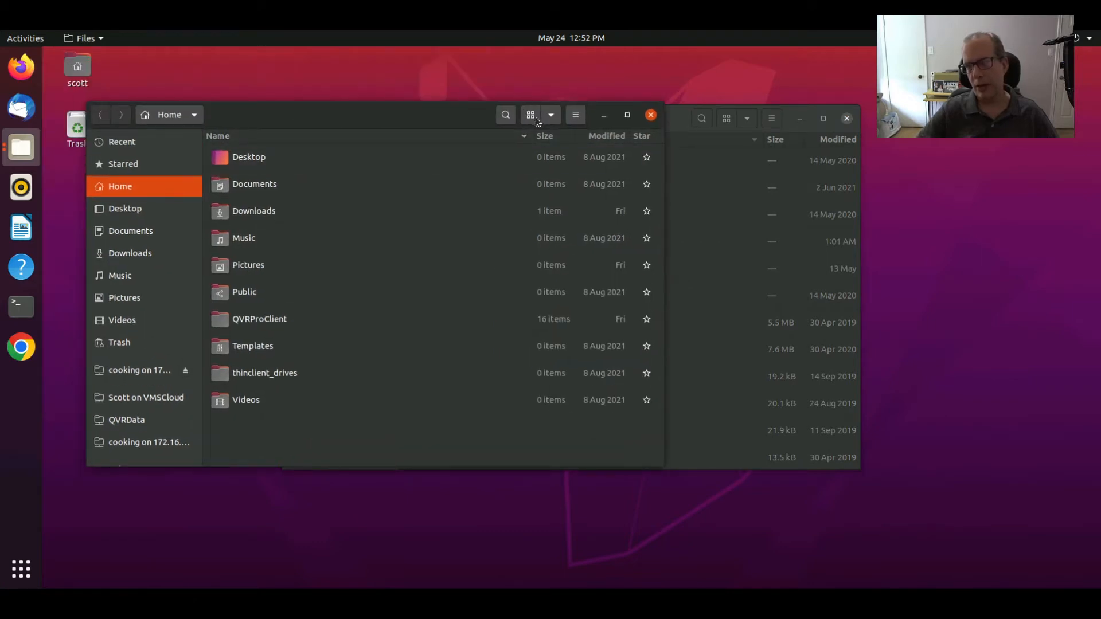
click(531, 114)
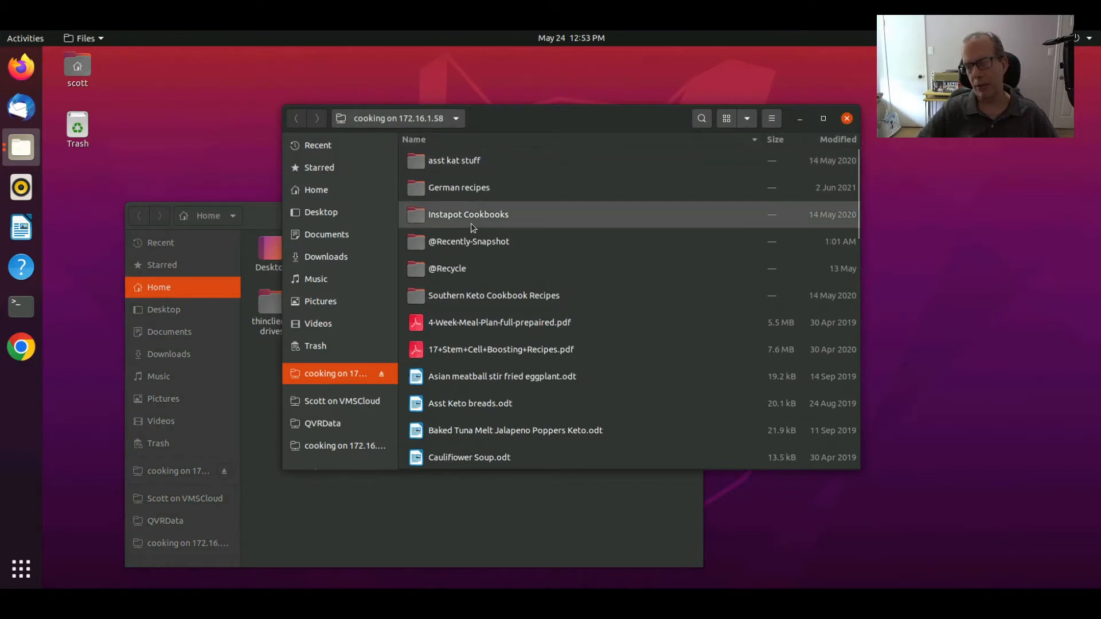
mouse_move(477, 161)
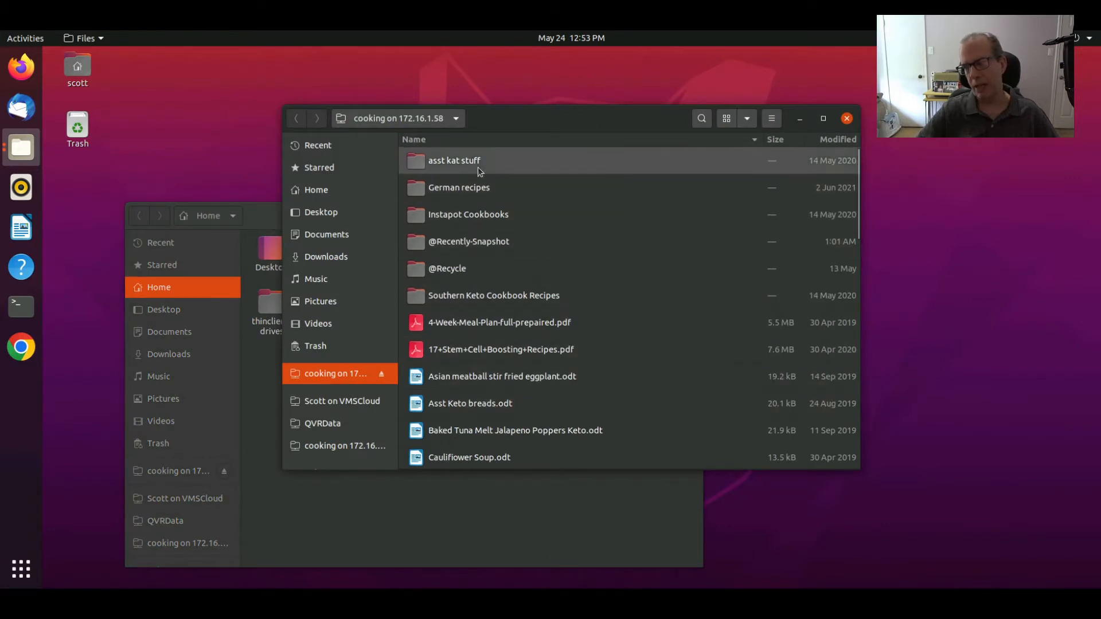
mouse_move(628, 376)
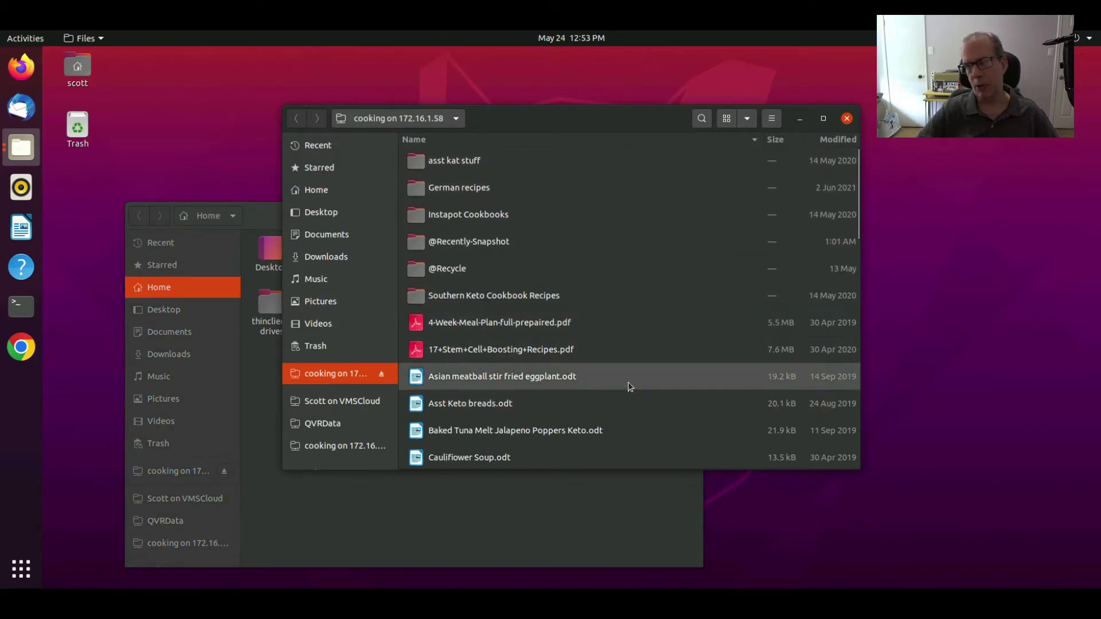
mouse_move(690, 167)
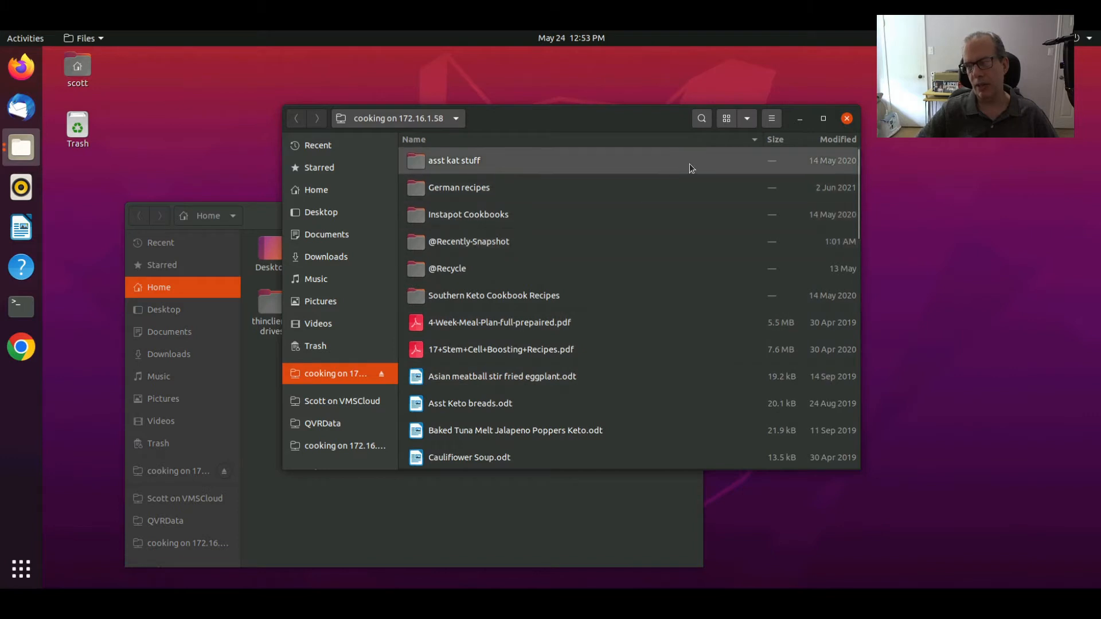
mouse_move(849, 139)
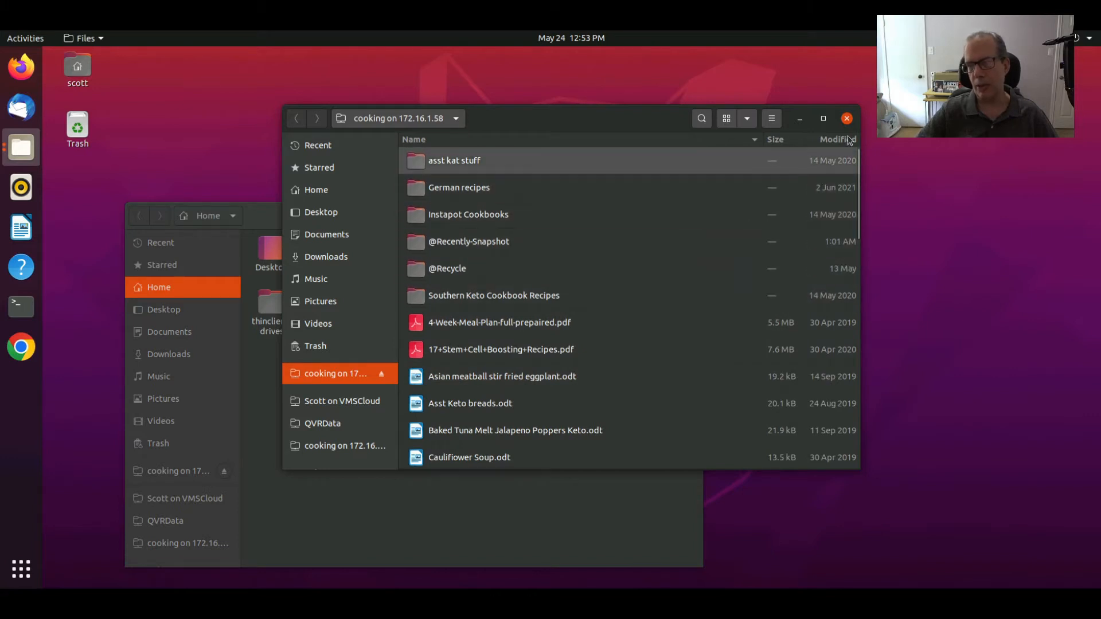
- Close the share window and reopen the cooking bookmark in a new Files window
click(846, 118)
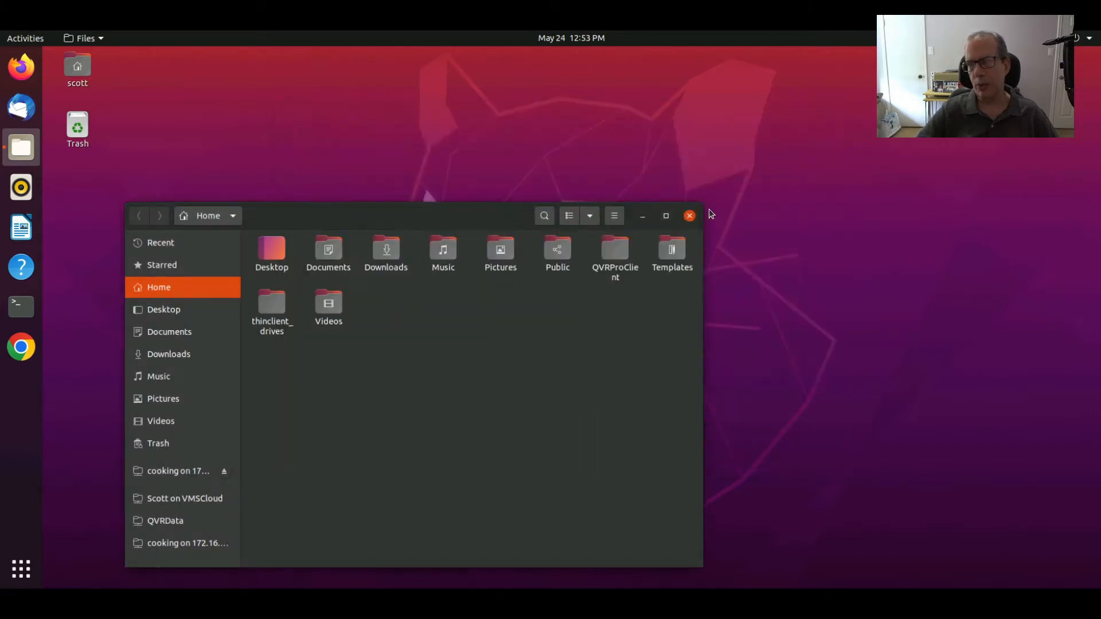
click(689, 215)
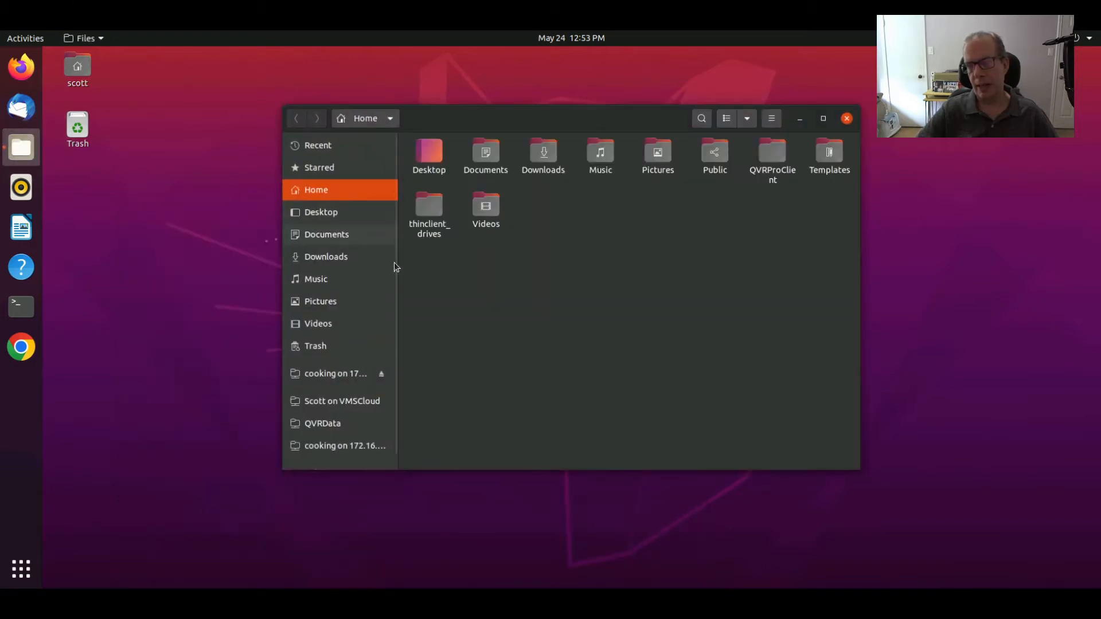
mouse_move(667, 199)
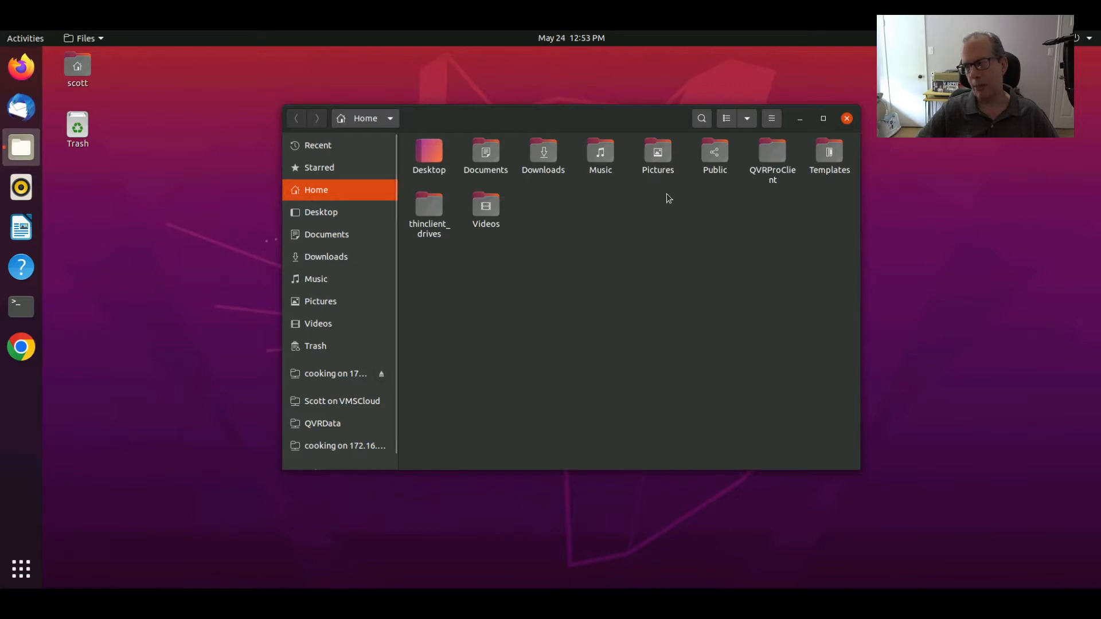
mouse_move(568, 204)
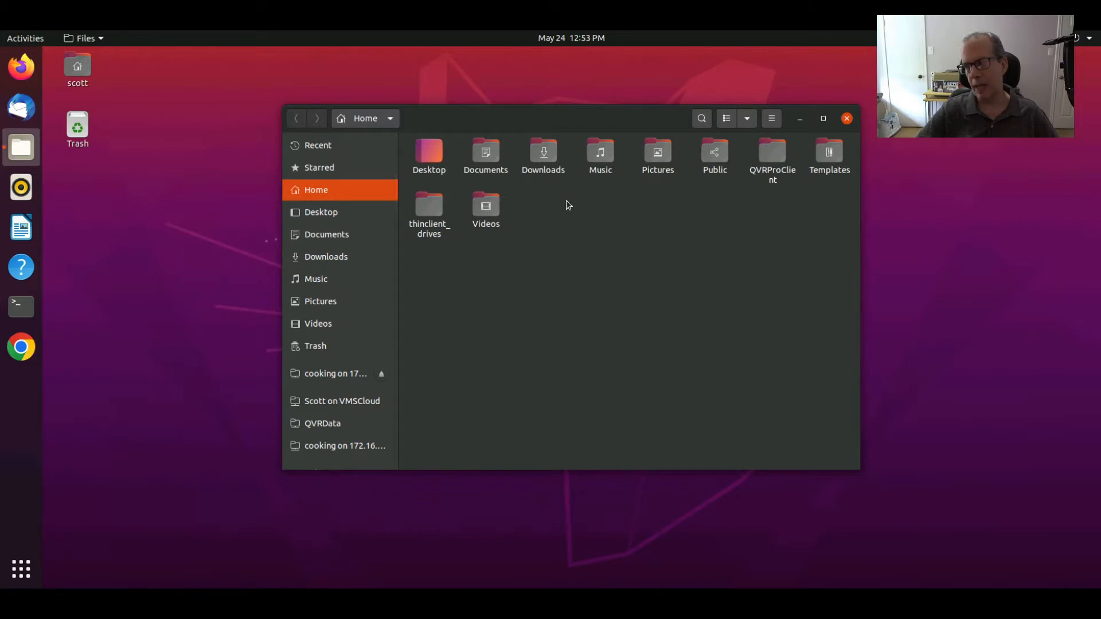
mouse_move(528, 248)
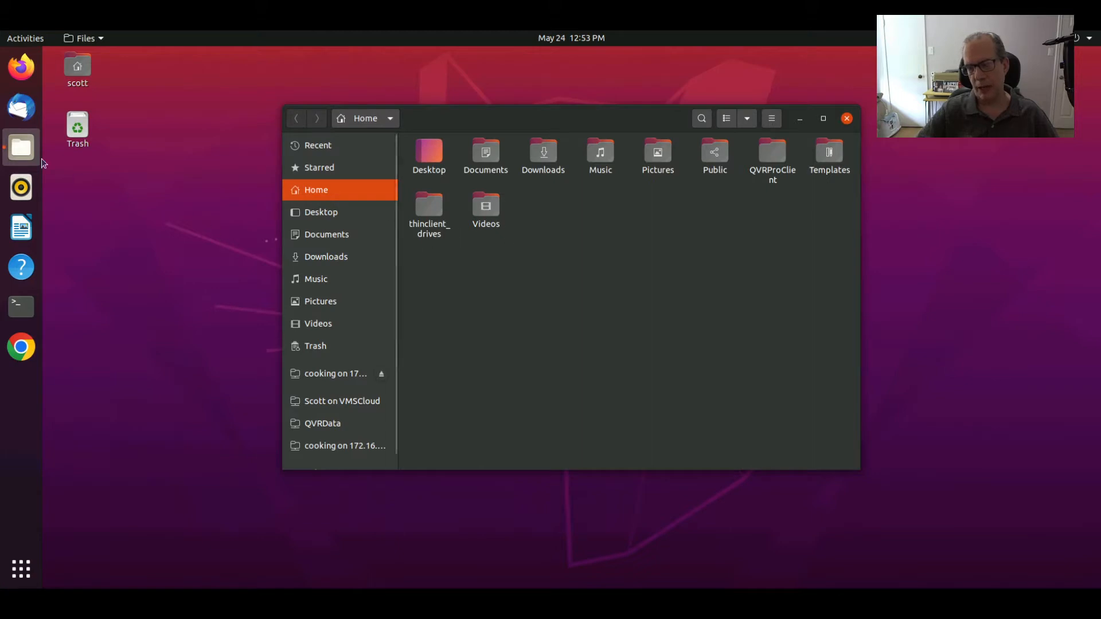
right_click(21, 148)
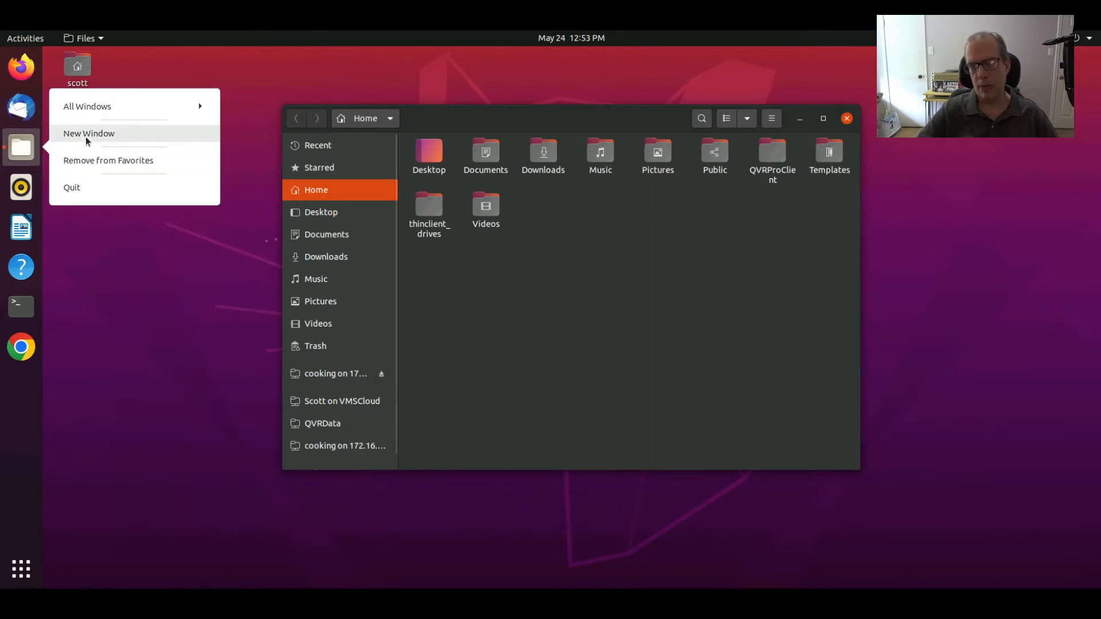
click(89, 133)
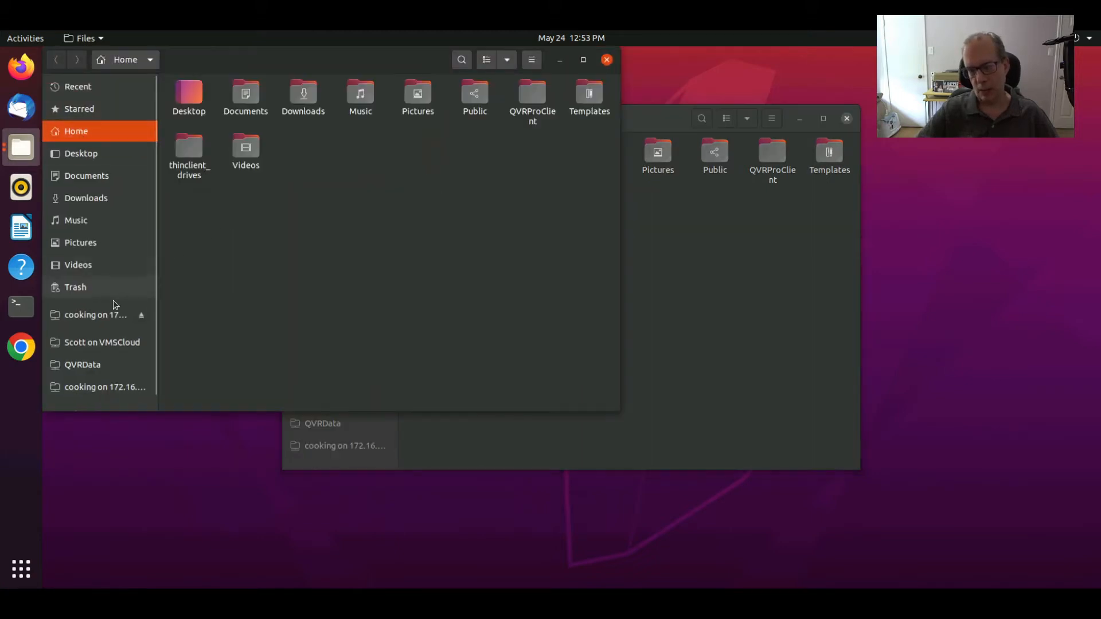
click(96, 314)
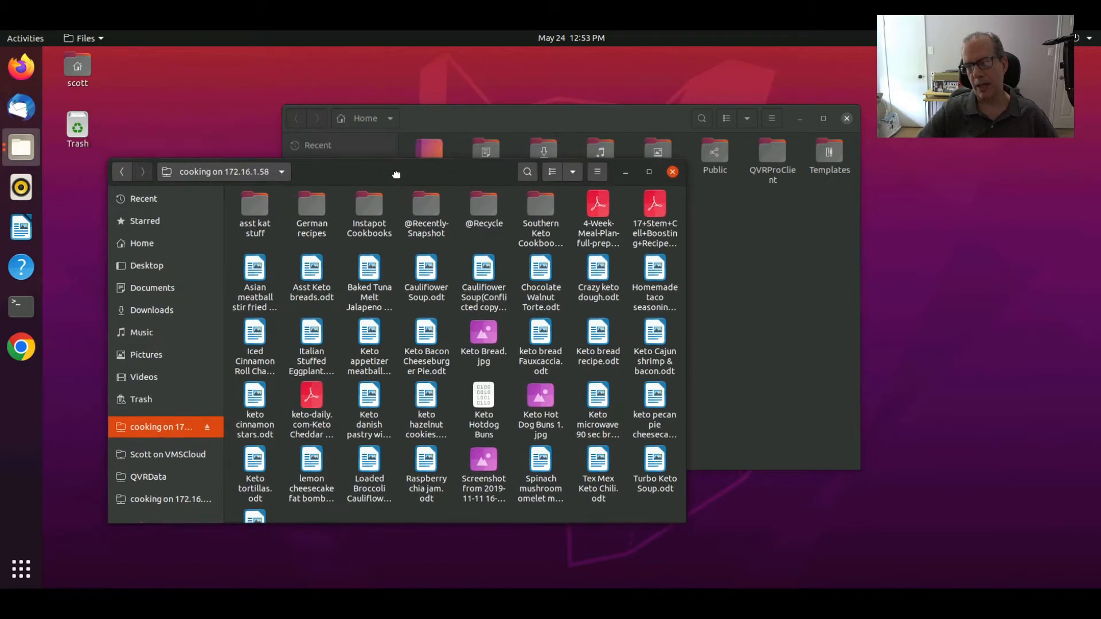
- Switch the cooking share window to detailed list view and reposition it
click(596, 171)
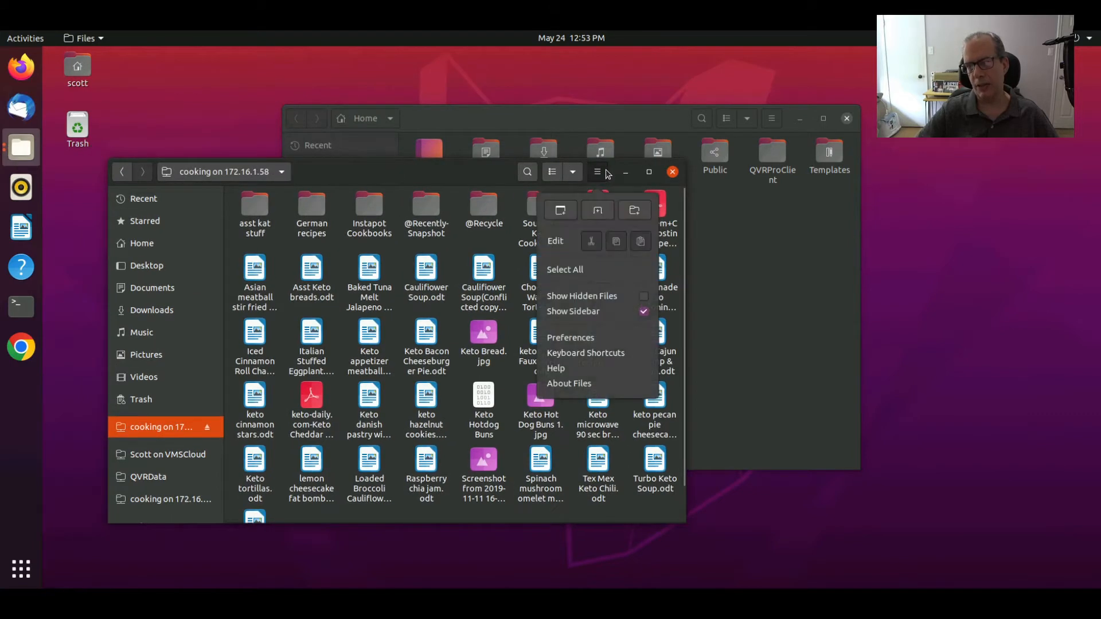
mouse_move(495, 182)
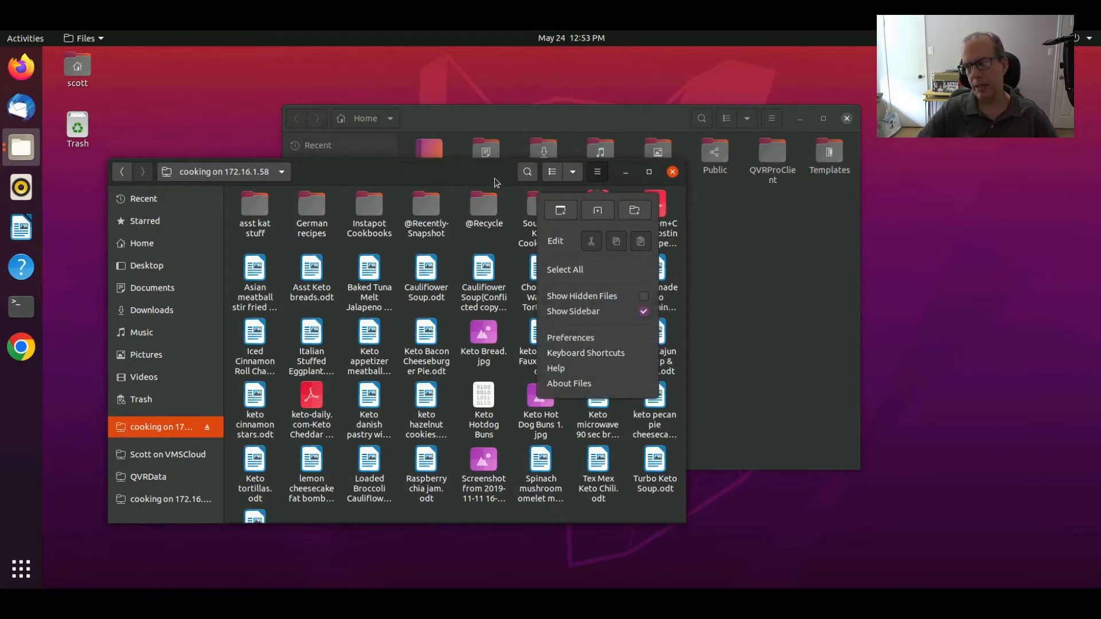
click(552, 172)
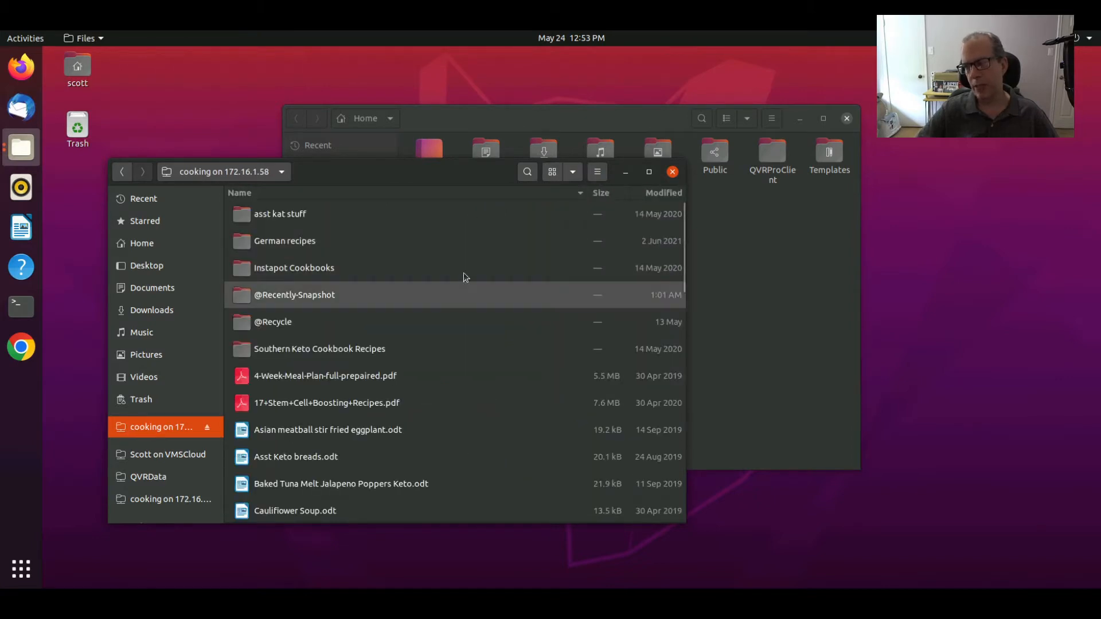
mouse_move(397, 173)
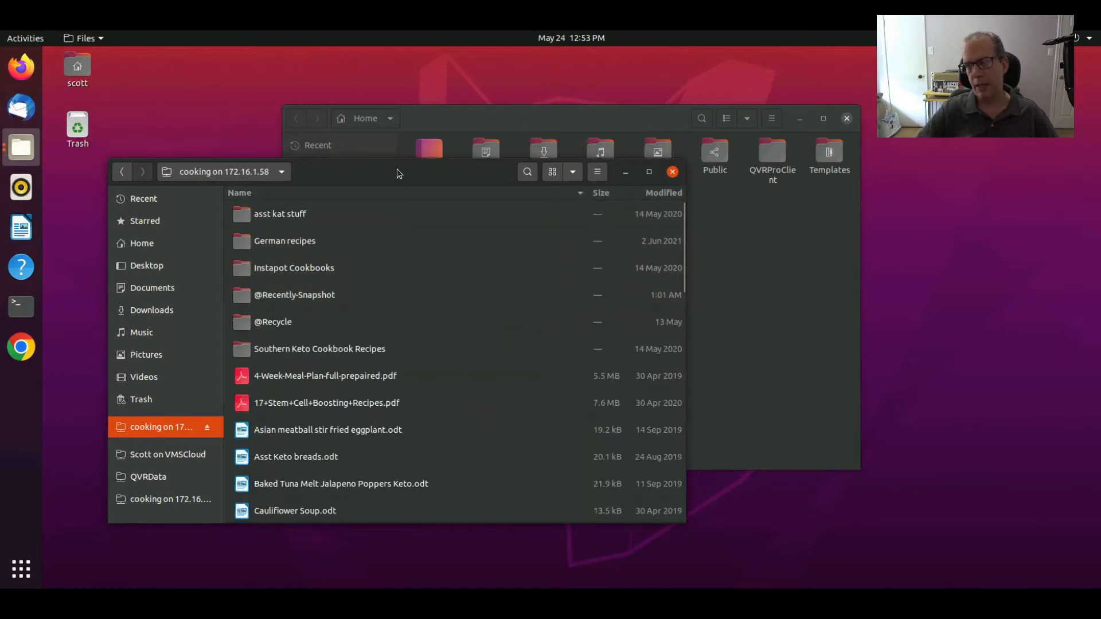
drag(396, 171, 385, 188)
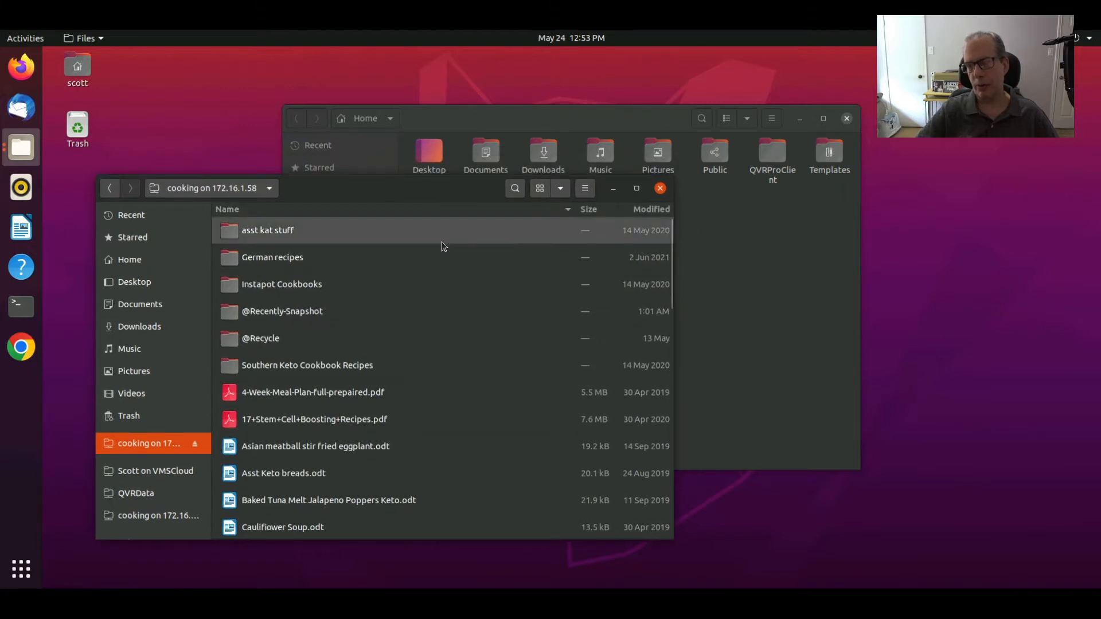
mouse_move(488, 241)
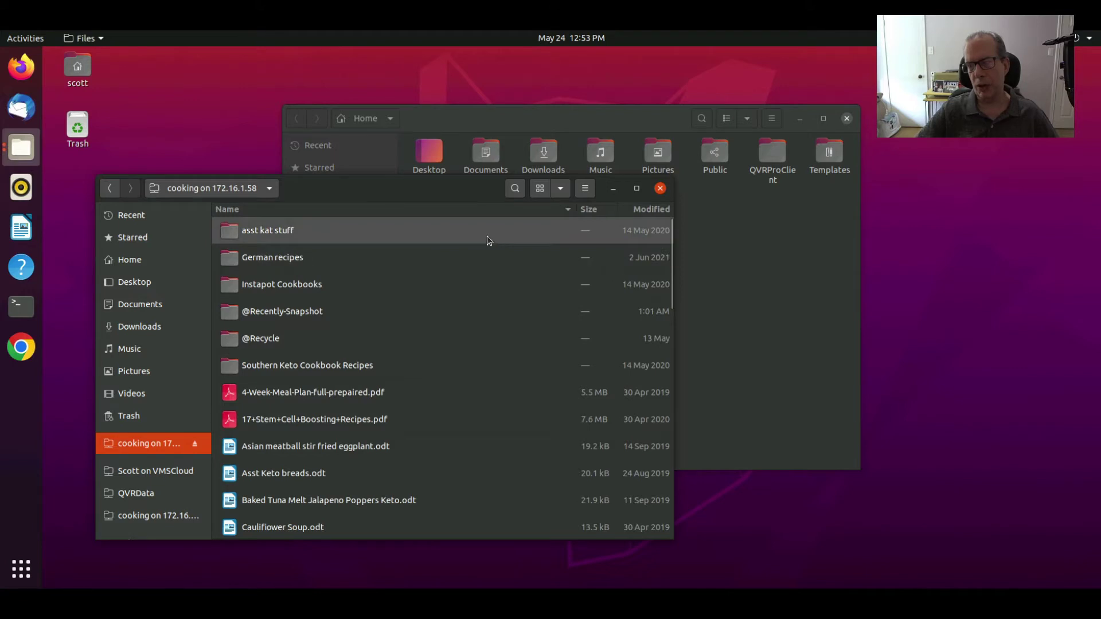
mouse_move(440, 198)
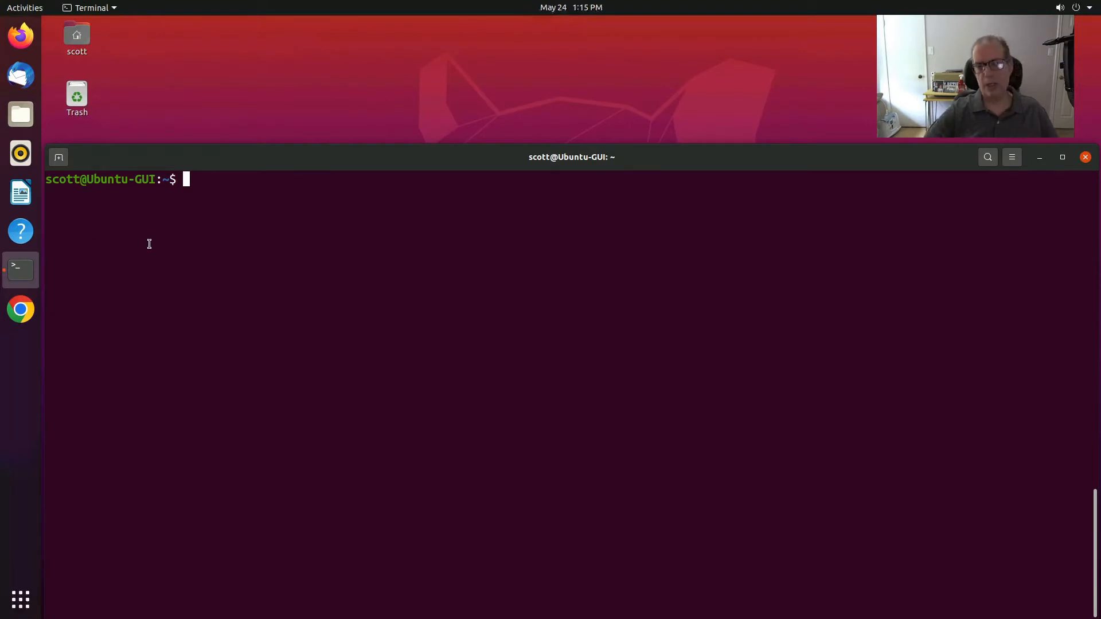
- Purge nautilus and gnome-shell-extension-desktop-icons with sudo apt
text(sudo apt purge nautilus gnome-shell-extension-desktop-icons -y)
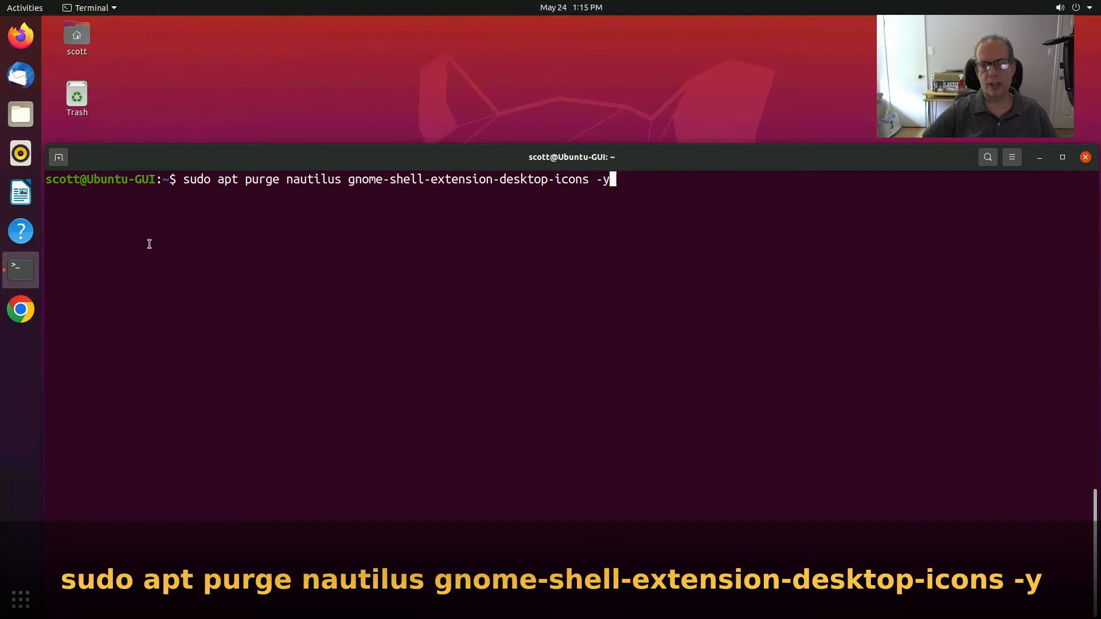
key(Return)
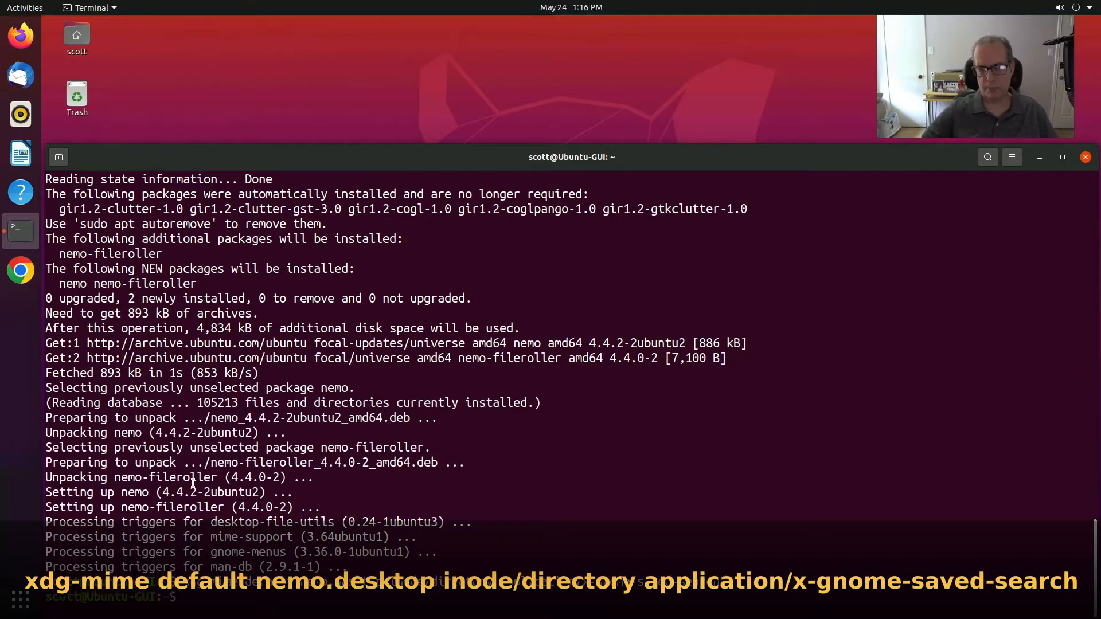
- Make Nemo the default folder handler via xdg-mime and disable GNOME desktop icons via gsettings
key(Return)
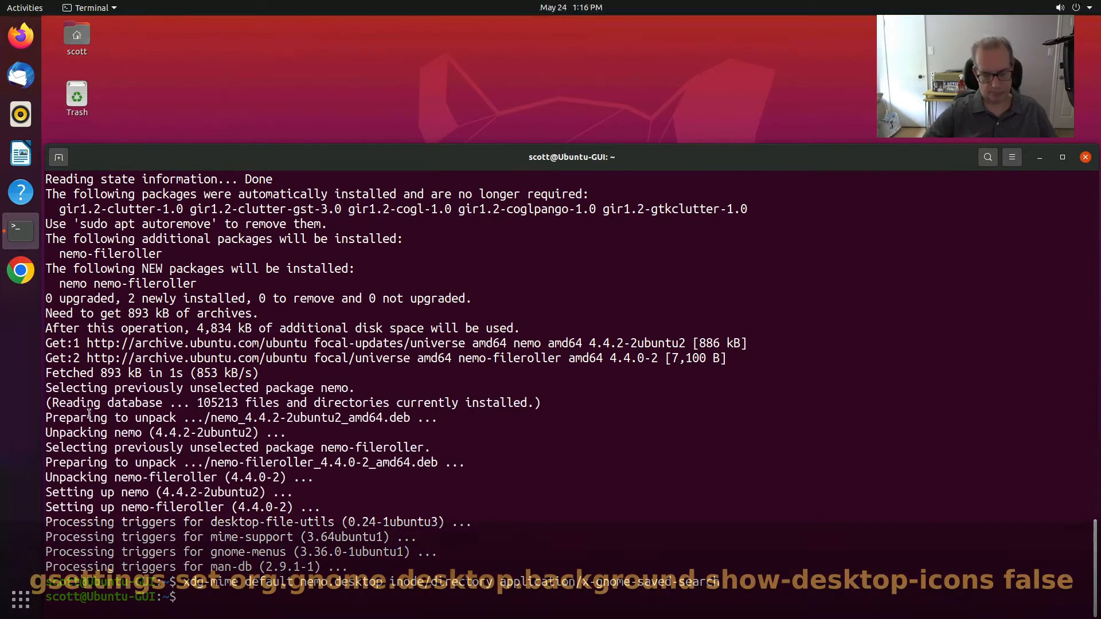
key(Return)
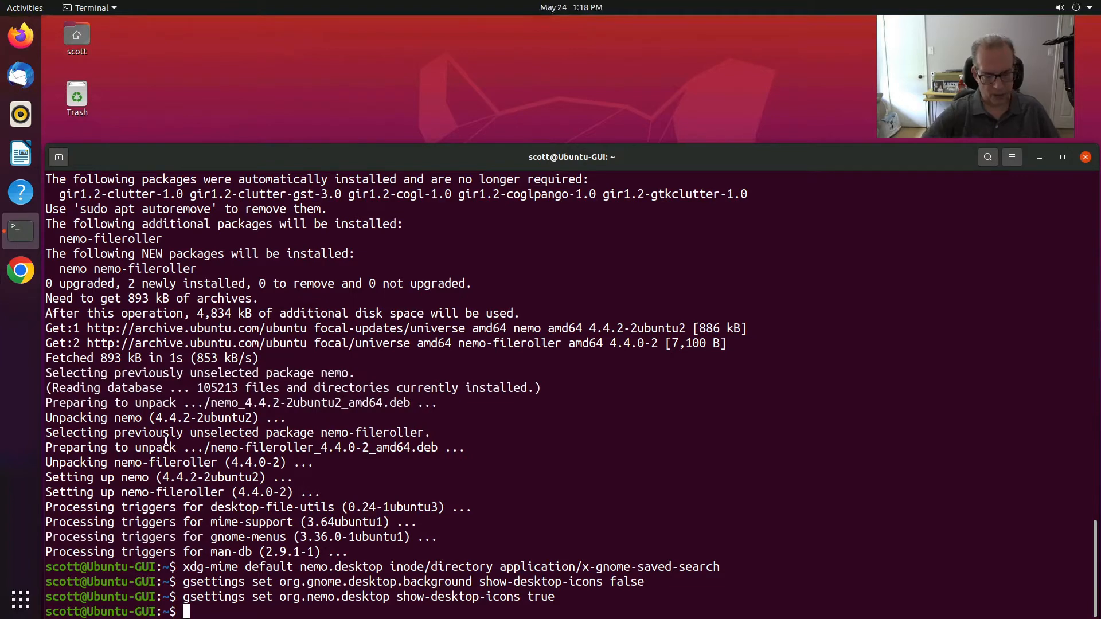
- Review /etc/xdg/autostart/nemo-autostart.desktop in nano and leave the editor
text(sudo nano /etc/xdg/autostart/nemo-autostart.desktop)
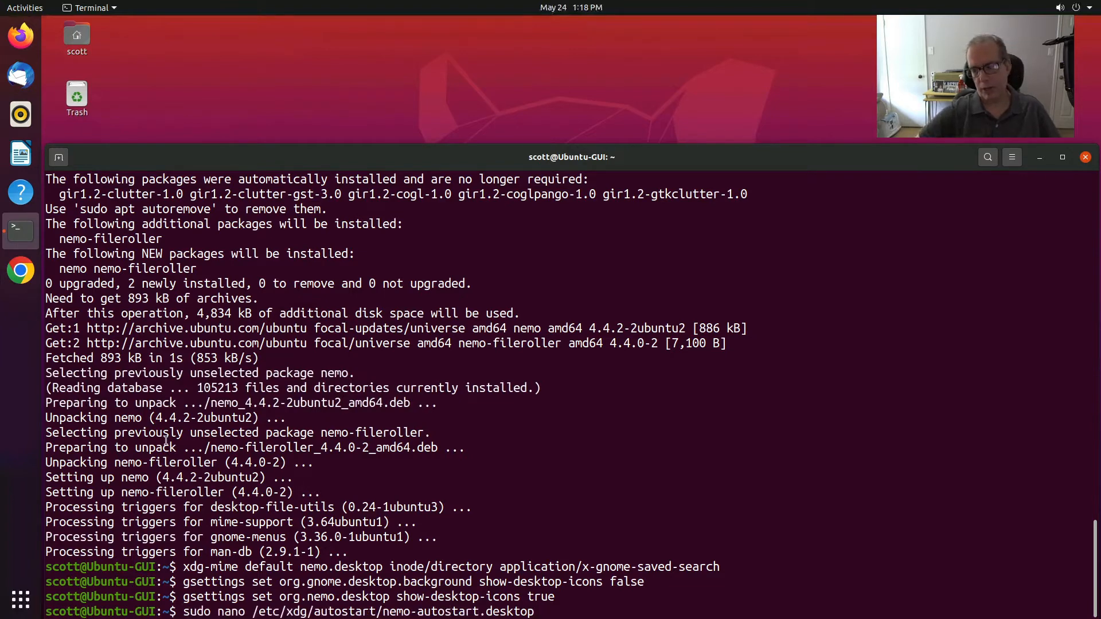
key(Return)
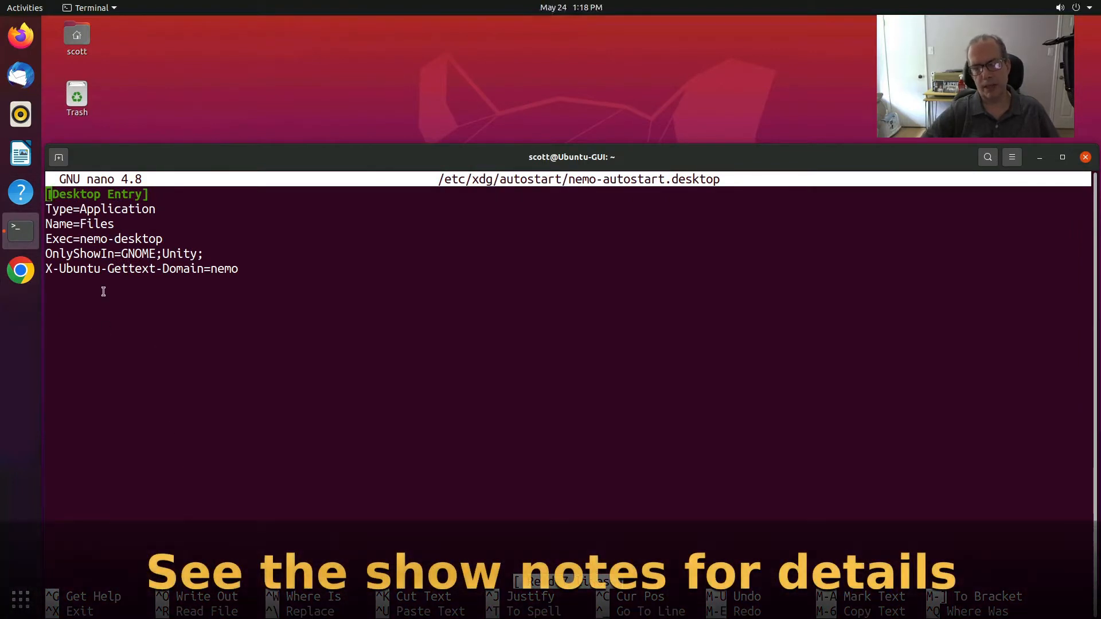
key(ctrl+x)
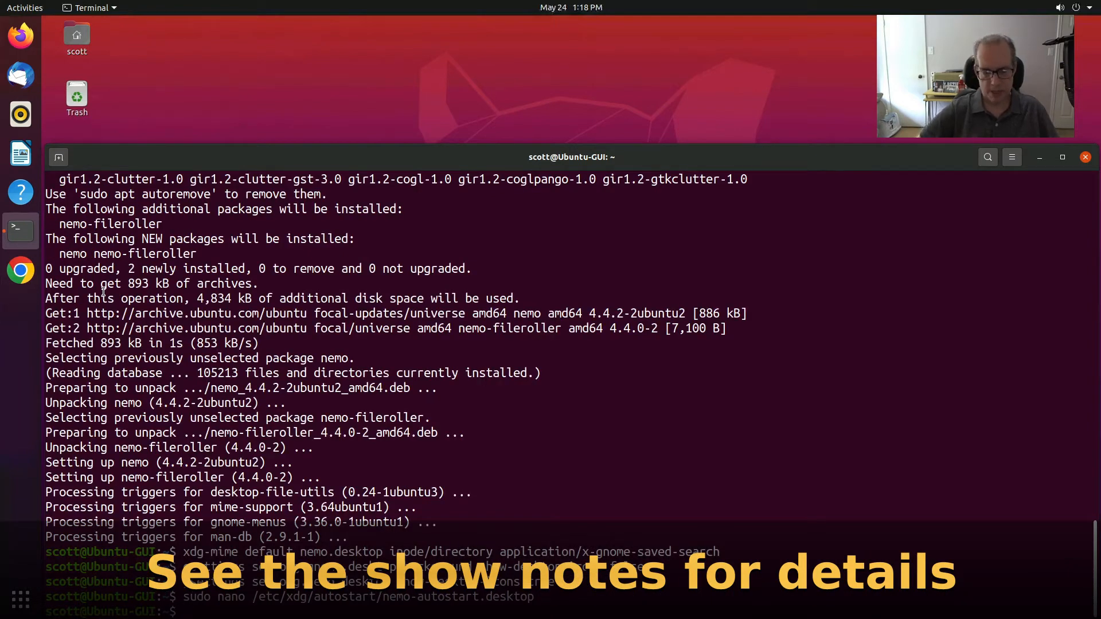
- Exit the shell so the terminal closes
text(exit)
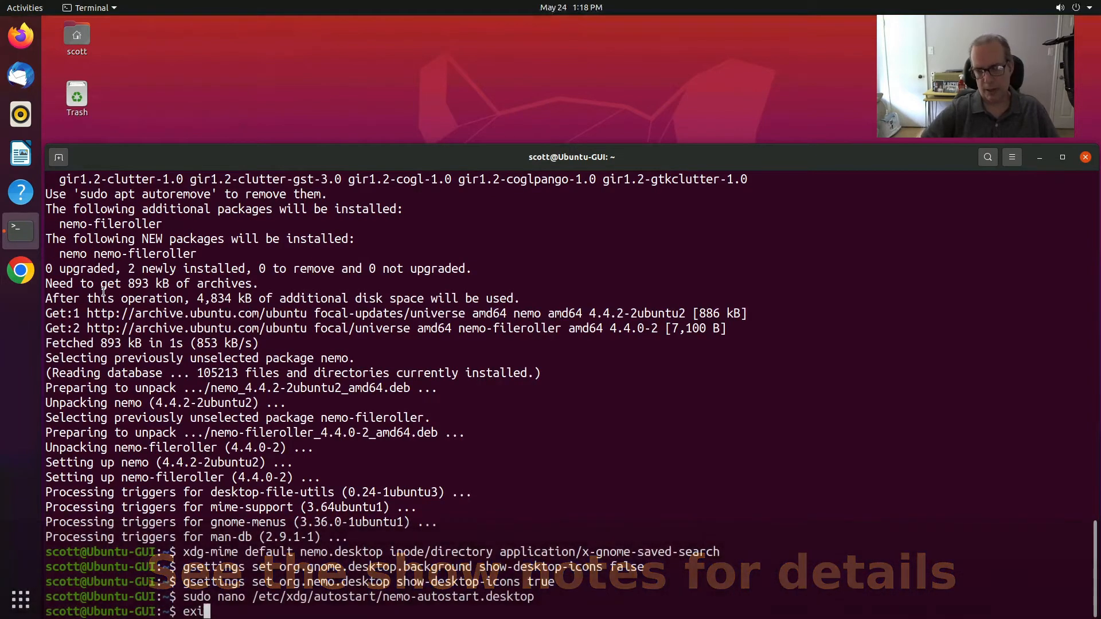
key(Return)
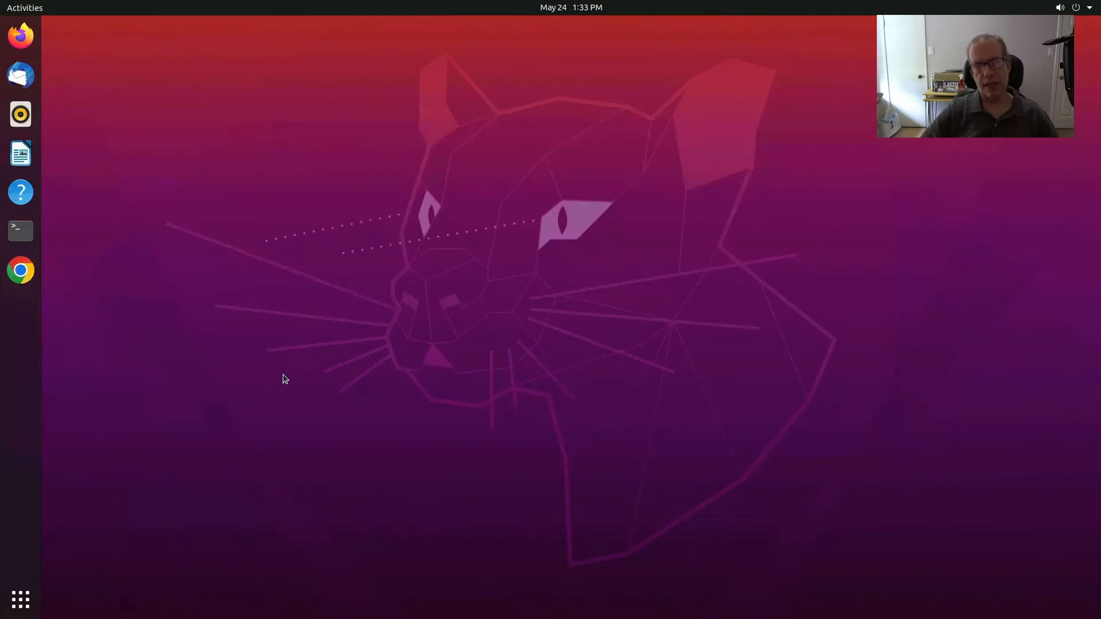
mouse_move(83, 495)
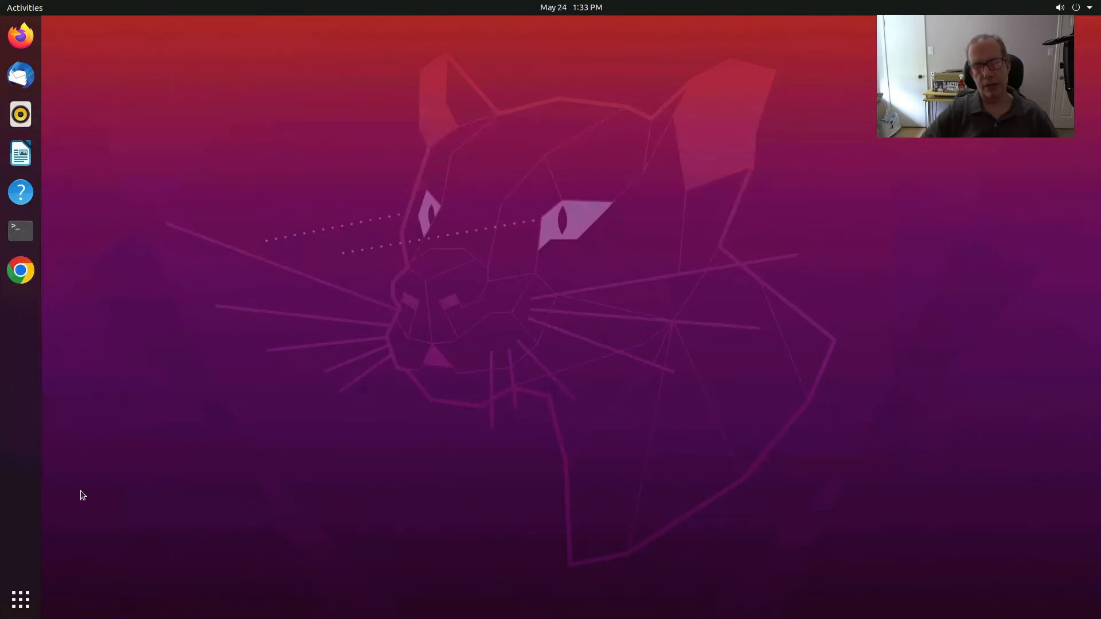
- Launch Files from Show Applications and dismiss the Nemo 4.4.2 About box
click(20, 599)
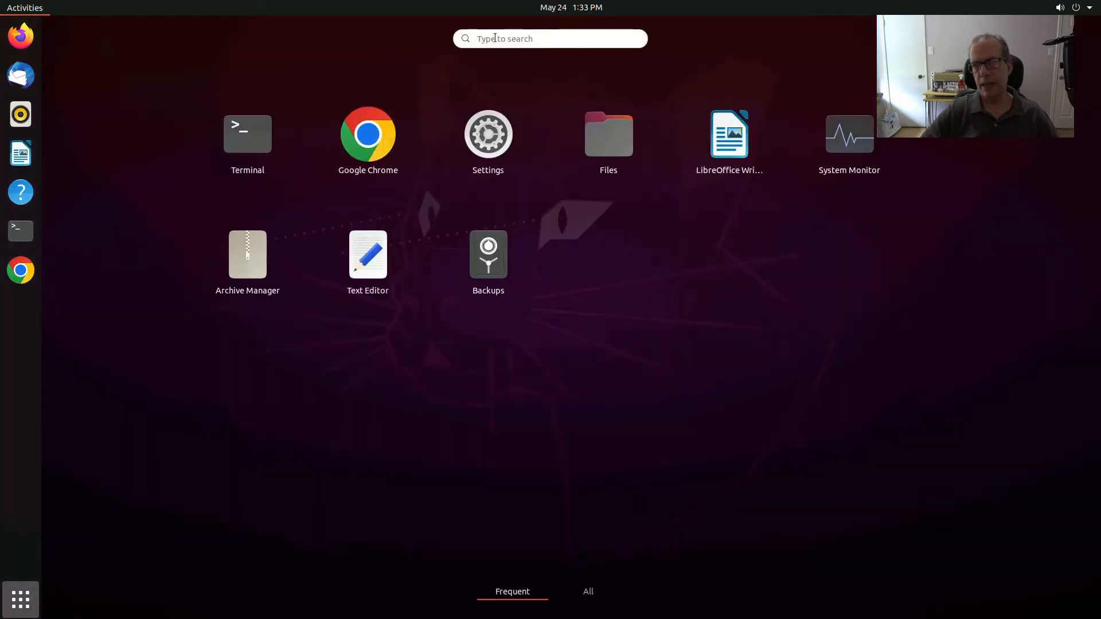
mouse_move(608, 139)
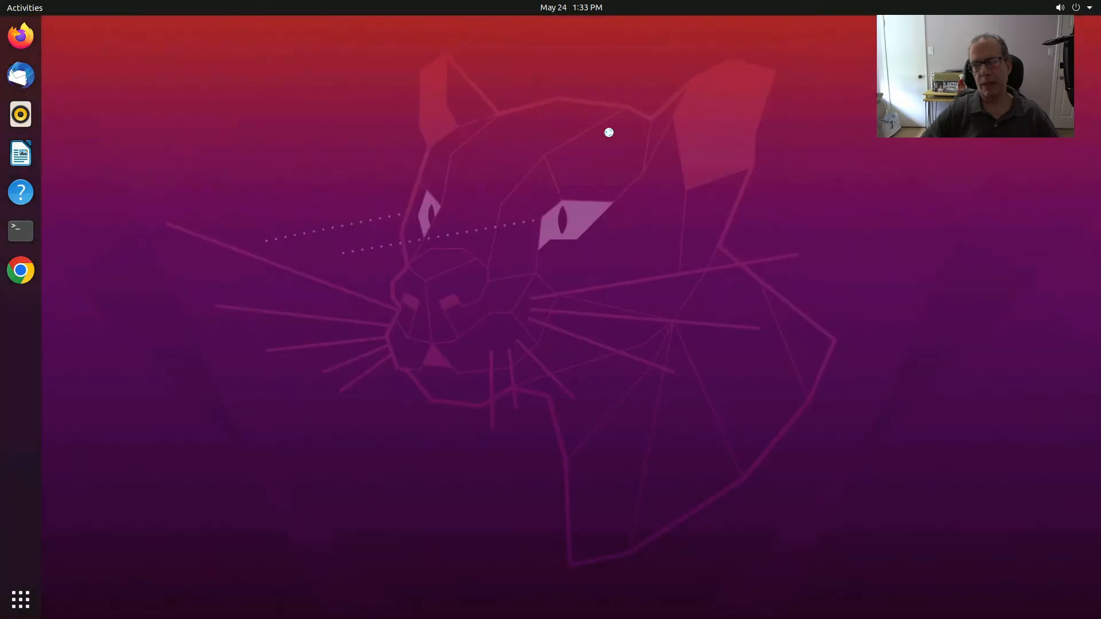
click(20, 309)
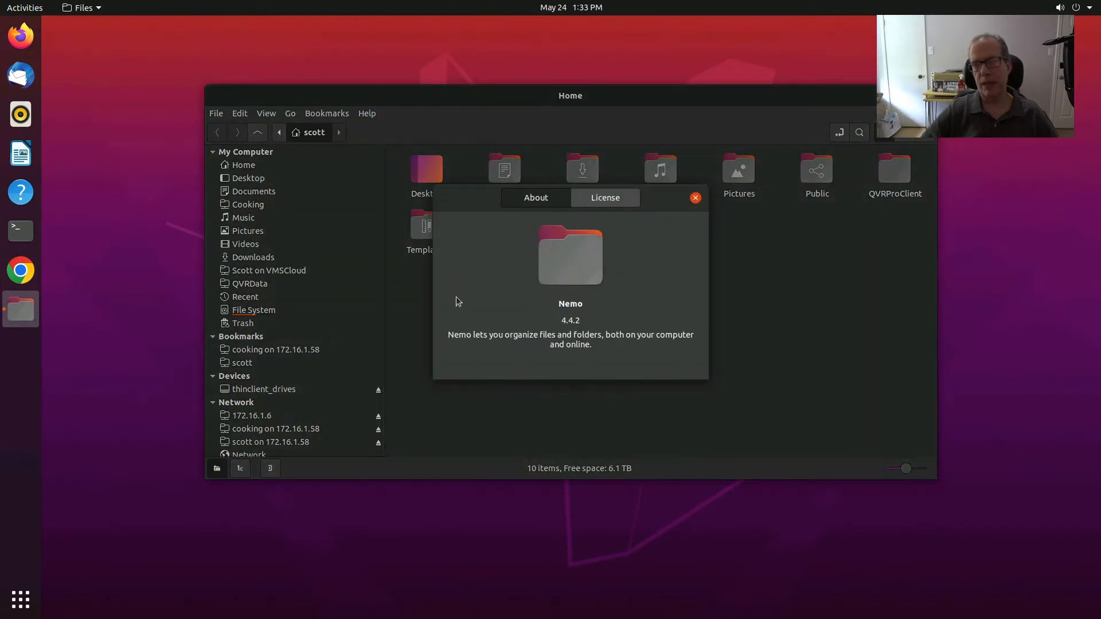
mouse_move(699, 204)
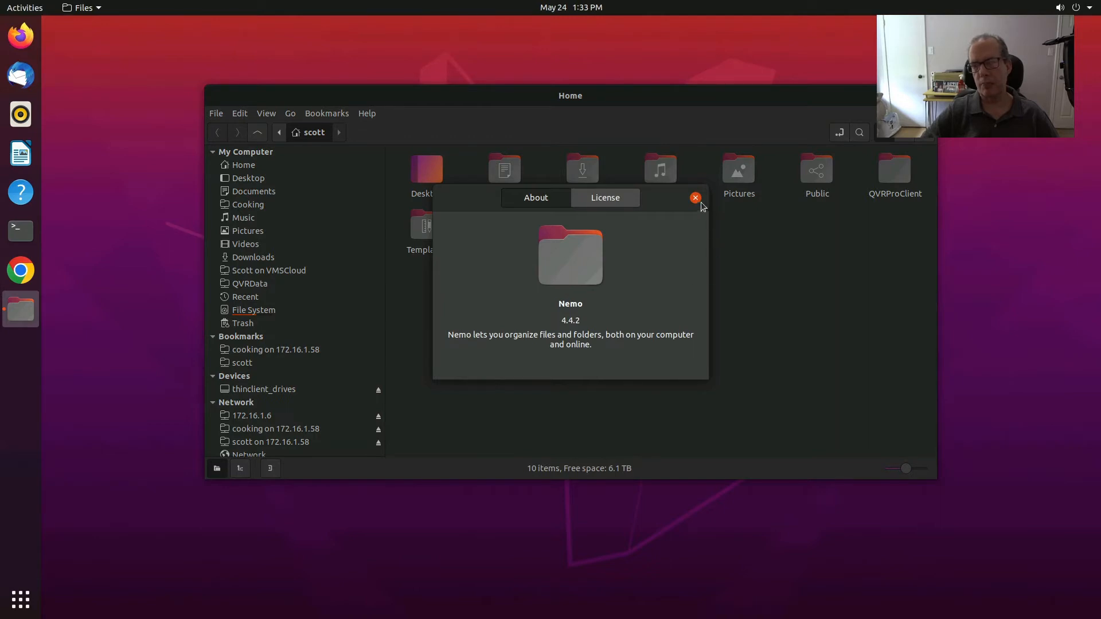
click(695, 197)
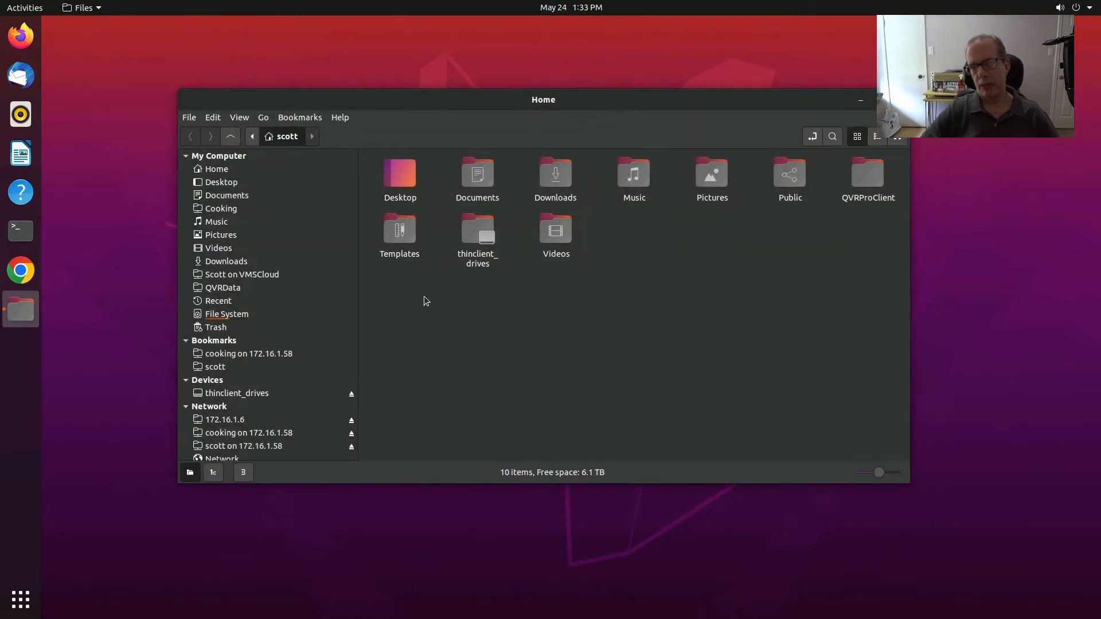
mouse_move(473, 287)
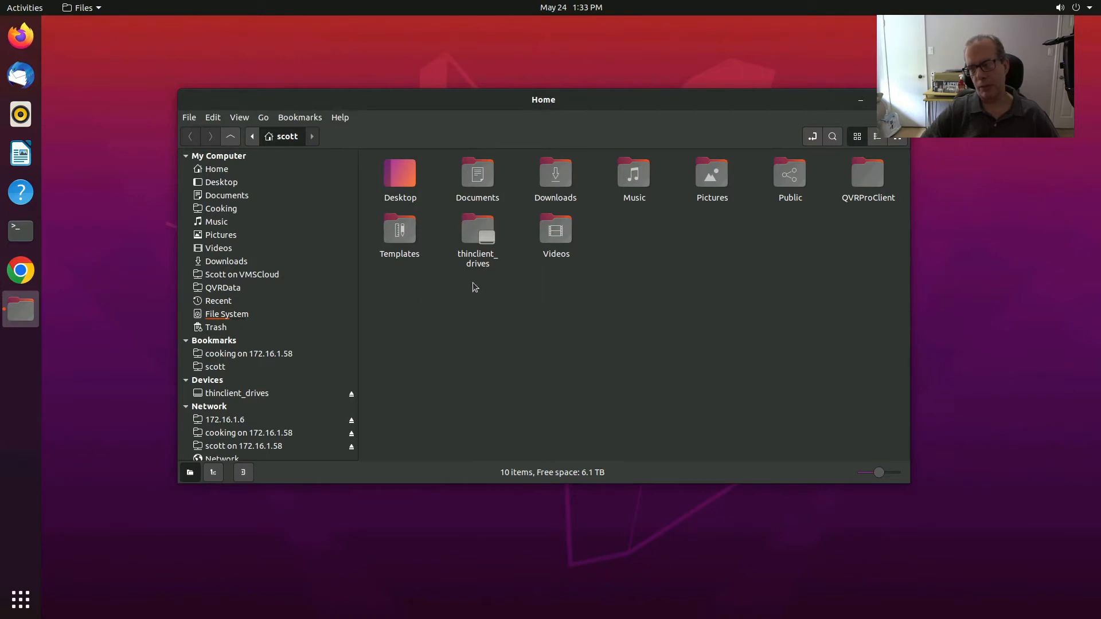
mouse_move(555, 176)
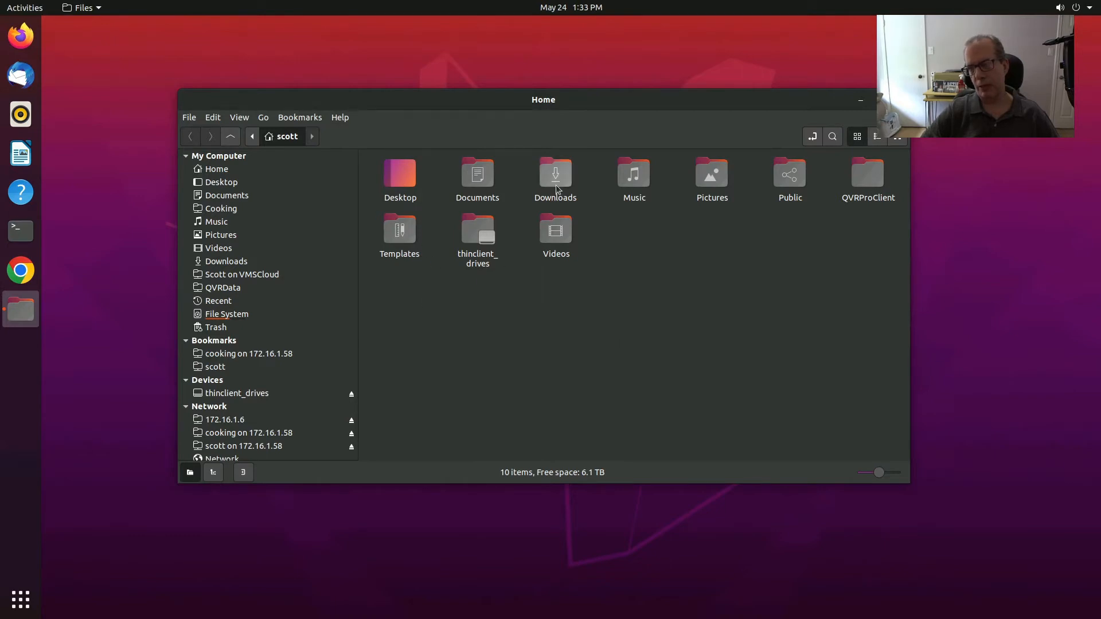
mouse_move(591, 184)
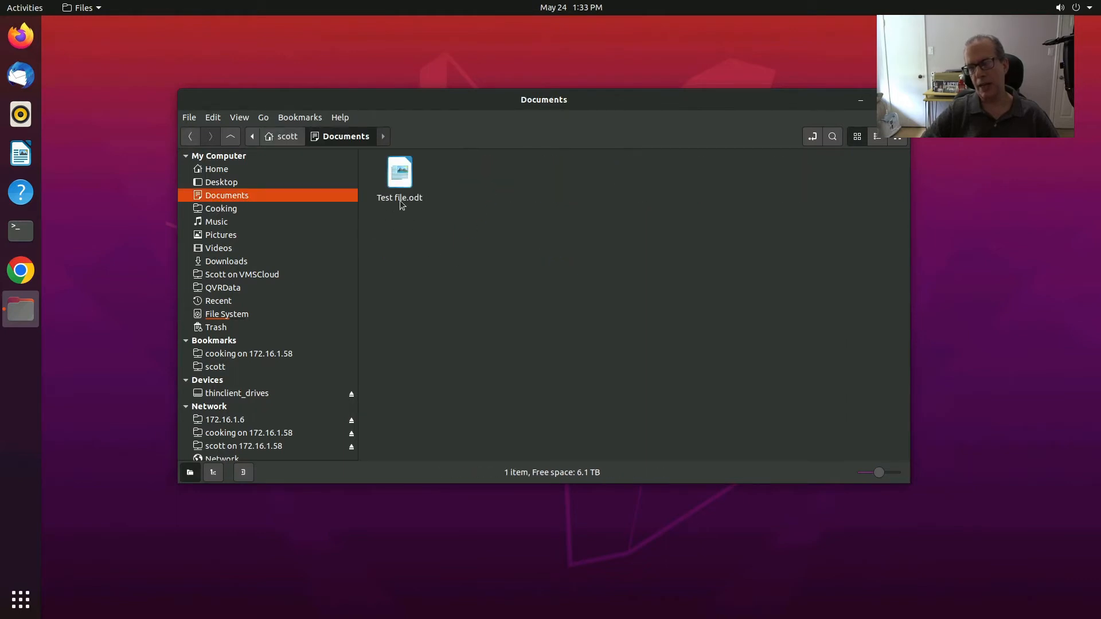
mouse_move(744, 178)
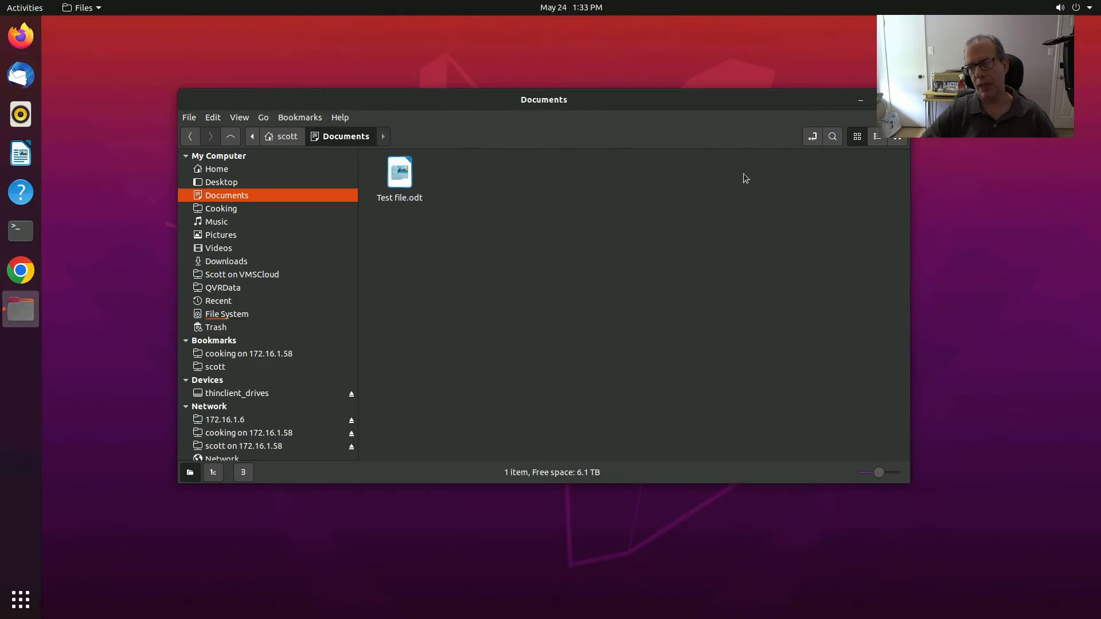
- Show Documents with Test file.odt as a detailed list
click(876, 137)
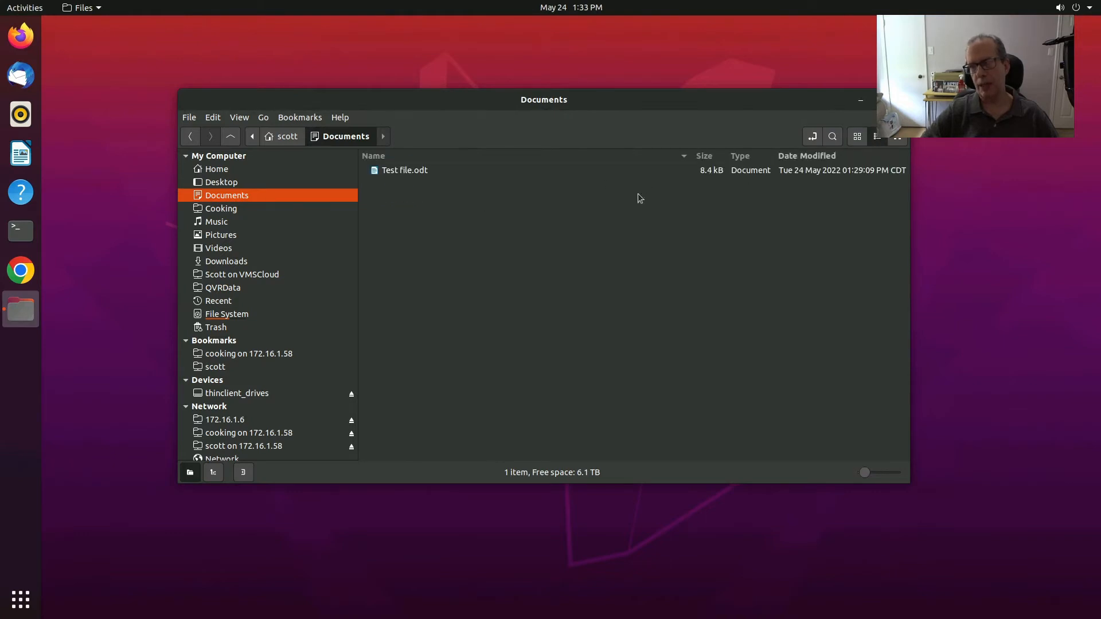
mouse_move(480, 196)
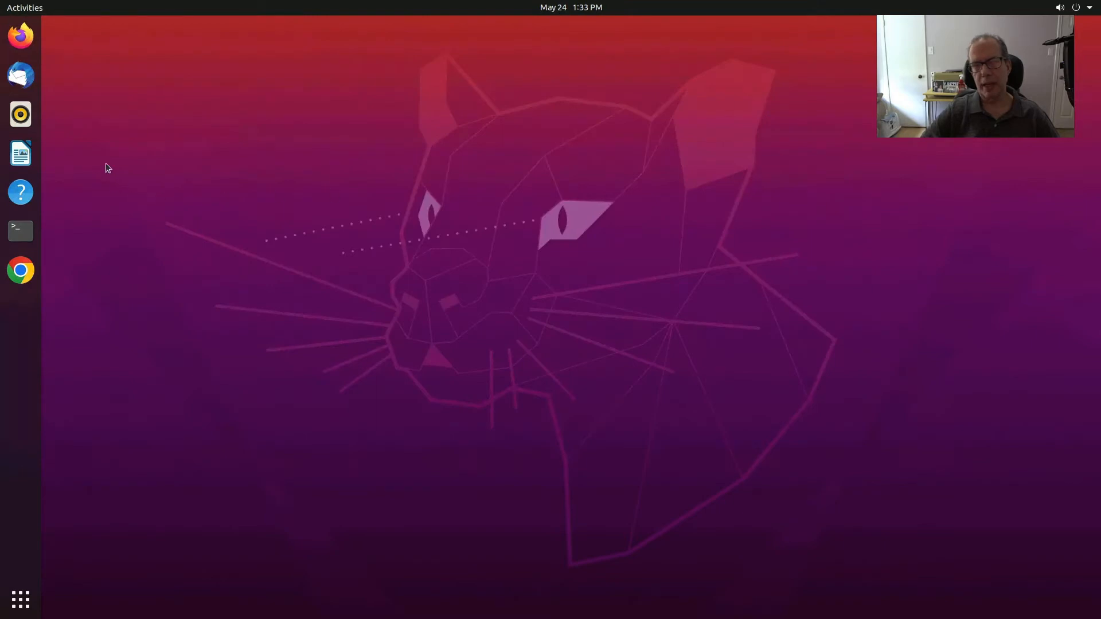
mouse_move(21, 598)
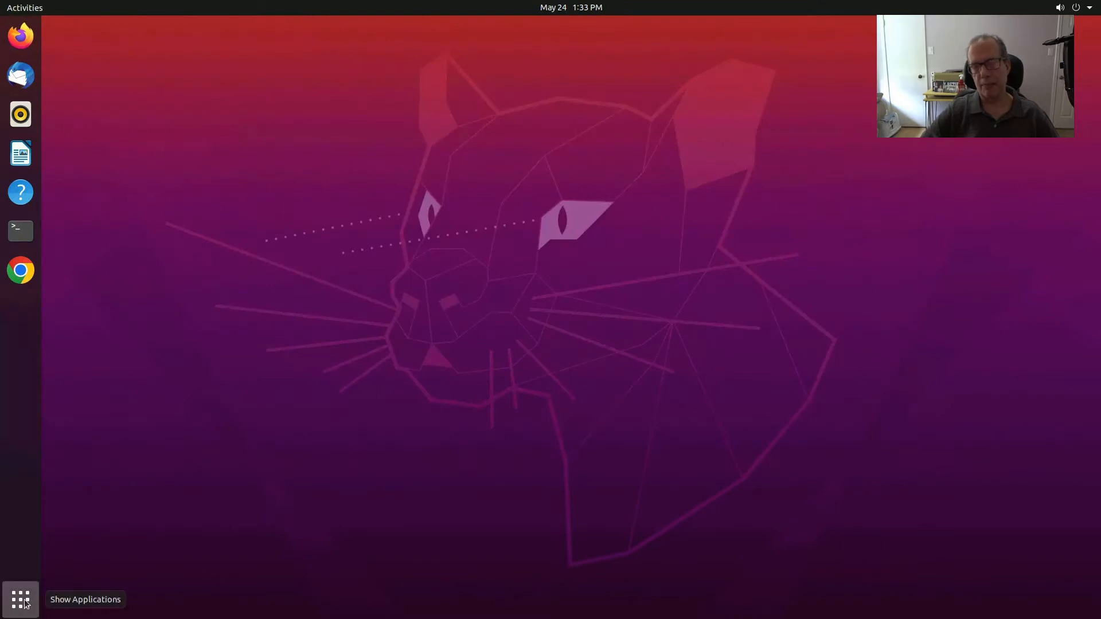
- Relaunch Files from Show Applications and add its dock icon to Favorites
click(20, 599)
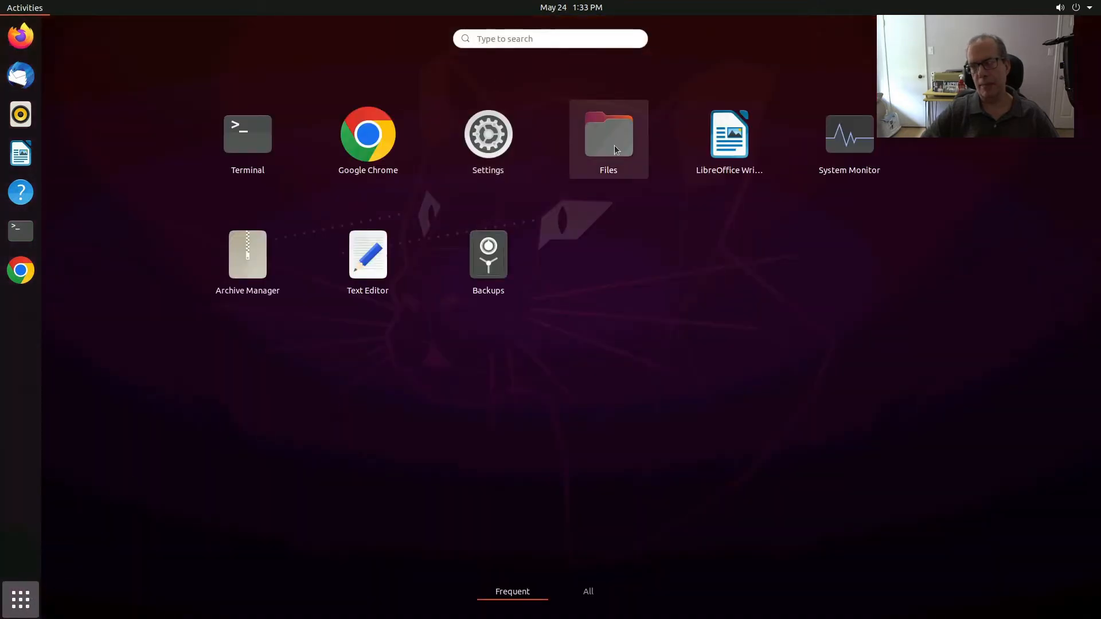
click(607, 133)
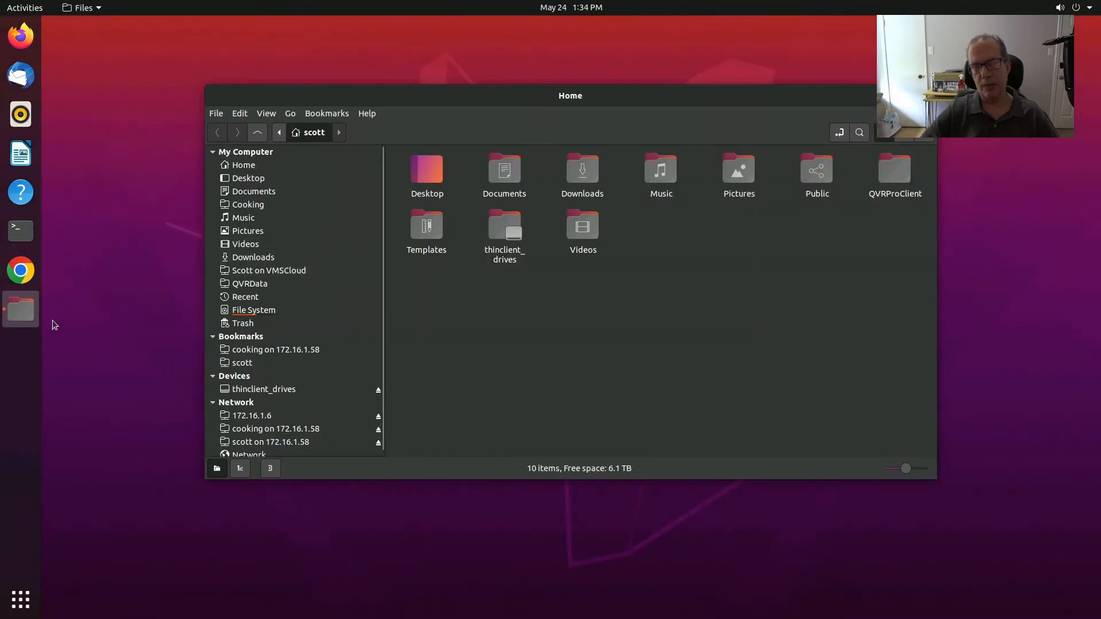
right_click(20, 311)
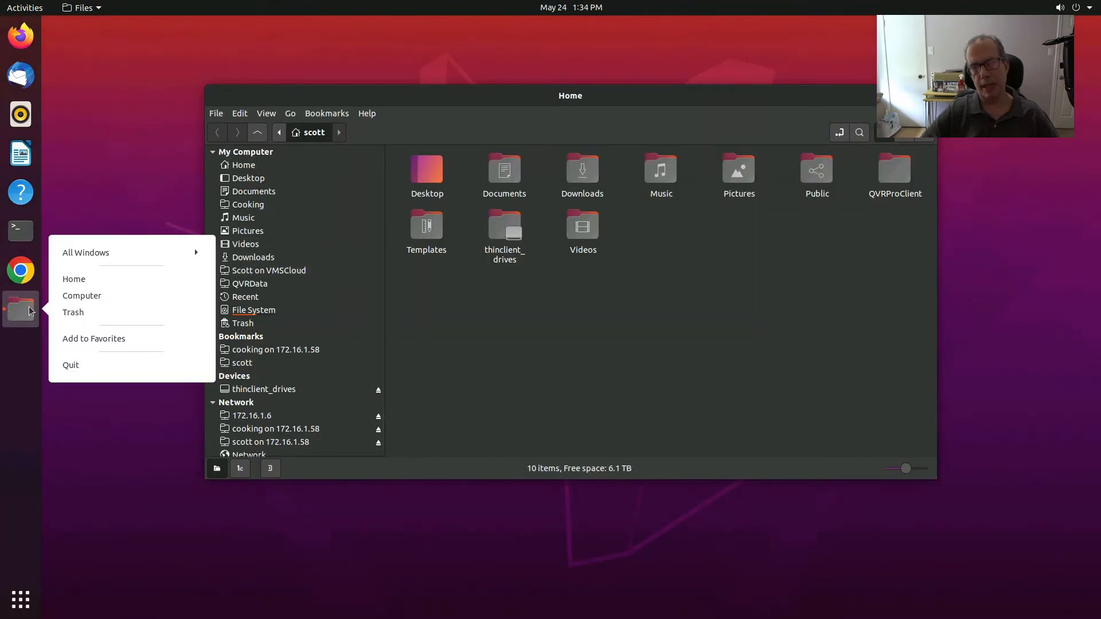
click(92, 339)
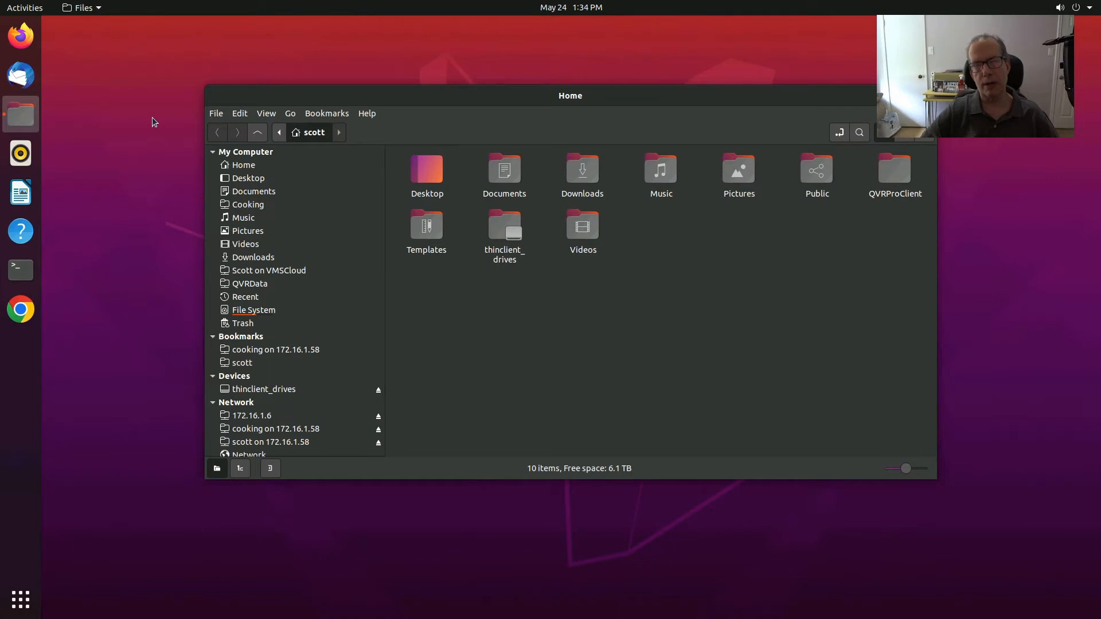
mouse_move(282, 225)
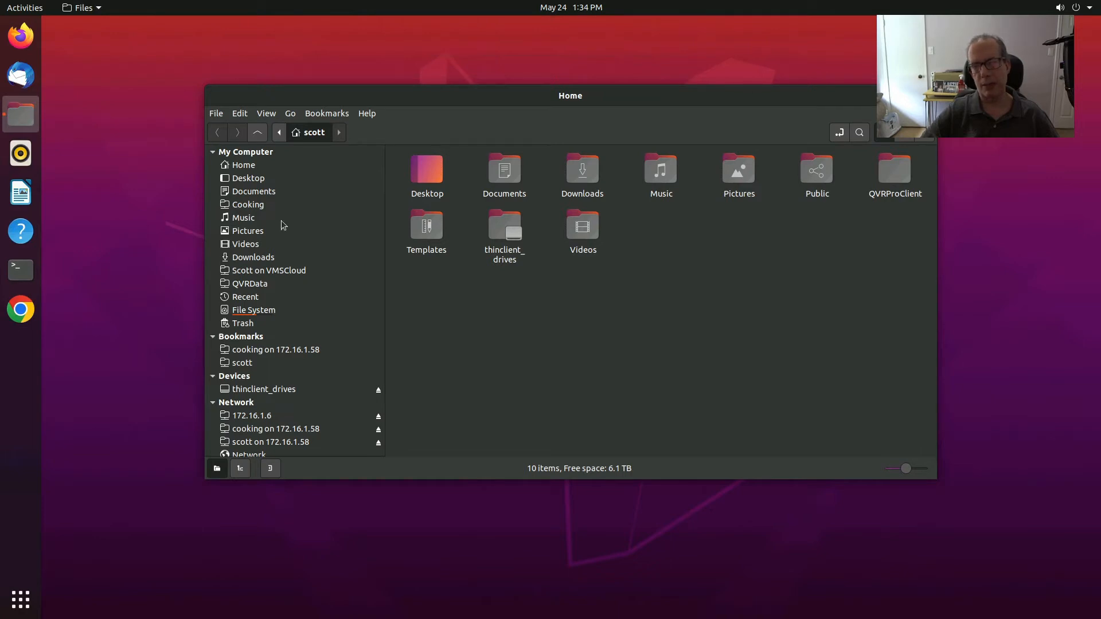
mouse_move(469, 308)
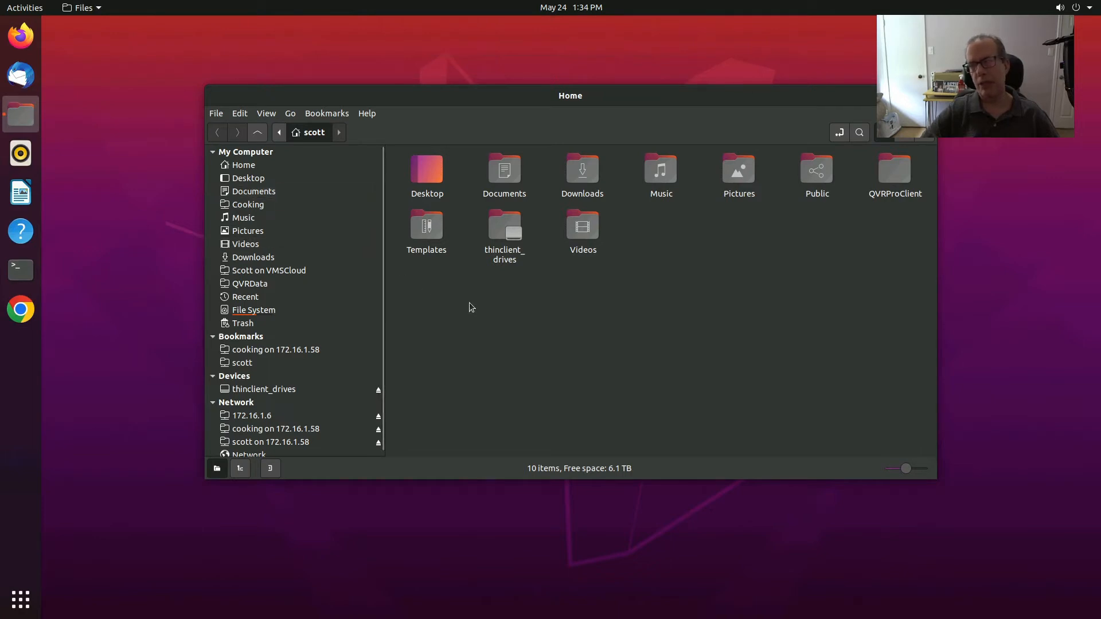
mouse_move(524, 213)
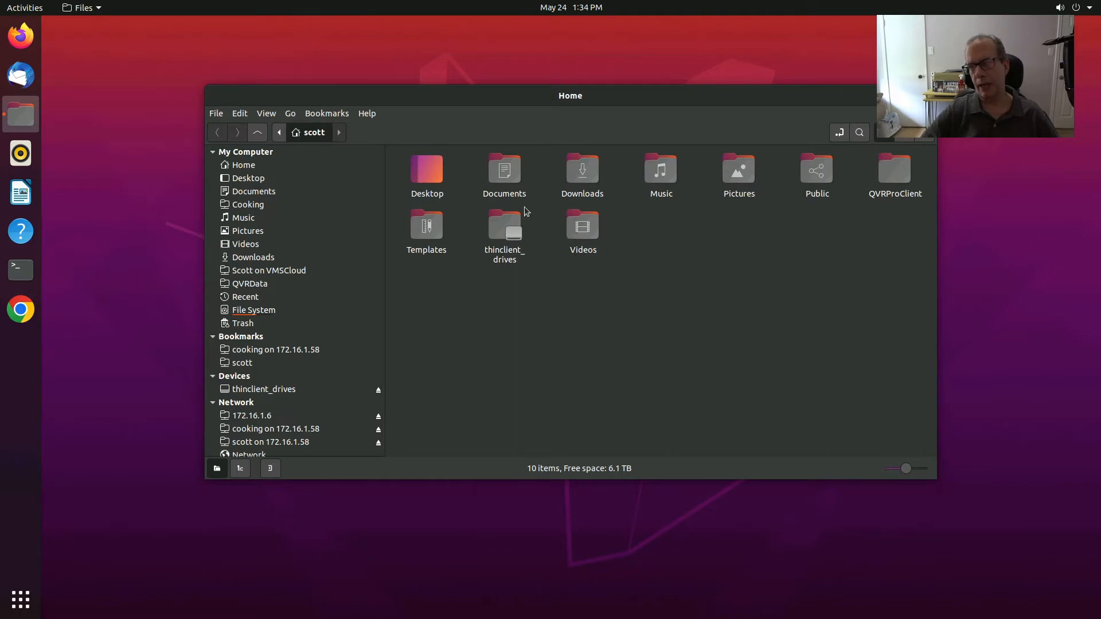
- Remove the duplicate Cooking places entry and show local Documents with Test file.odt
click(505, 172)
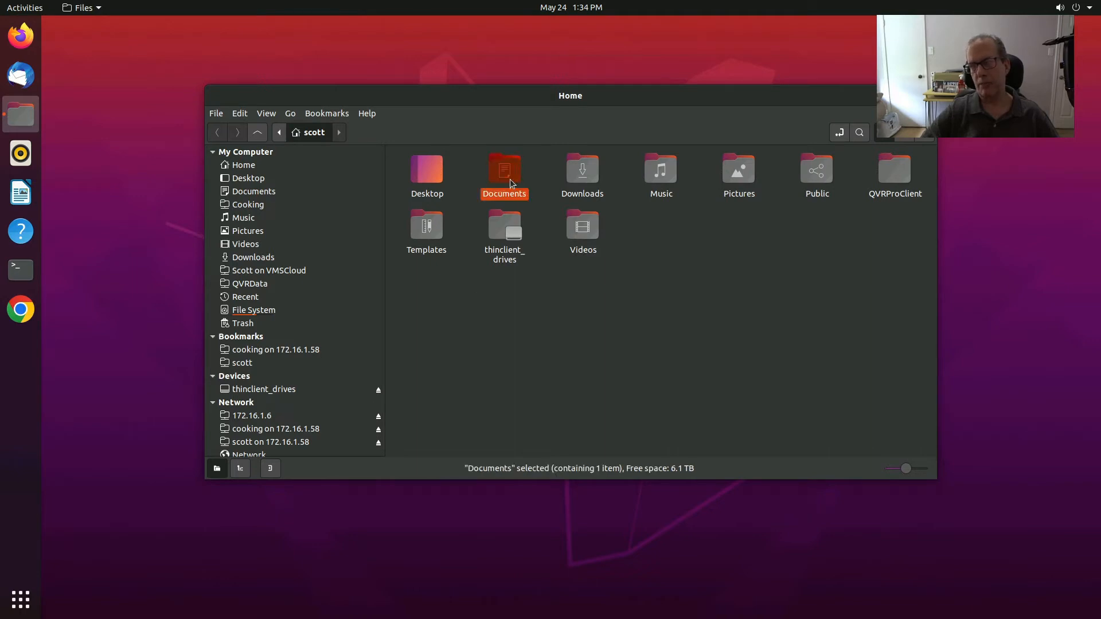
double_click(503, 175)
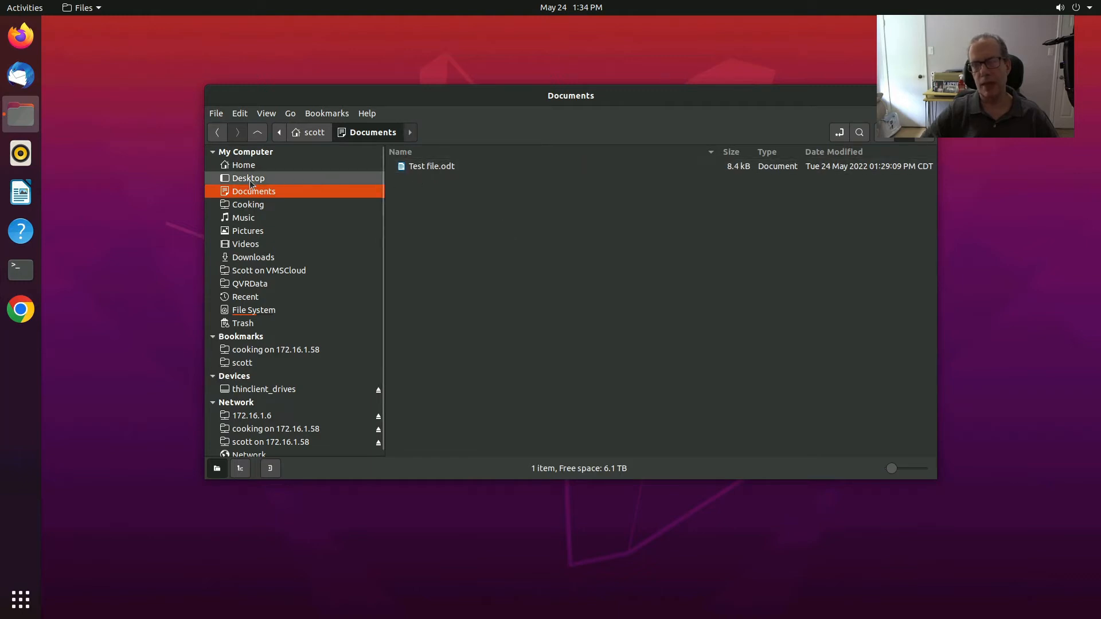
mouse_move(247, 177)
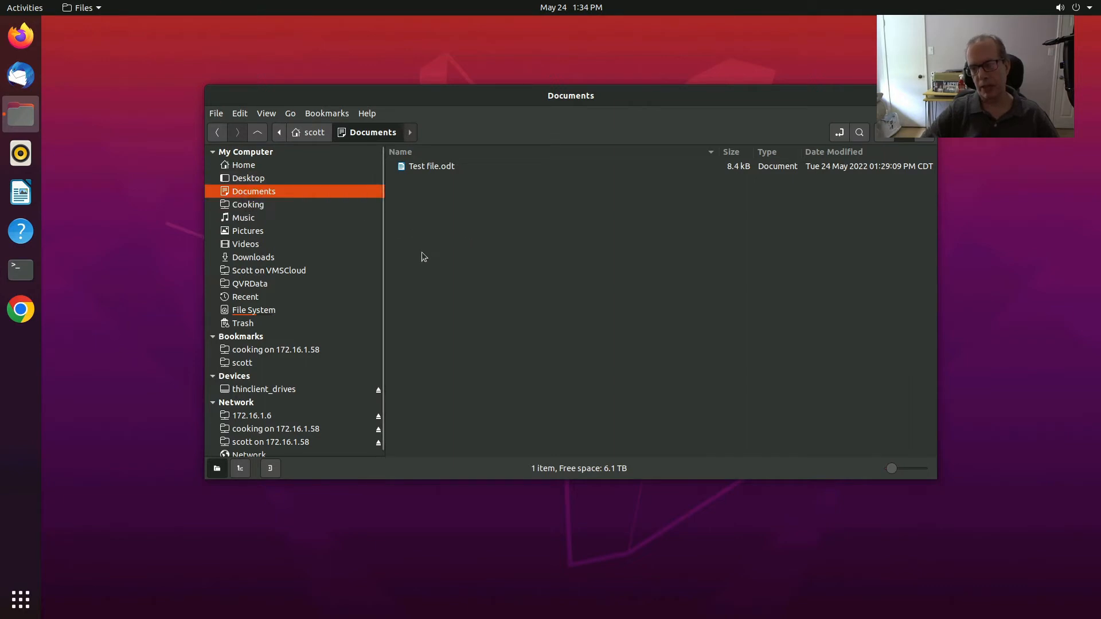
mouse_move(390, 183)
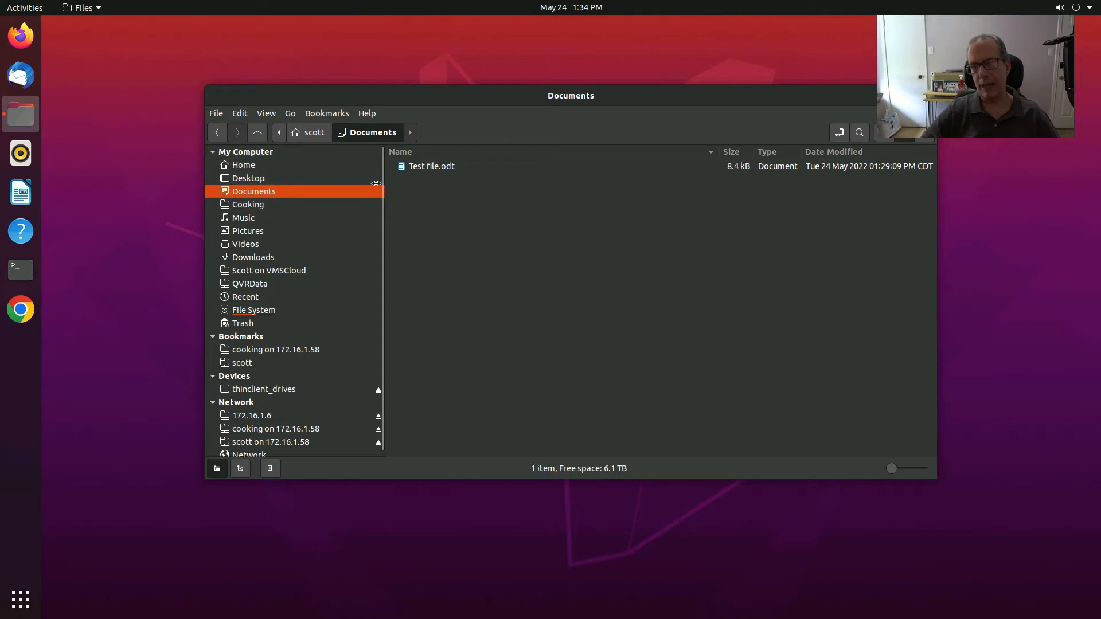
mouse_move(305, 132)
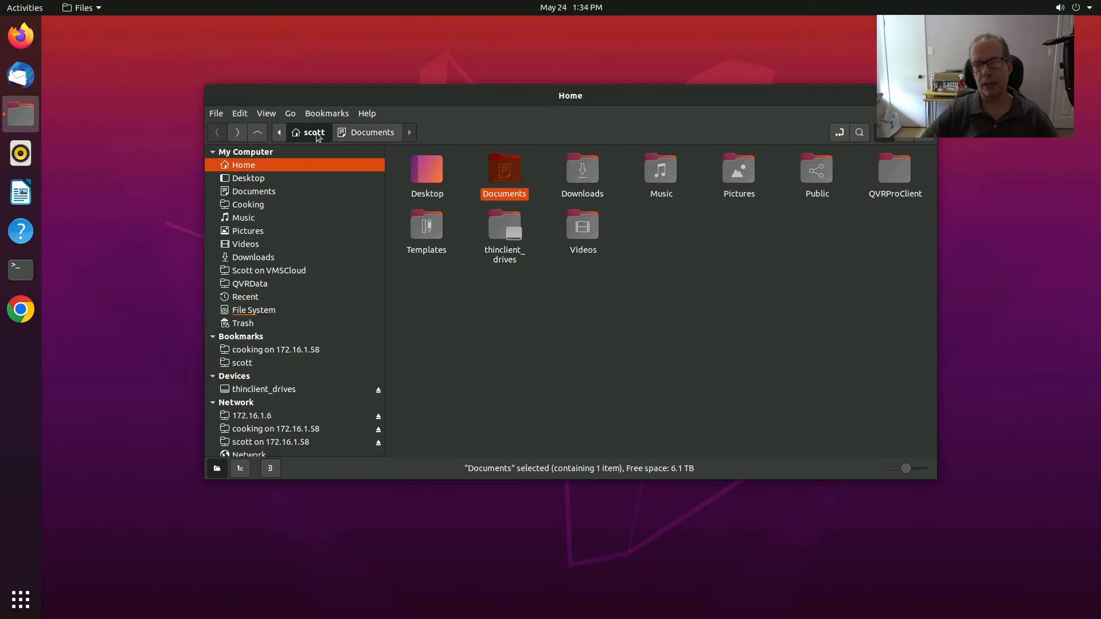
mouse_move(248, 204)
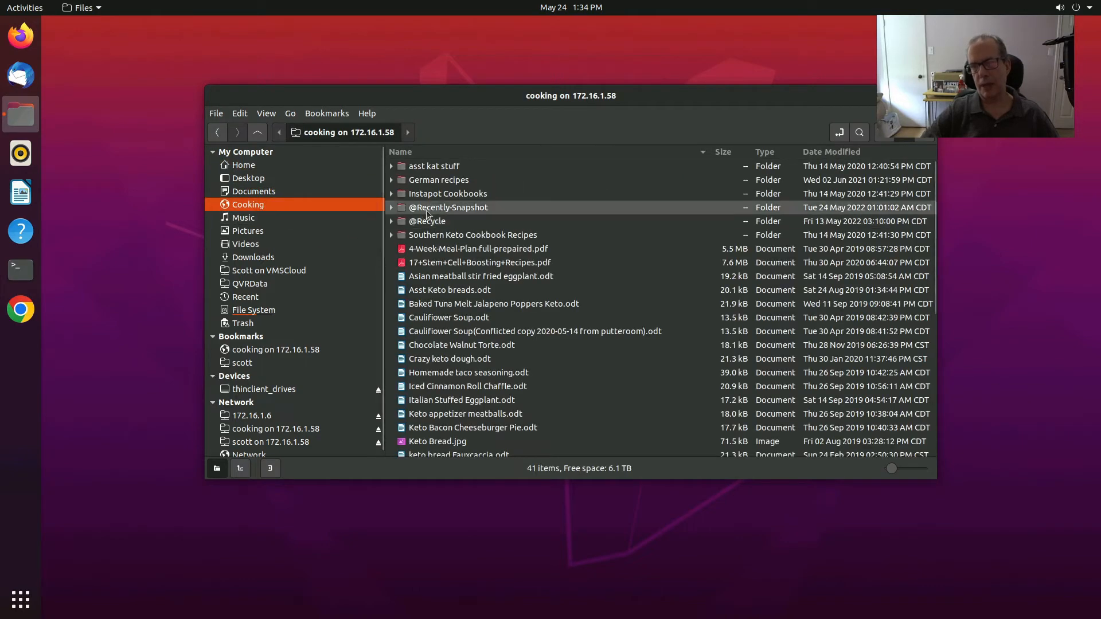
mouse_move(320, 169)
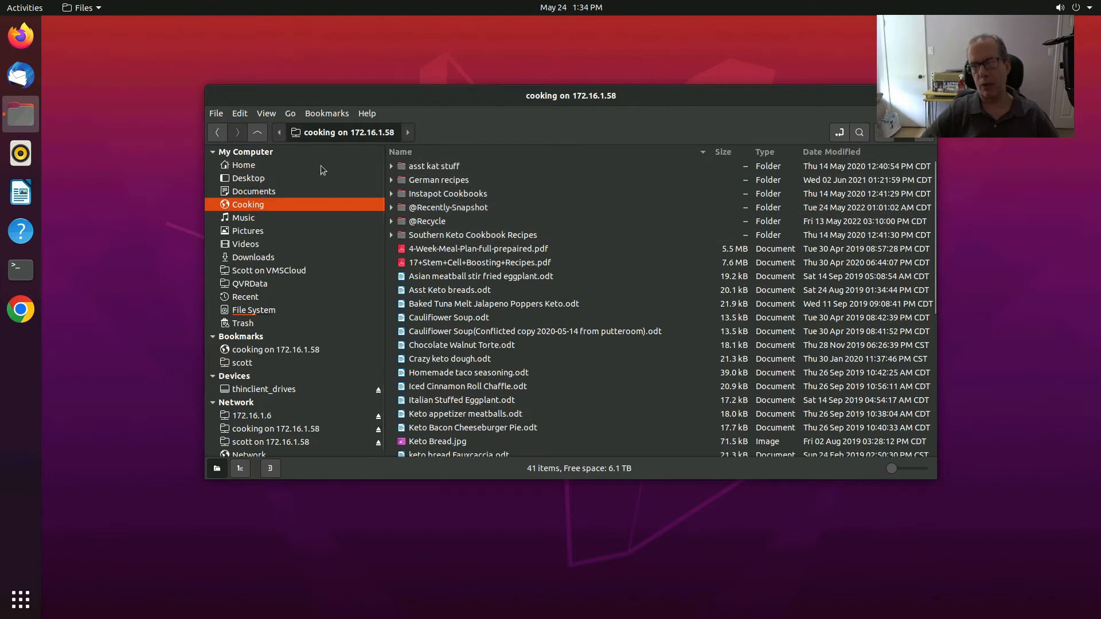
mouse_move(345, 142)
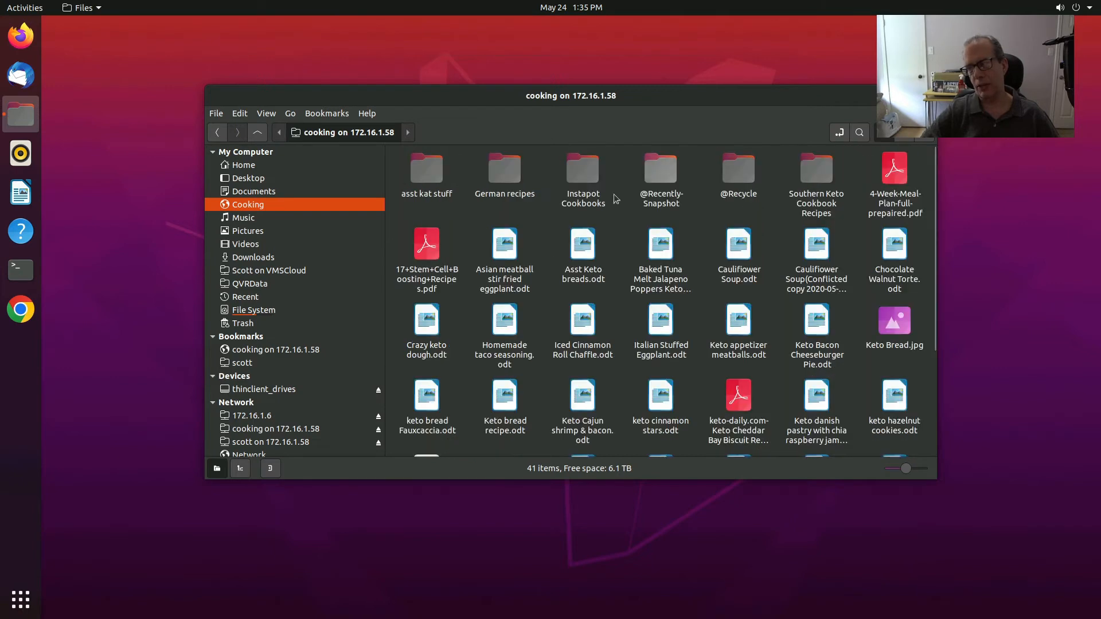
mouse_move(767, 241)
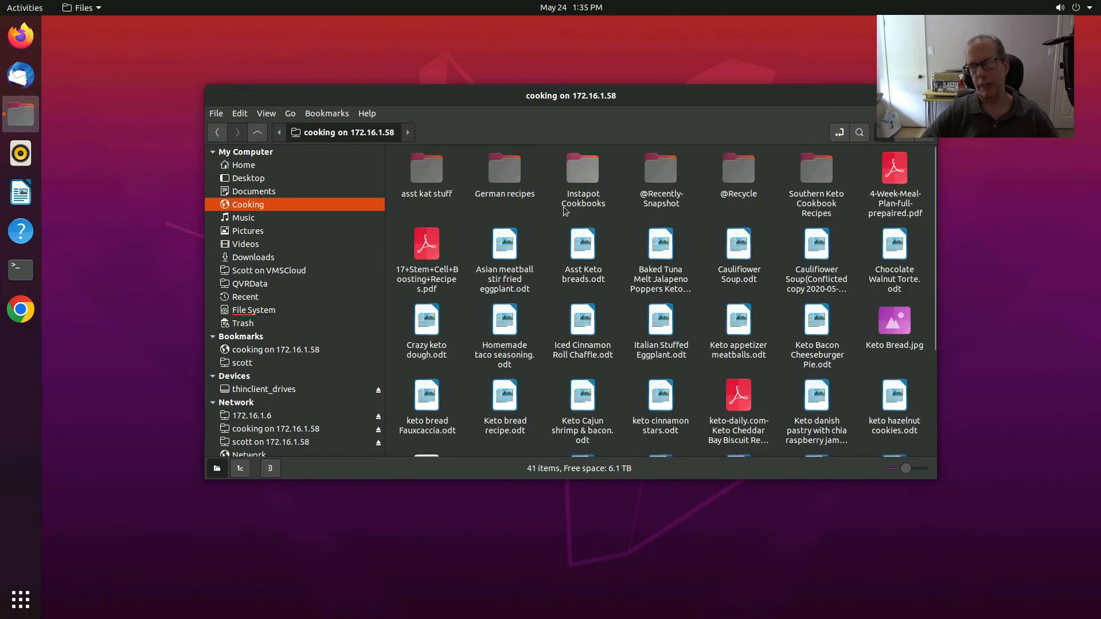
mouse_move(383, 230)
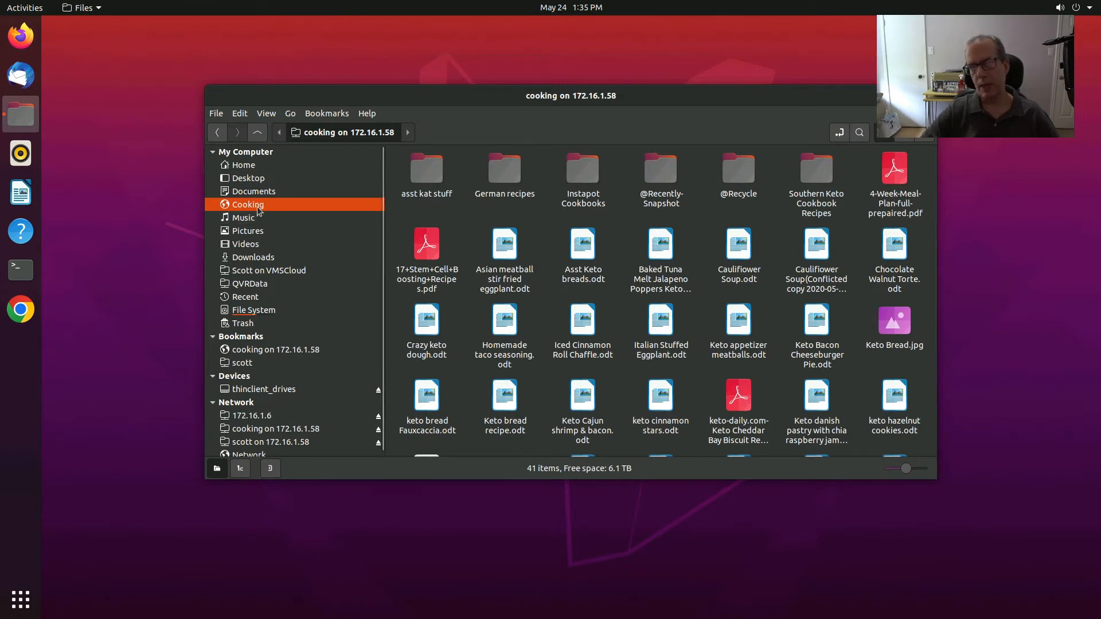
right_click(248, 204)
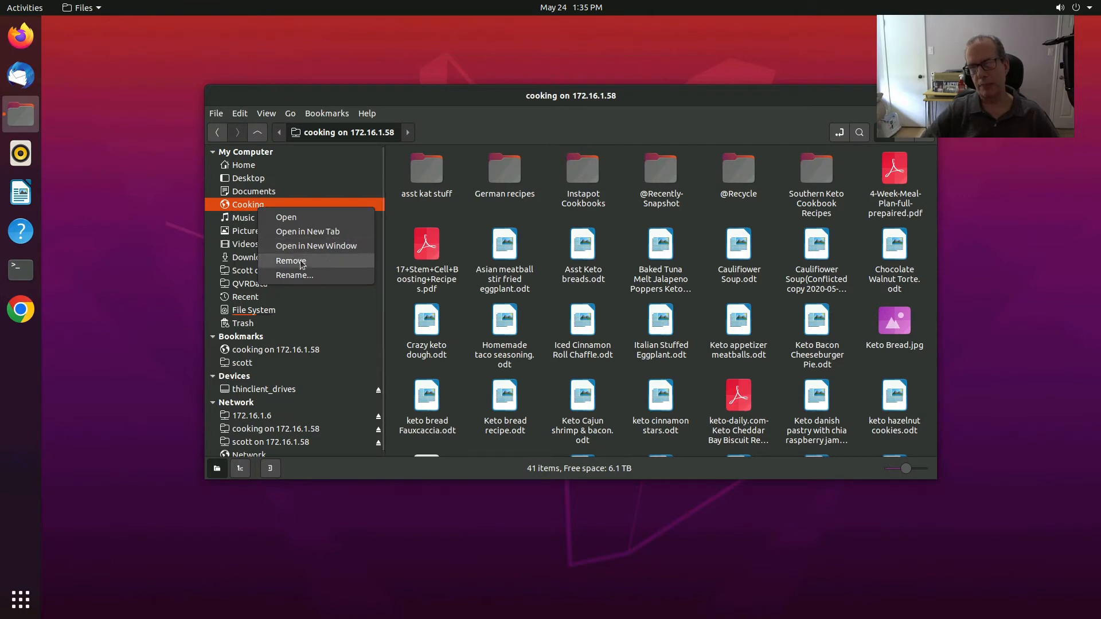
click(290, 260)
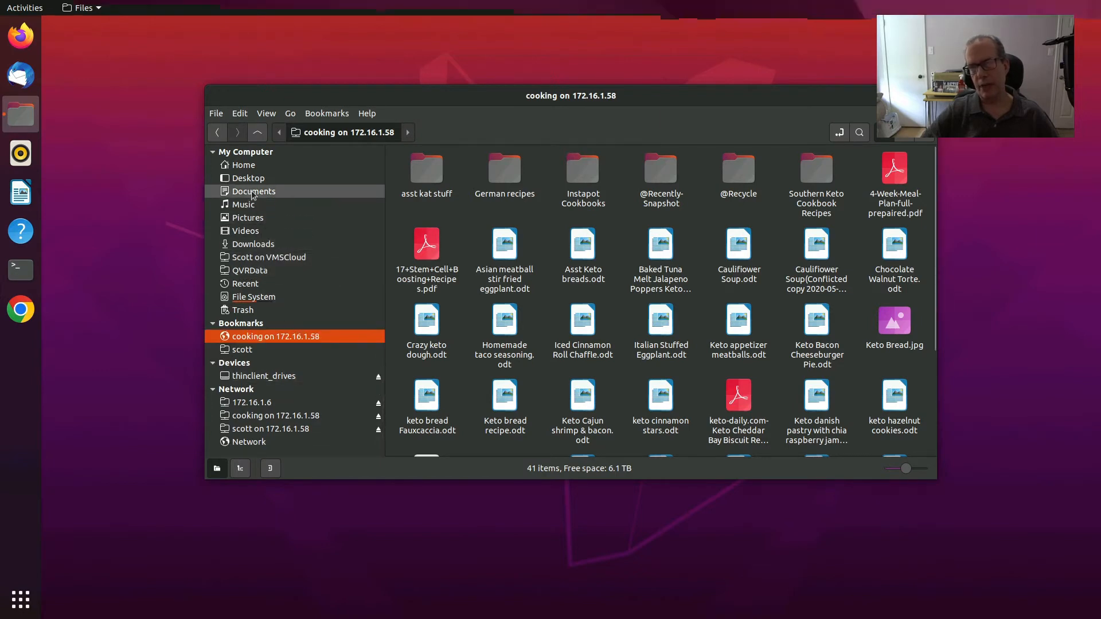
click(243, 164)
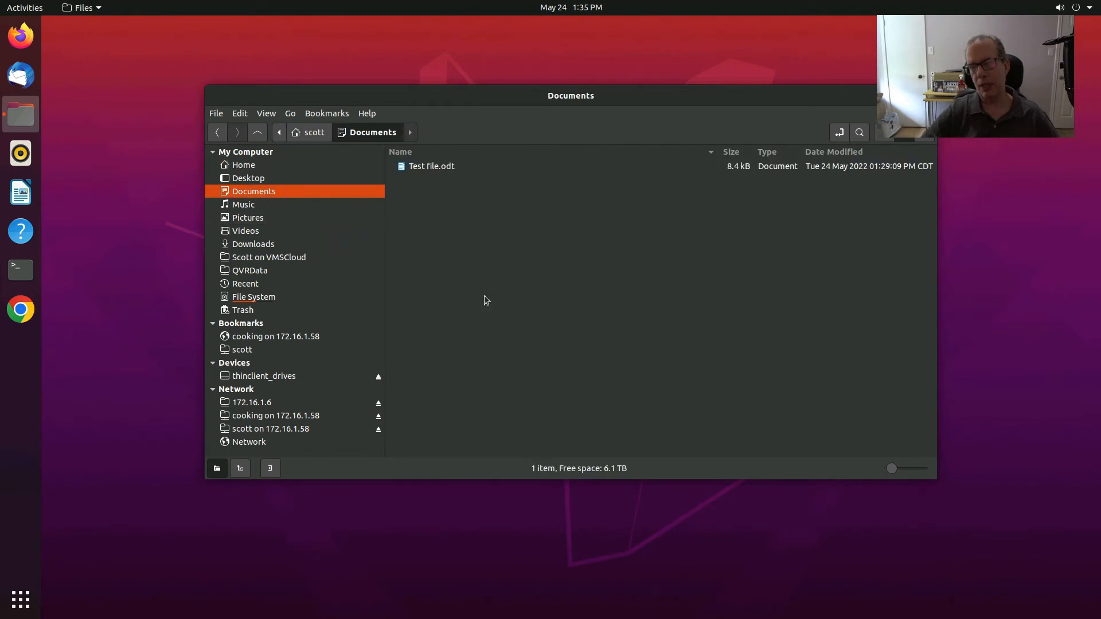
mouse_move(443, 240)
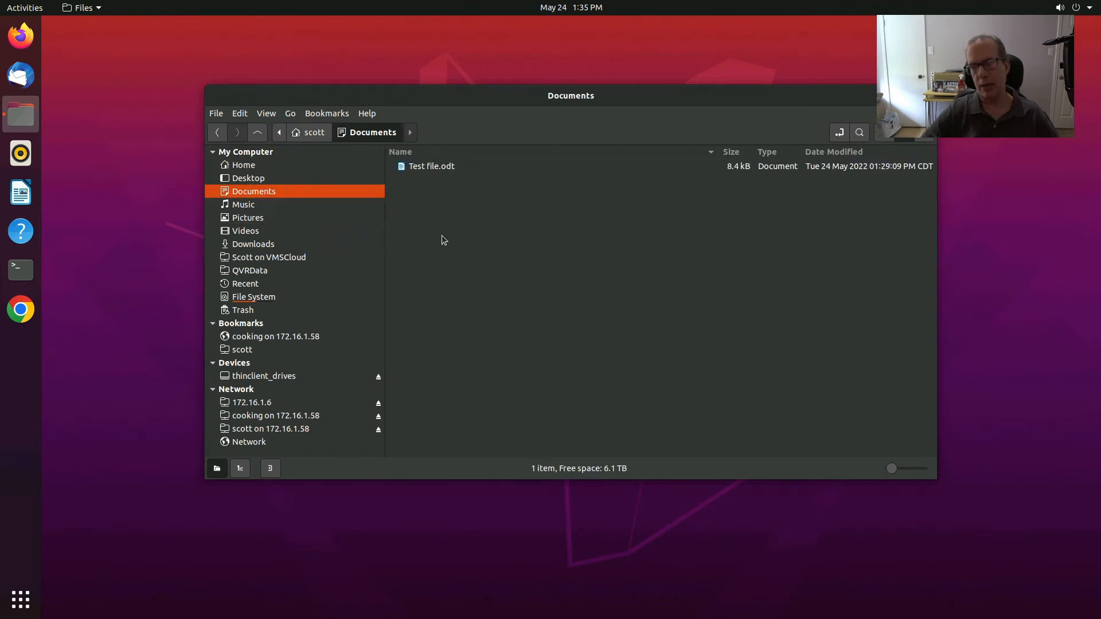
mouse_move(420, 260)
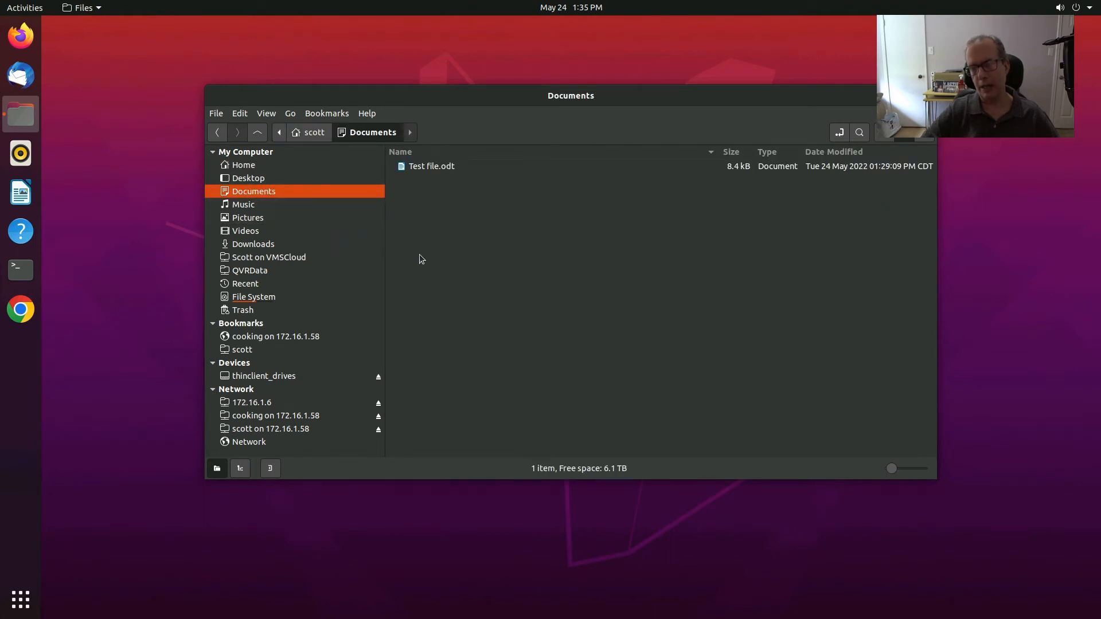
mouse_move(782, 130)
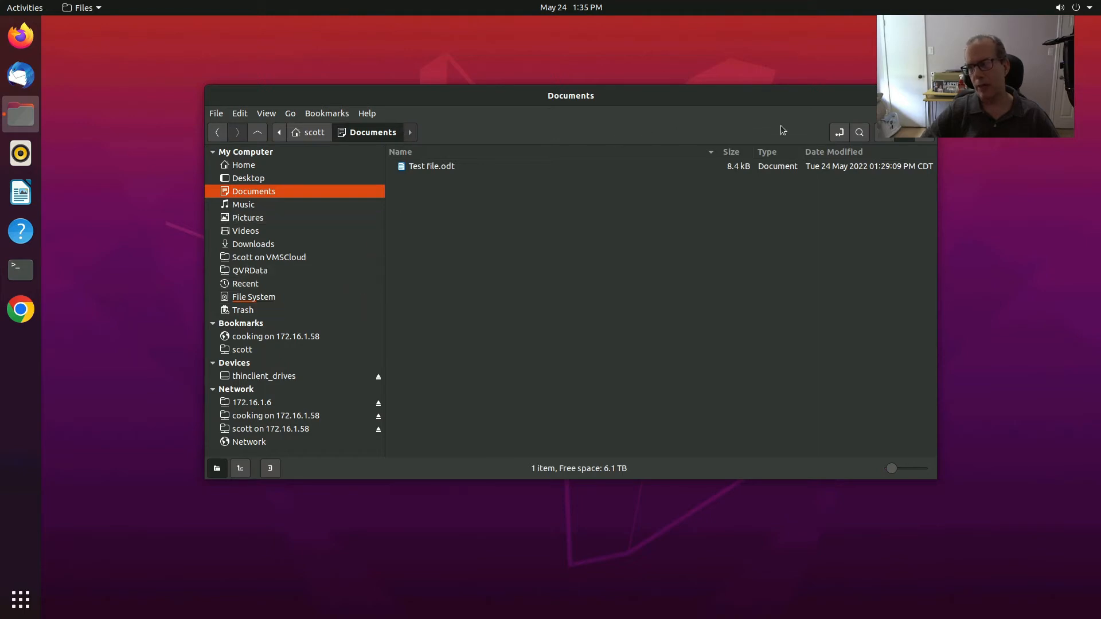
mouse_move(840, 133)
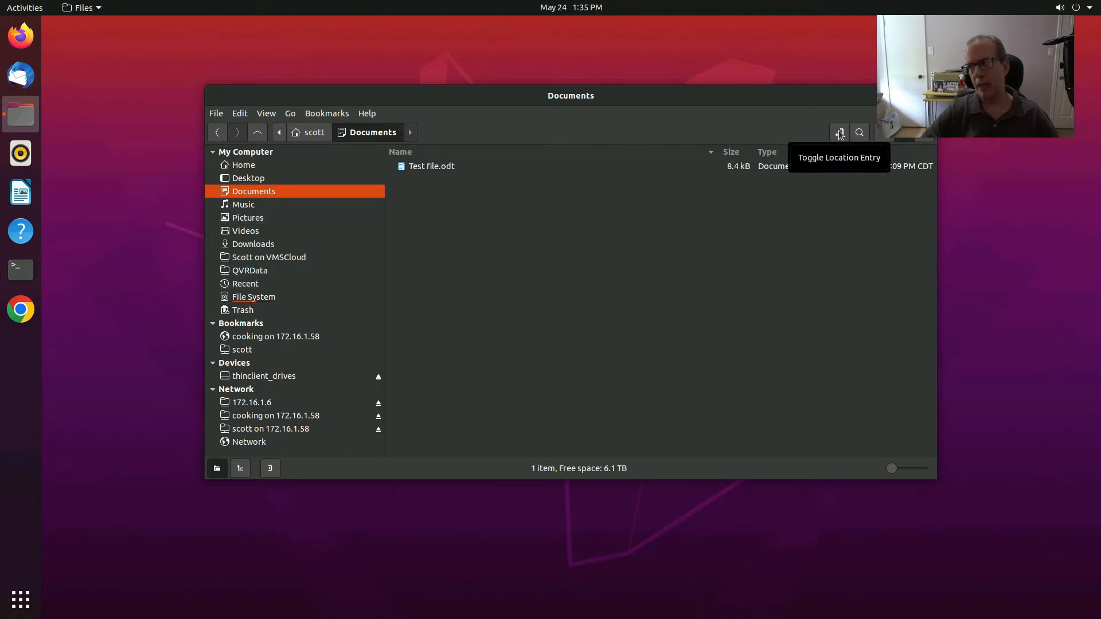
- Enter smb://172.16.1.58/cooking directly in the location bar to reach the share
click(840, 132)
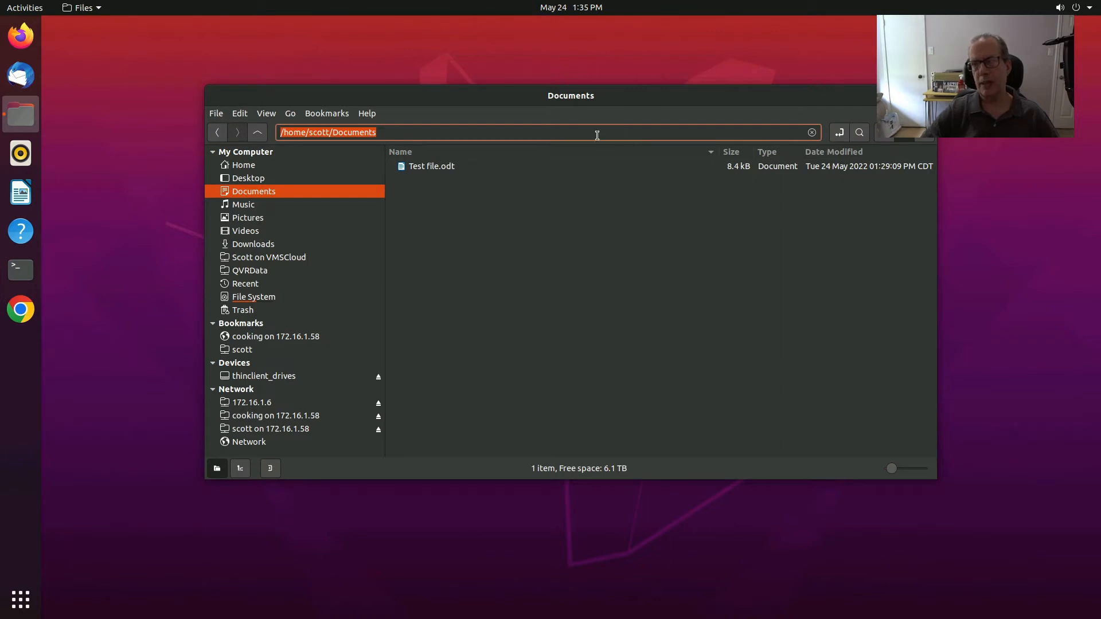
text(sm)
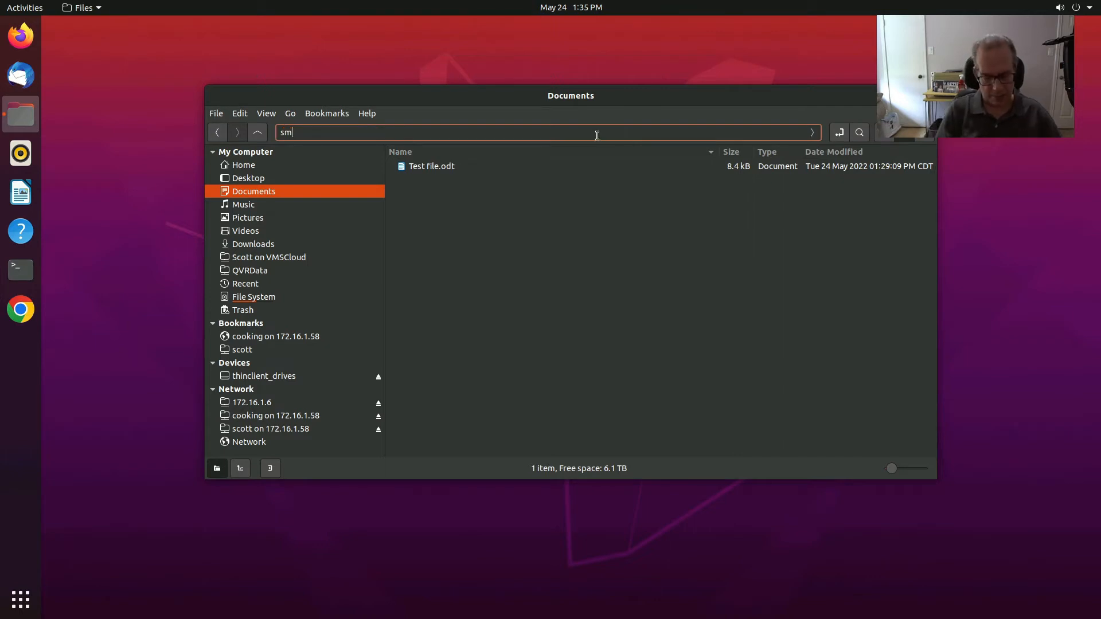
text(b://)
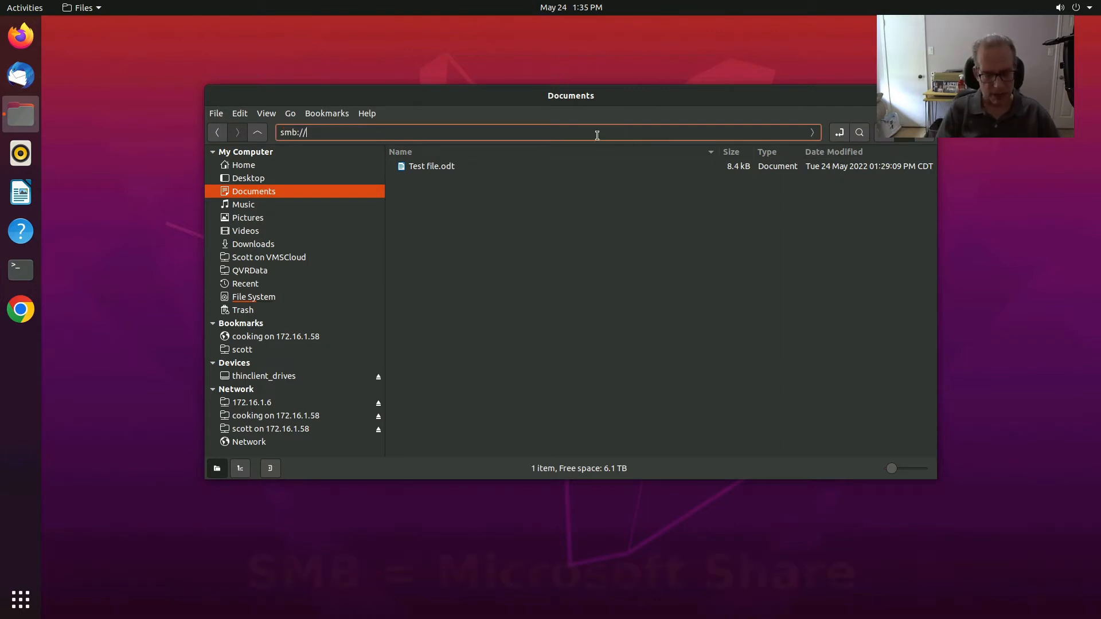
text(172.16)
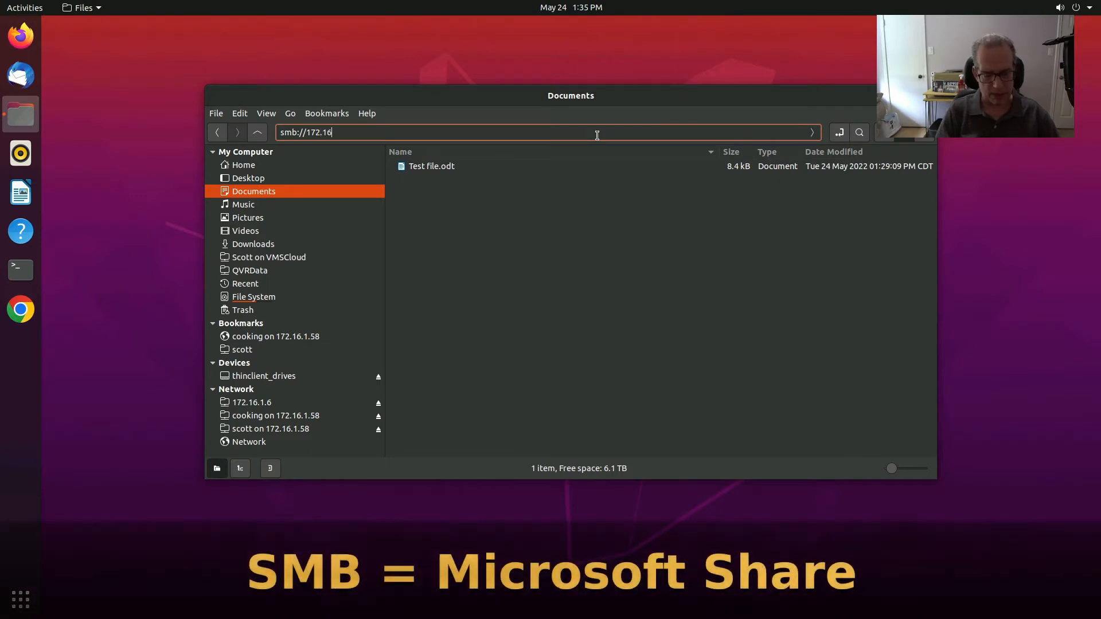
text(.1.58)
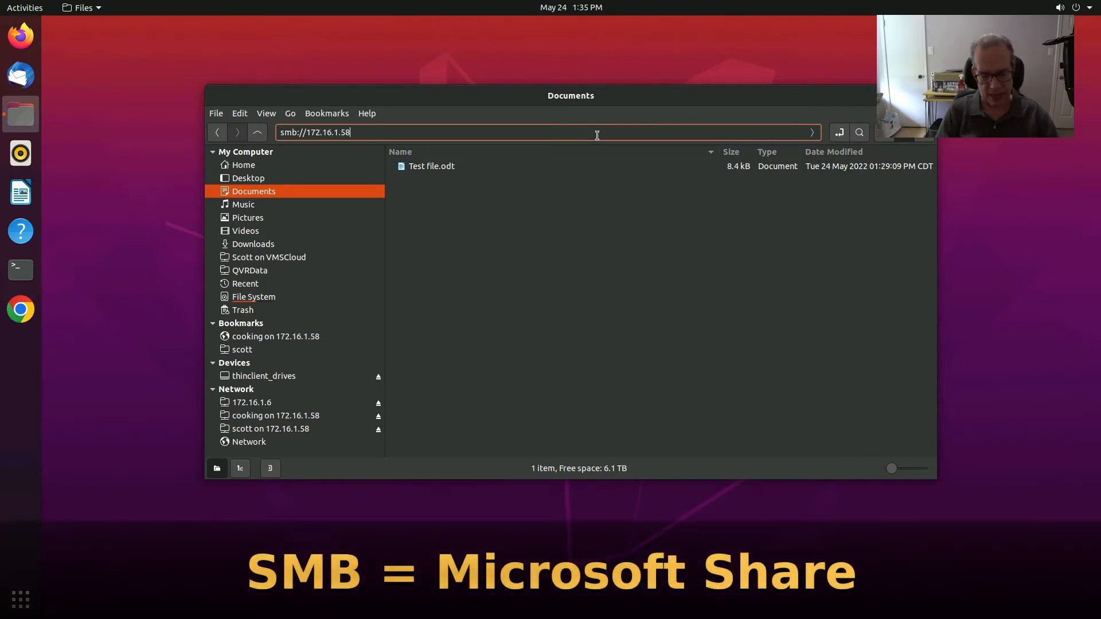
text(/coo)
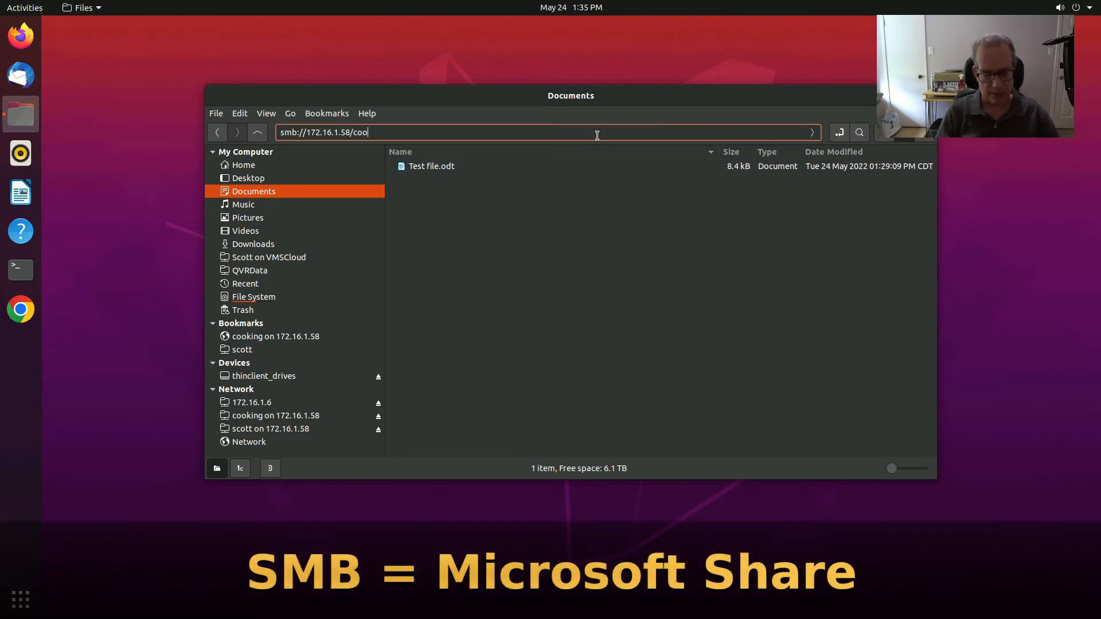
text(king/)
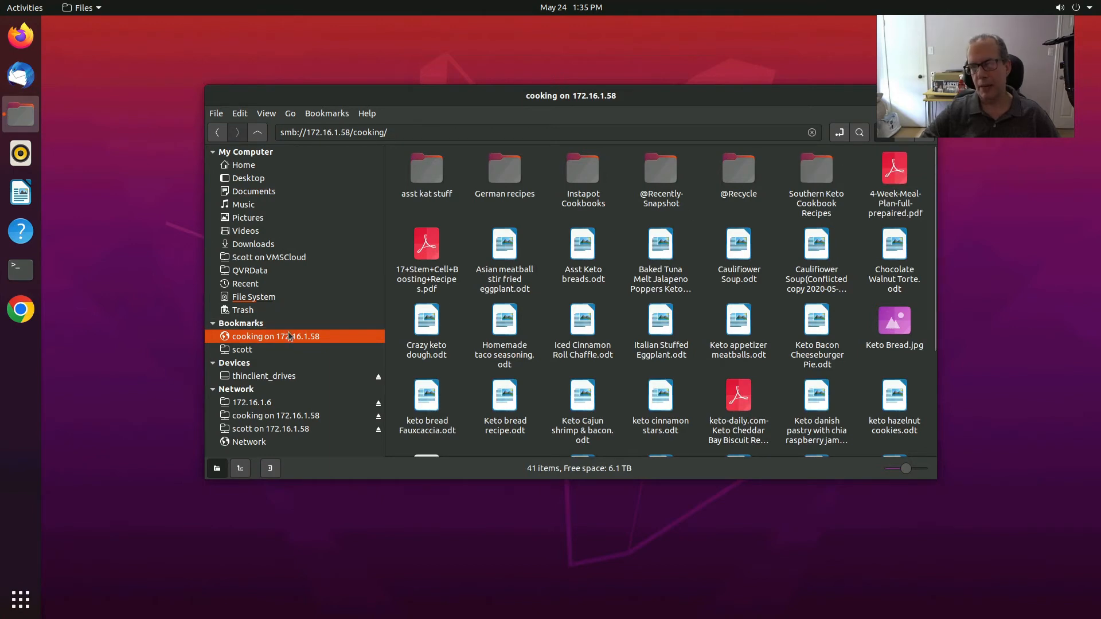
- Rename the share bookmark to Cooking on VMSCloud, then reopen it after visiting Desktop
right_click(277, 336)
text(Cooking on)
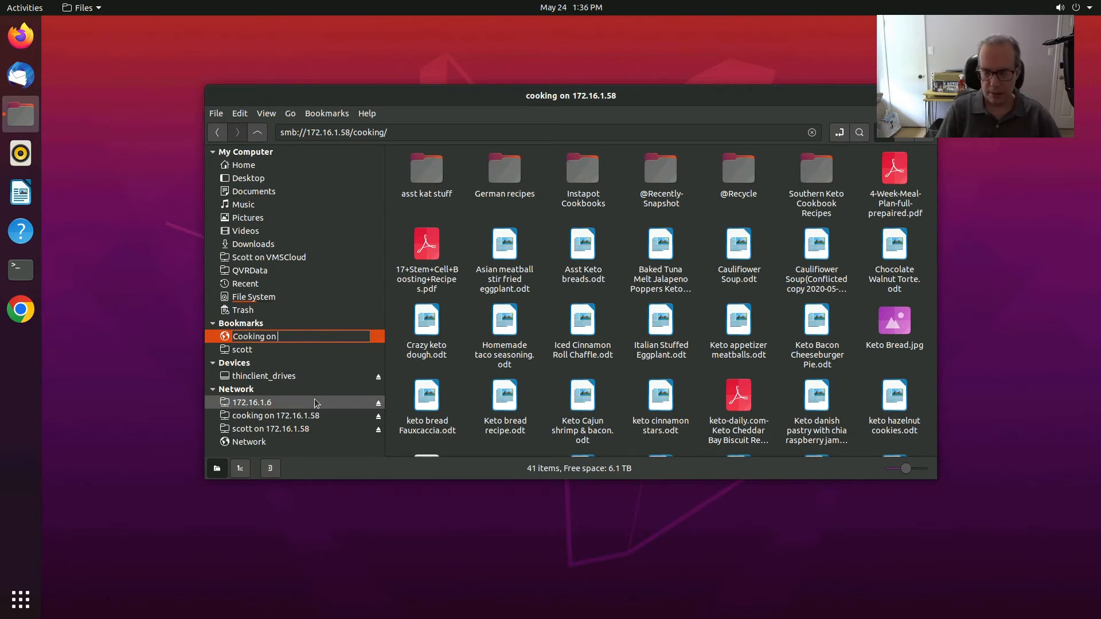
text(VMSCloud)
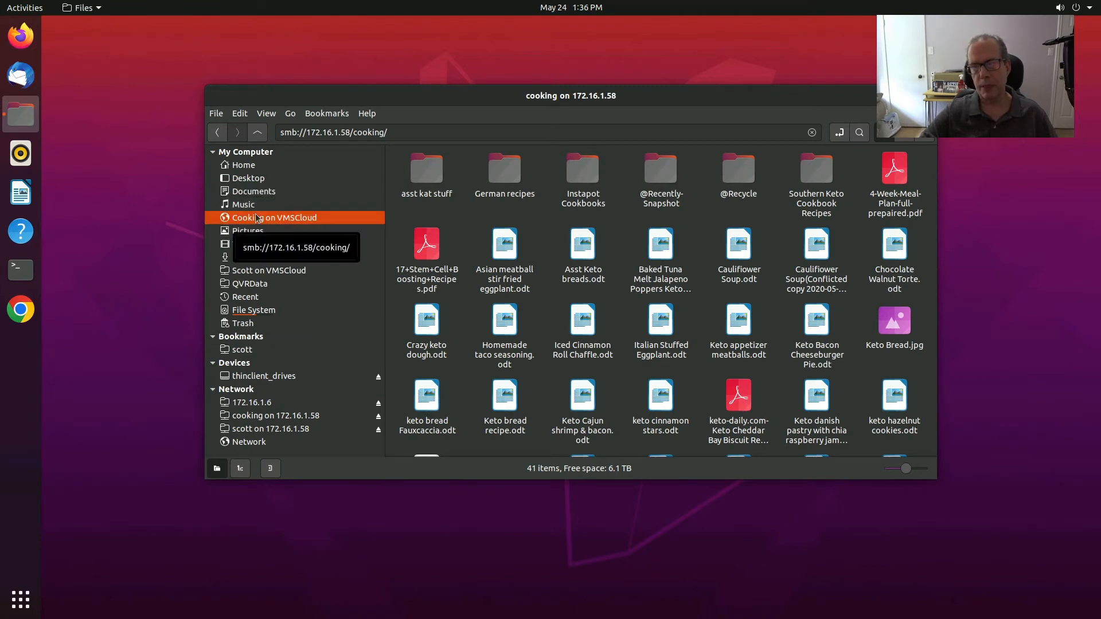
mouse_move(252, 191)
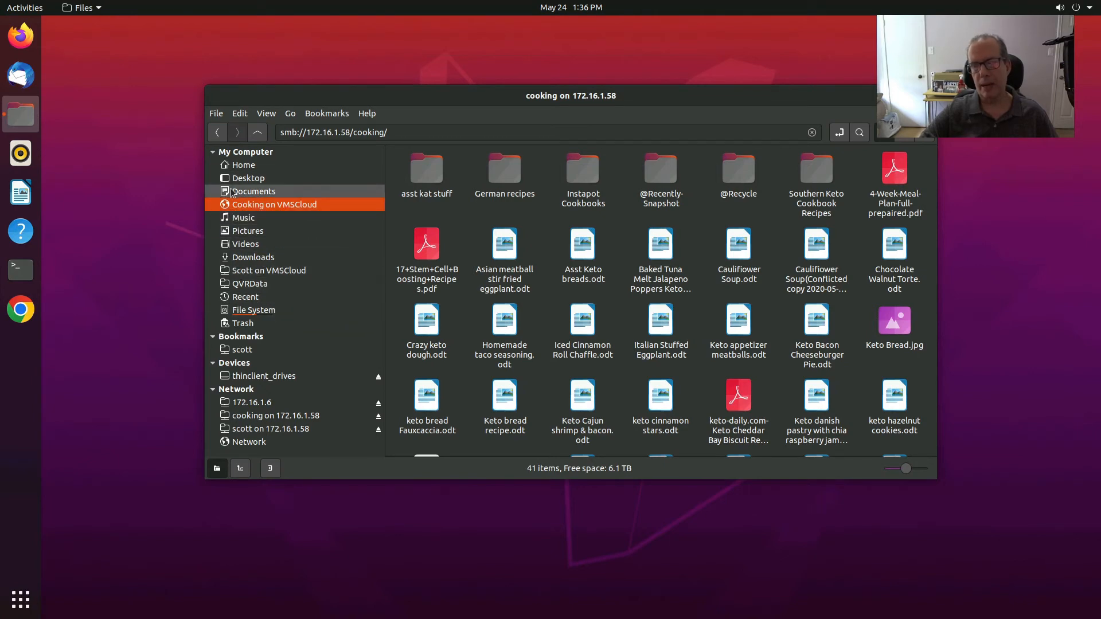
mouse_move(252, 191)
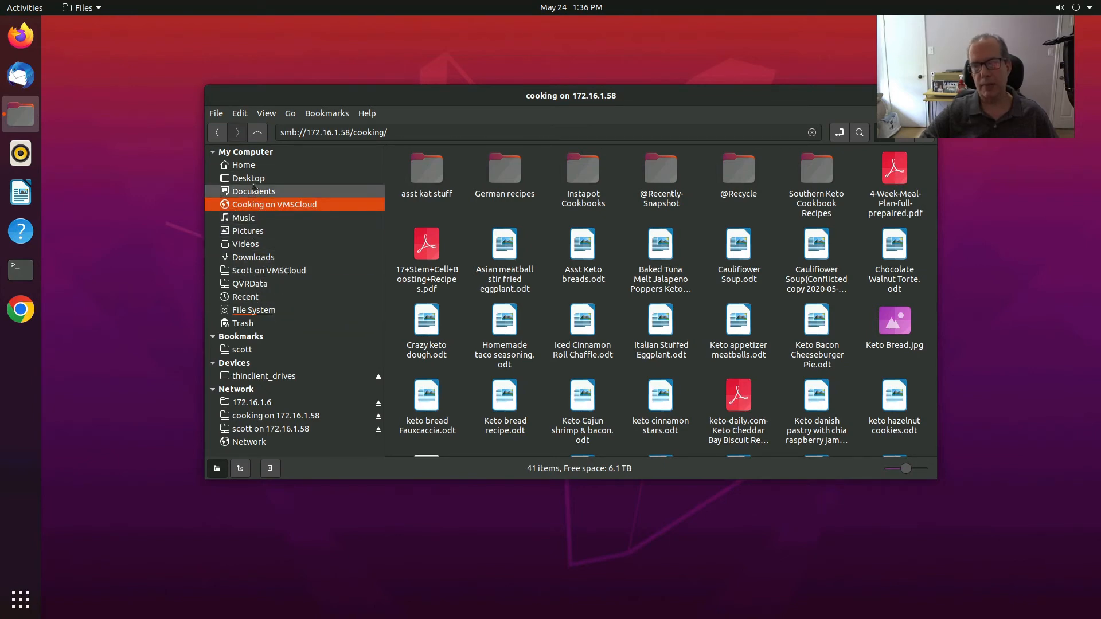
click(248, 178)
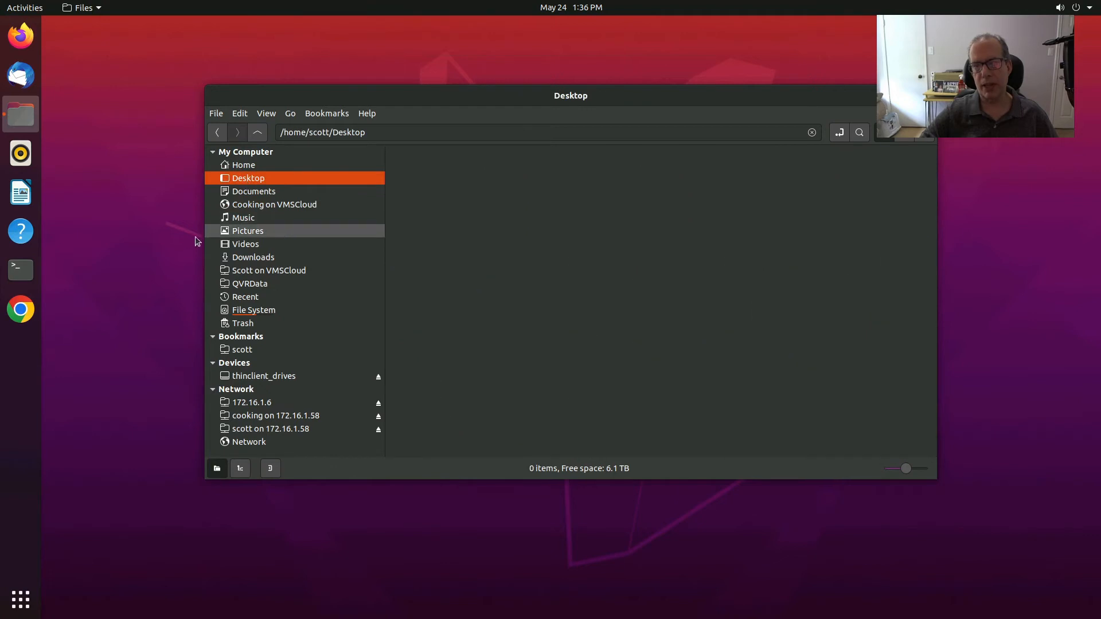
mouse_move(273, 205)
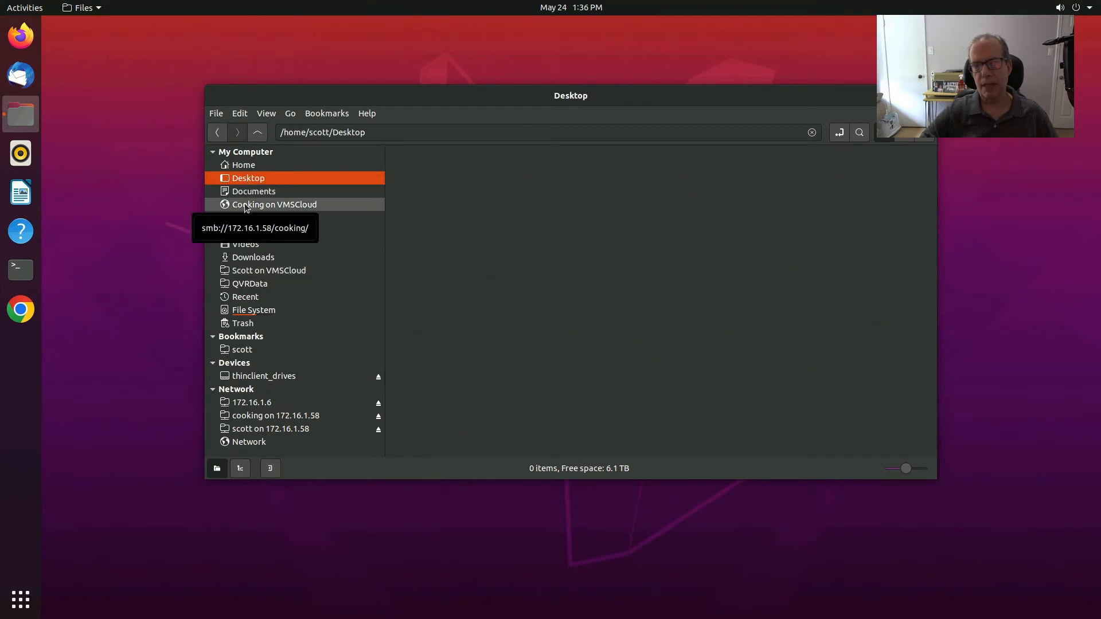
click(274, 204)
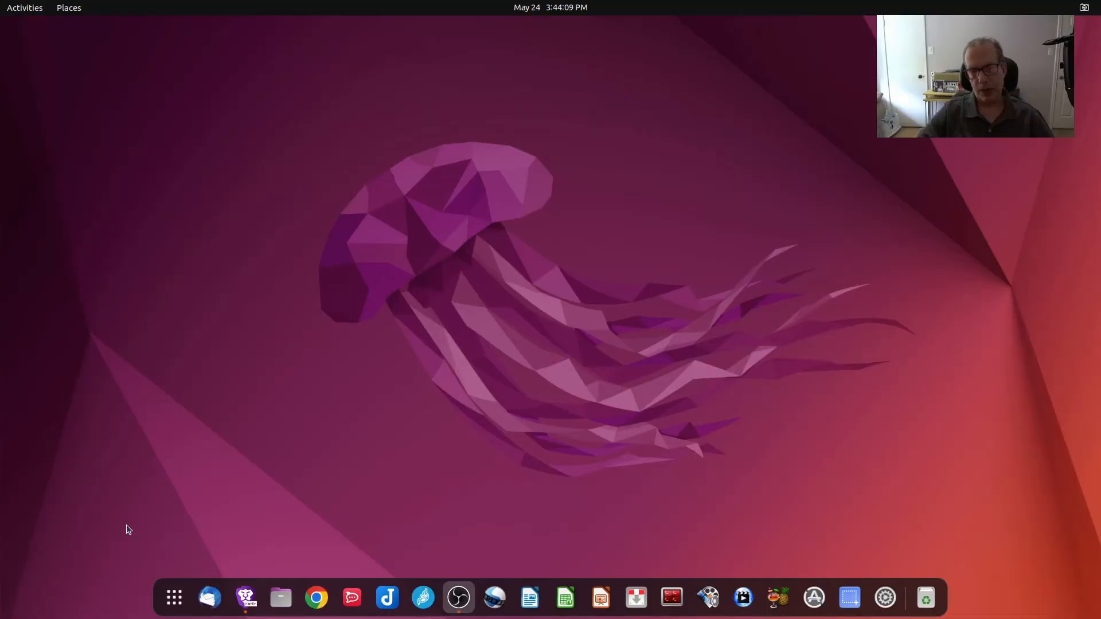
mouse_move(280, 598)
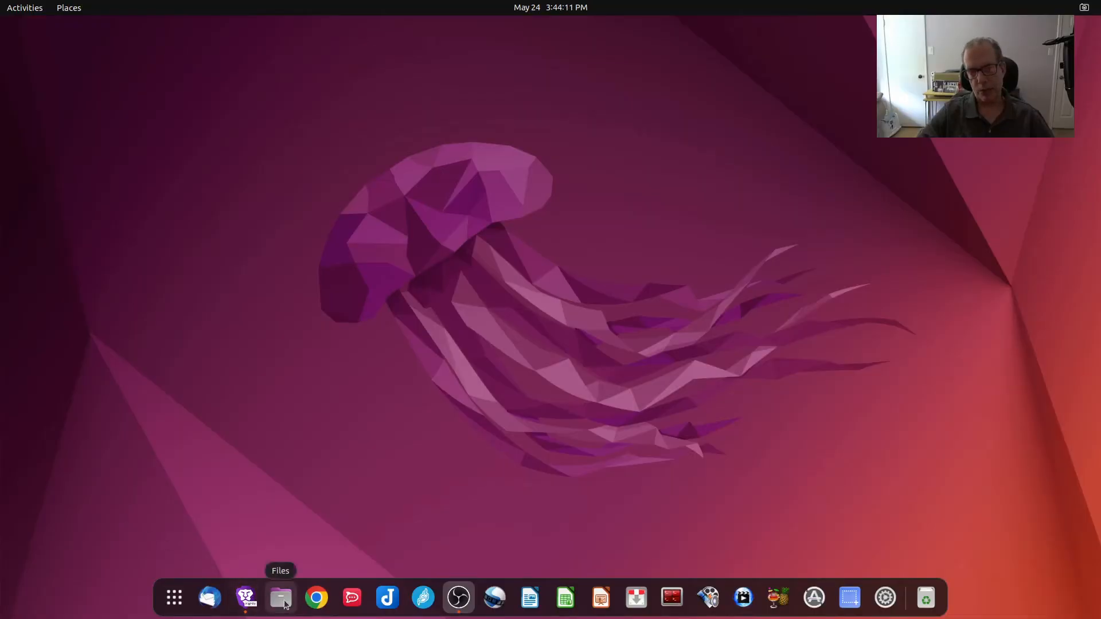
mouse_move(225, 554)
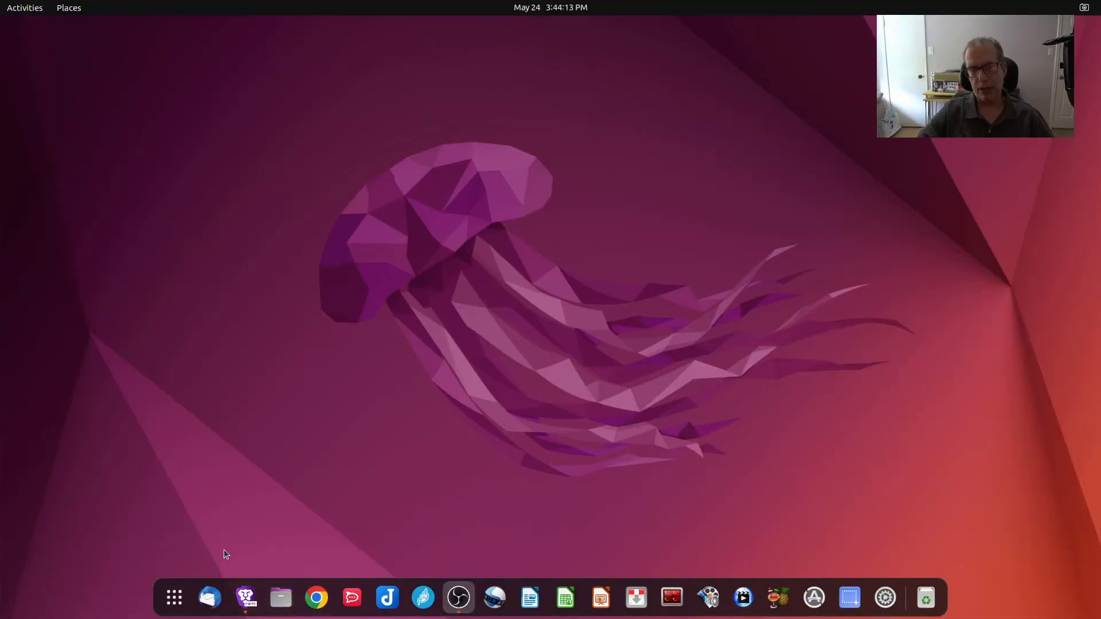
click(280, 598)
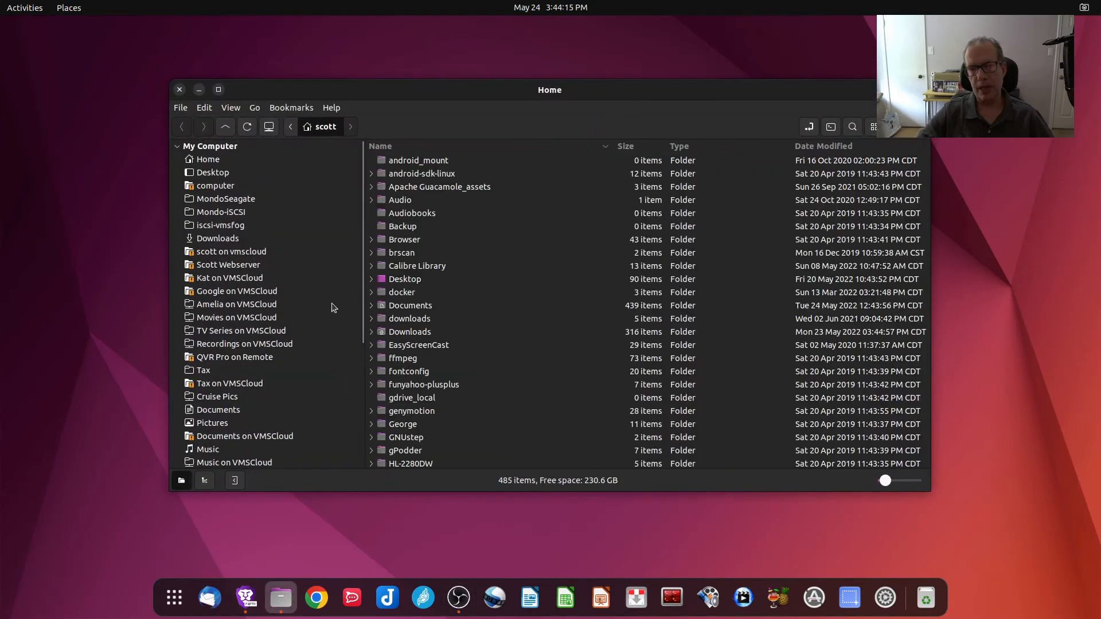
mouse_move(406, 109)
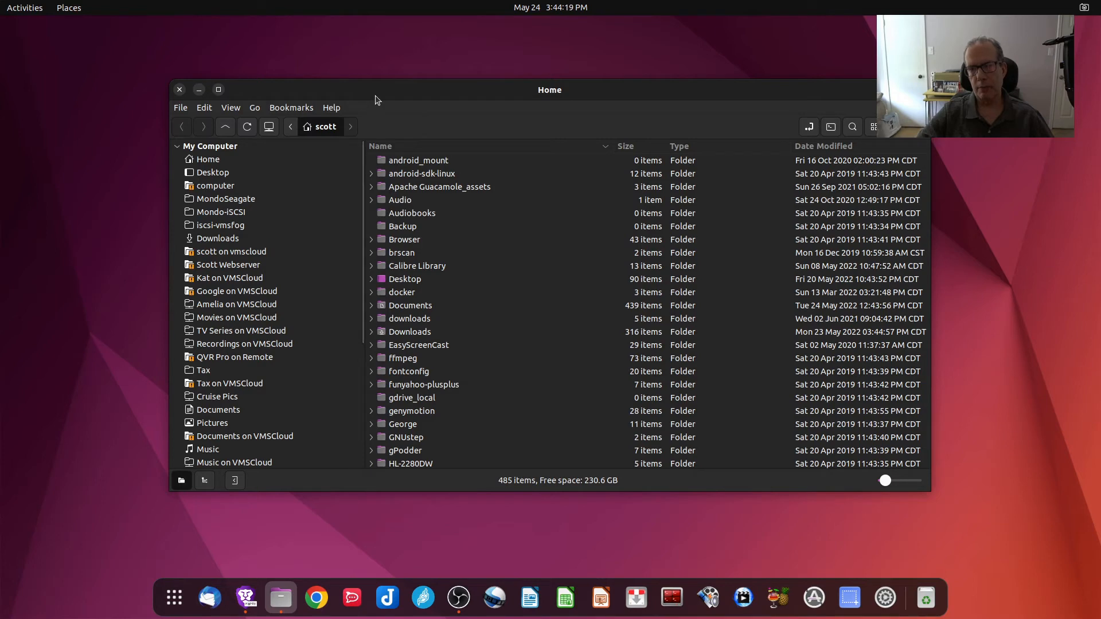
click(331, 108)
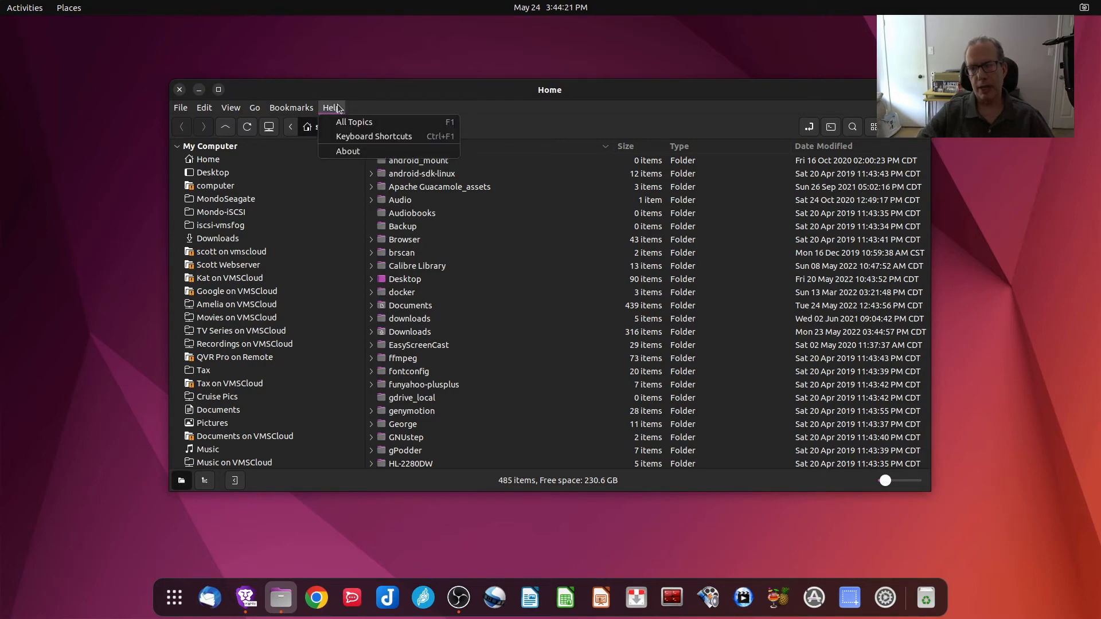
click(349, 151)
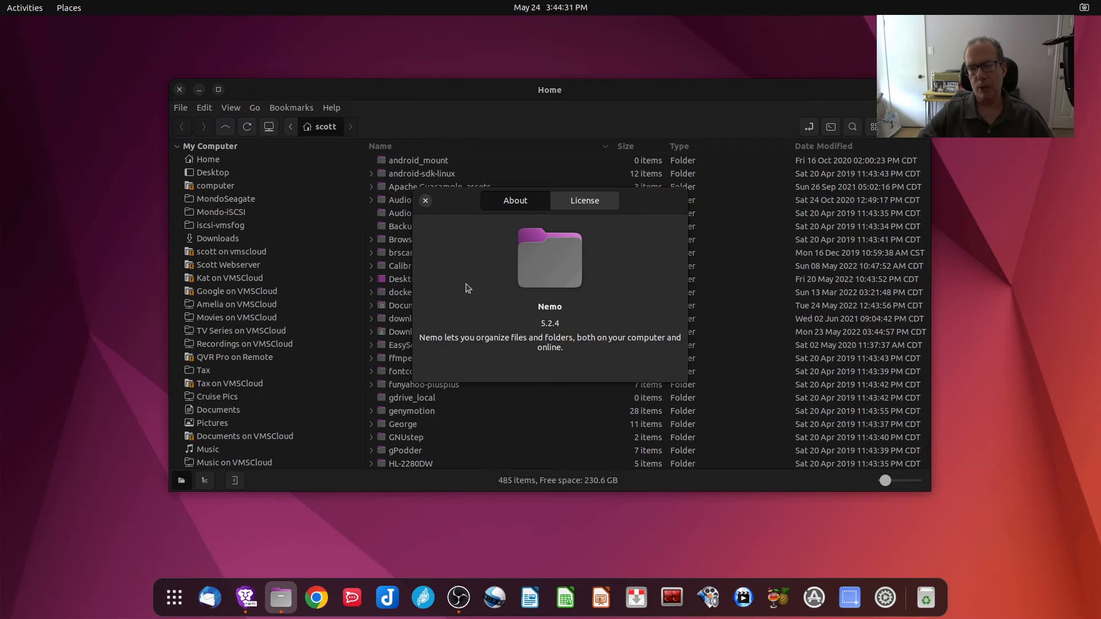
click(424, 200)
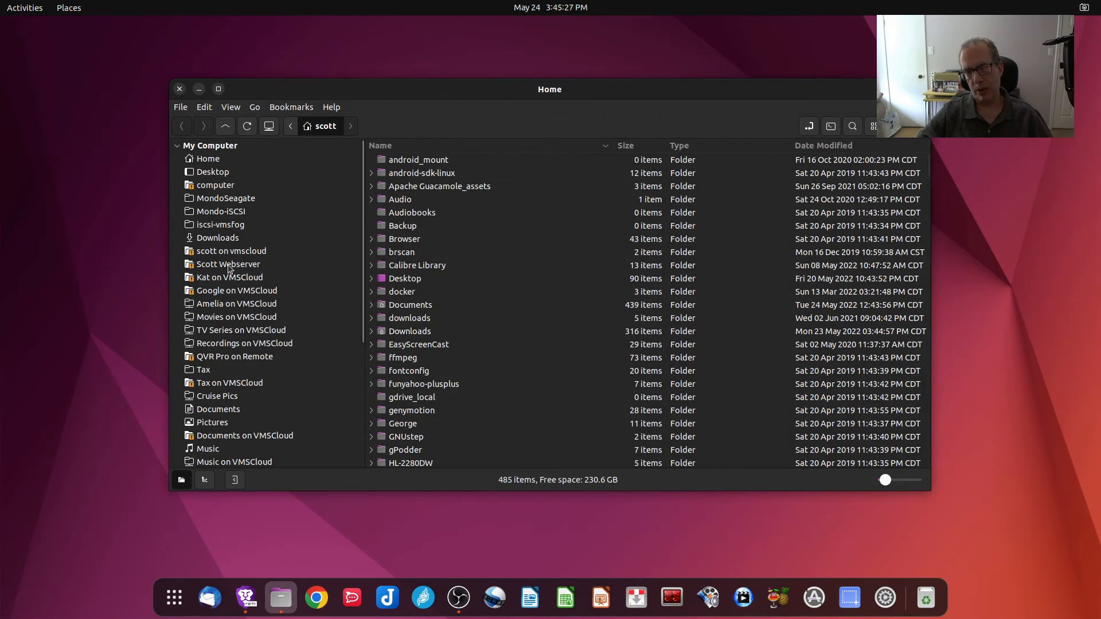
mouse_move(230, 268)
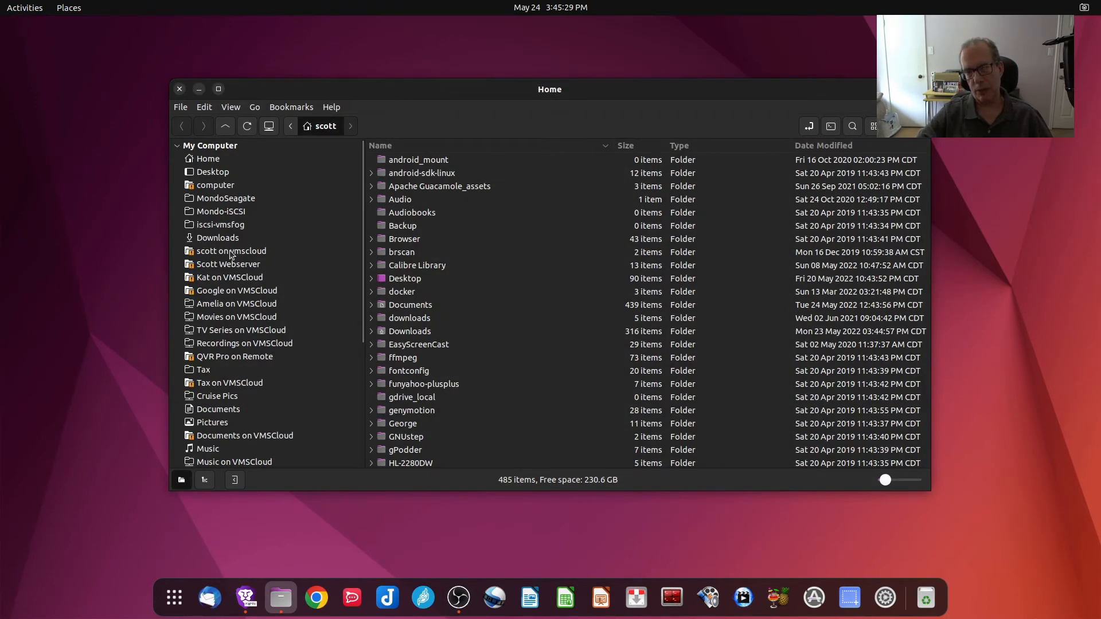
mouse_move(204, 214)
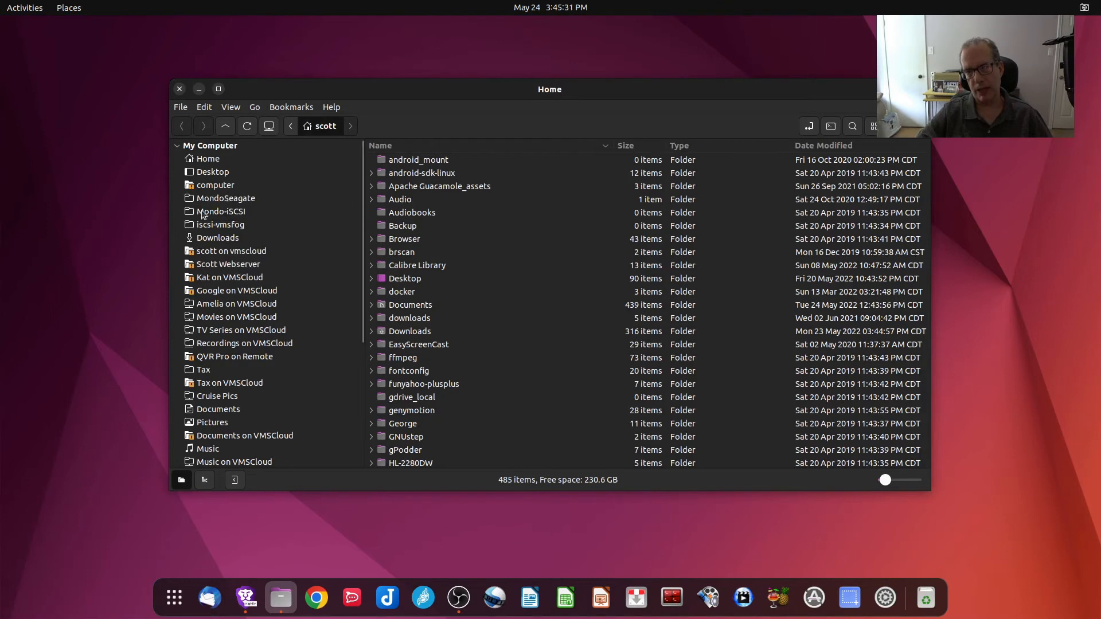
mouse_move(204, 370)
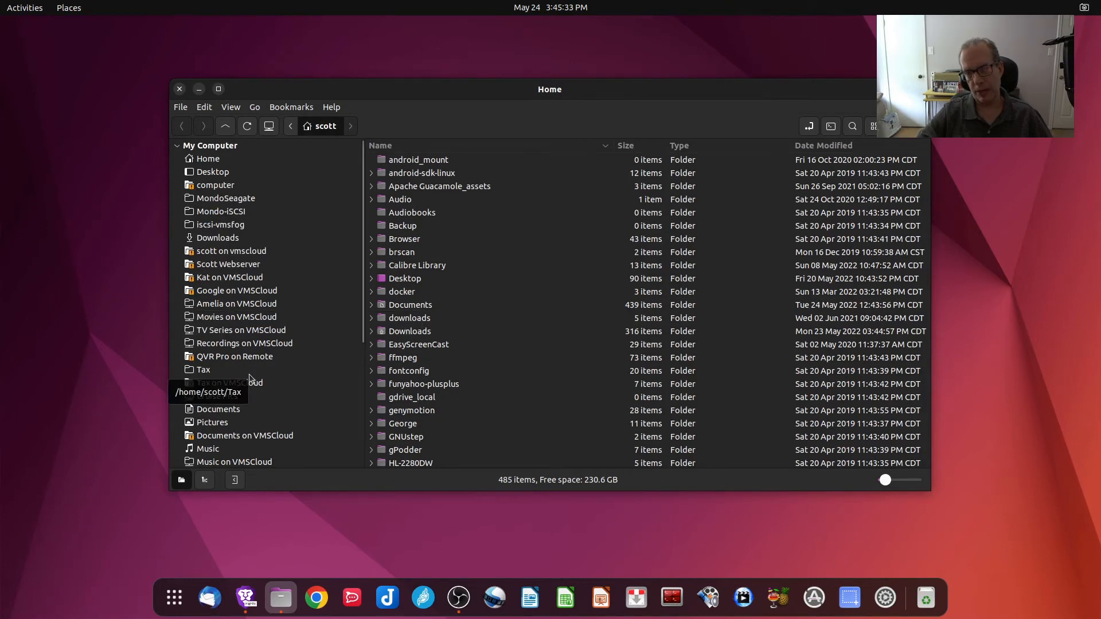
mouse_move(245, 310)
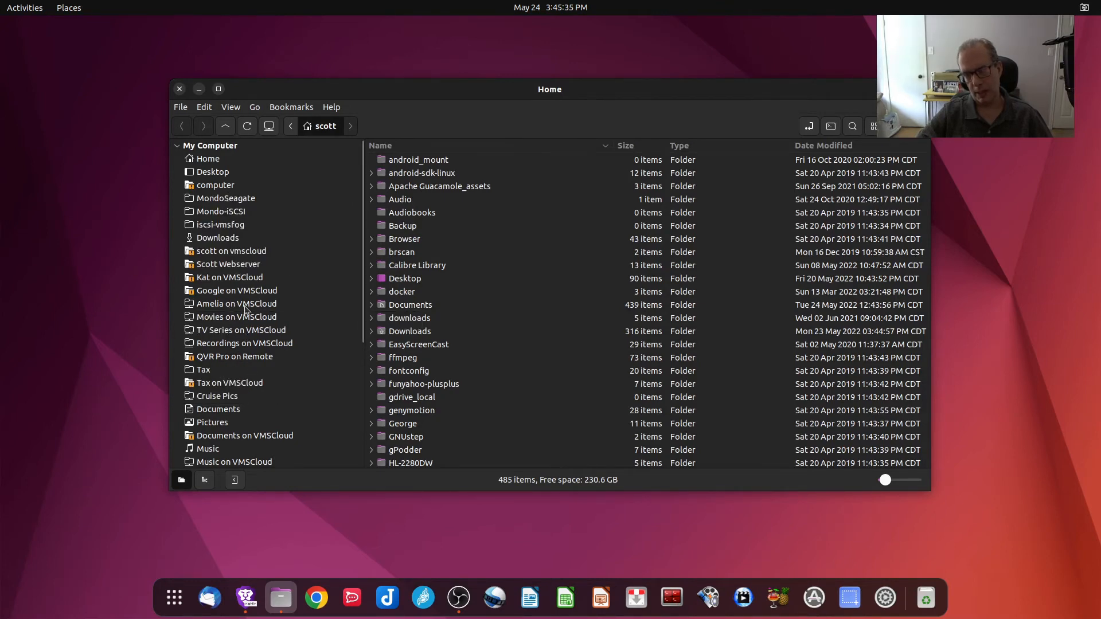
mouse_move(231, 217)
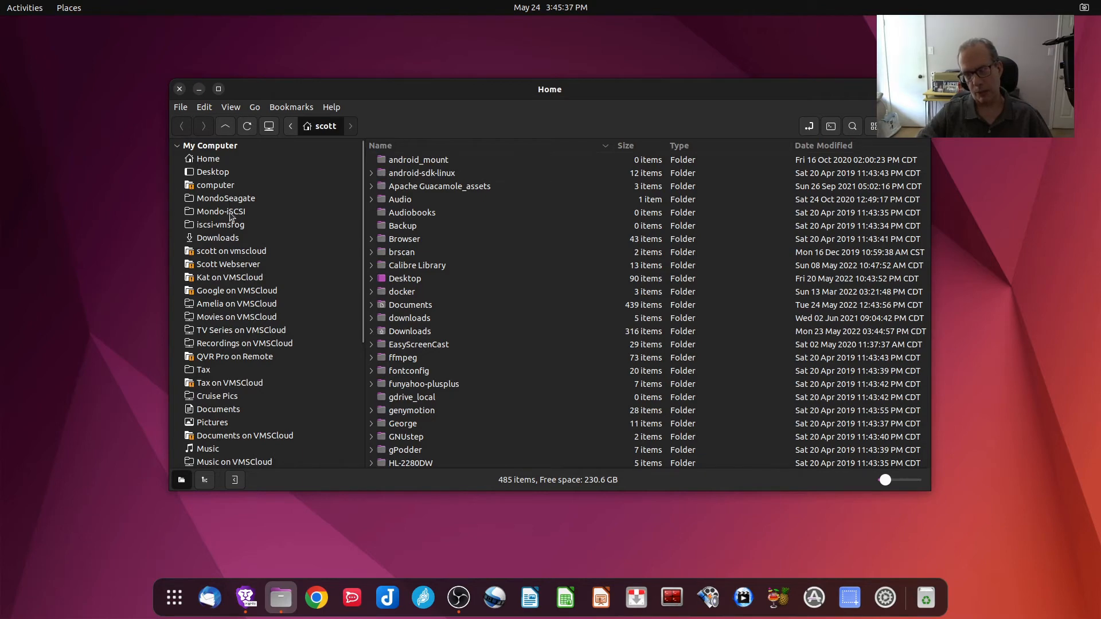
- From Documents, launch and close a terminal in NoMachine, then reopen its context menu
click(217, 408)
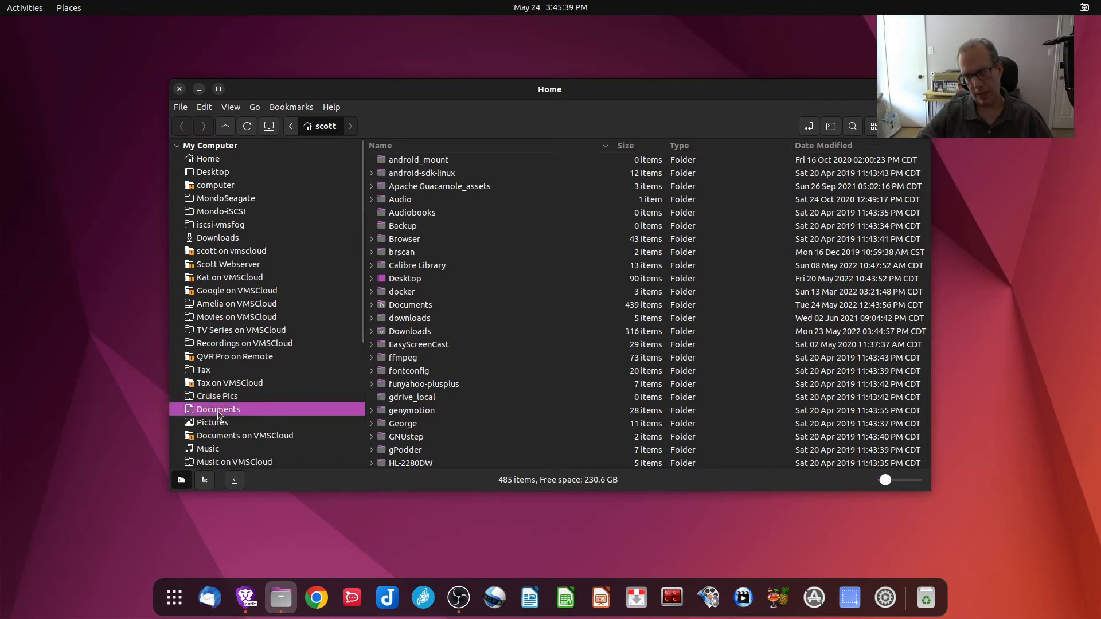
double_click(218, 409)
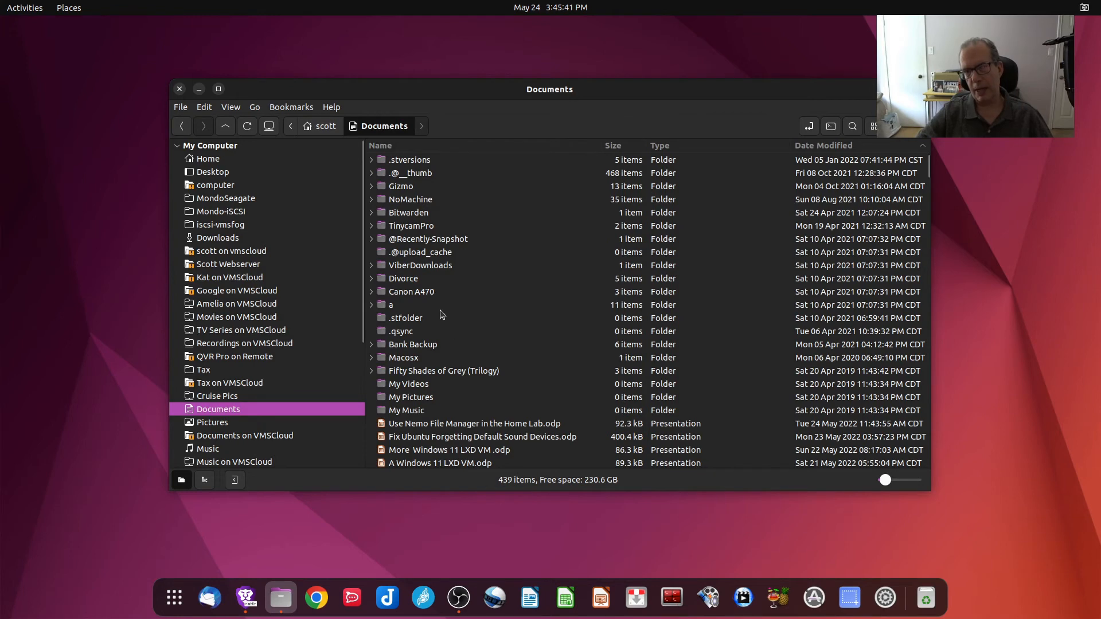
mouse_move(392, 222)
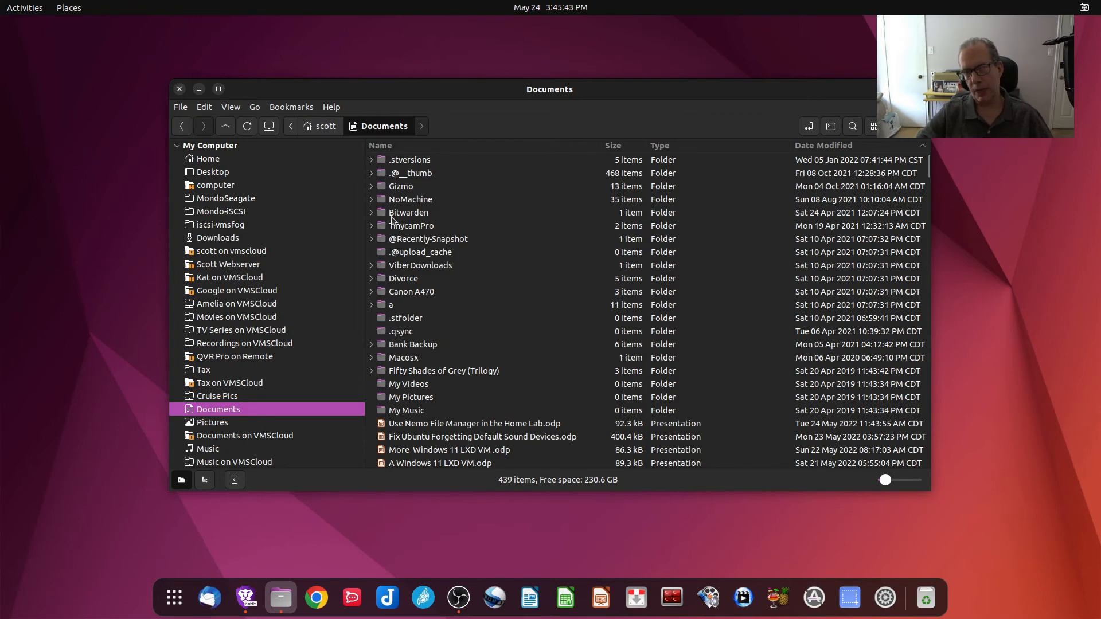
mouse_move(416, 204)
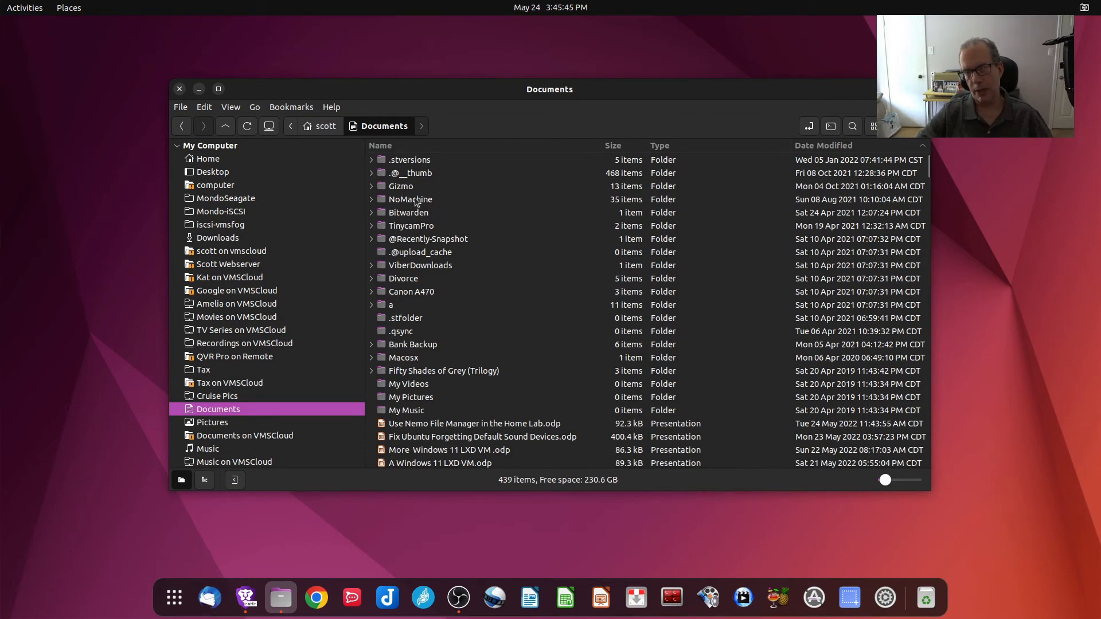
right_click(410, 199)
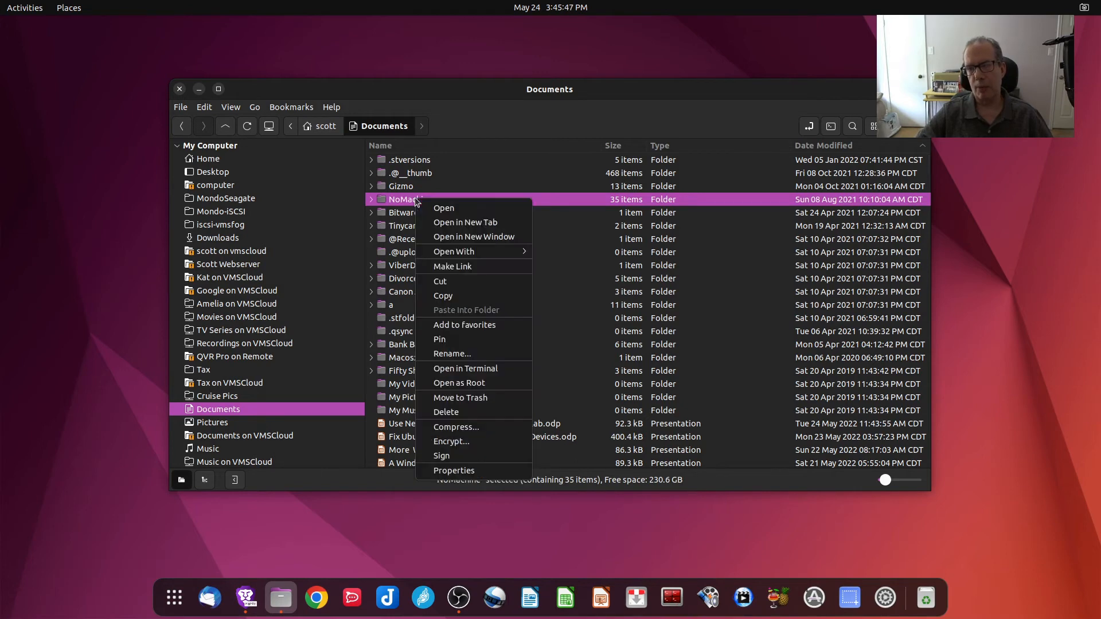
mouse_move(464, 368)
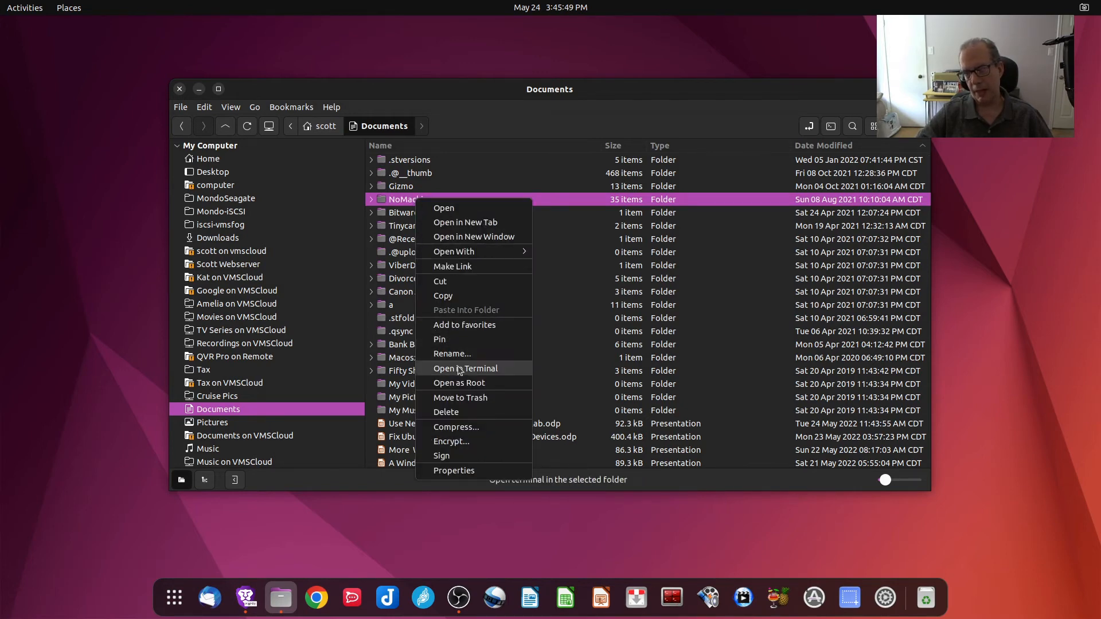
click(464, 368)
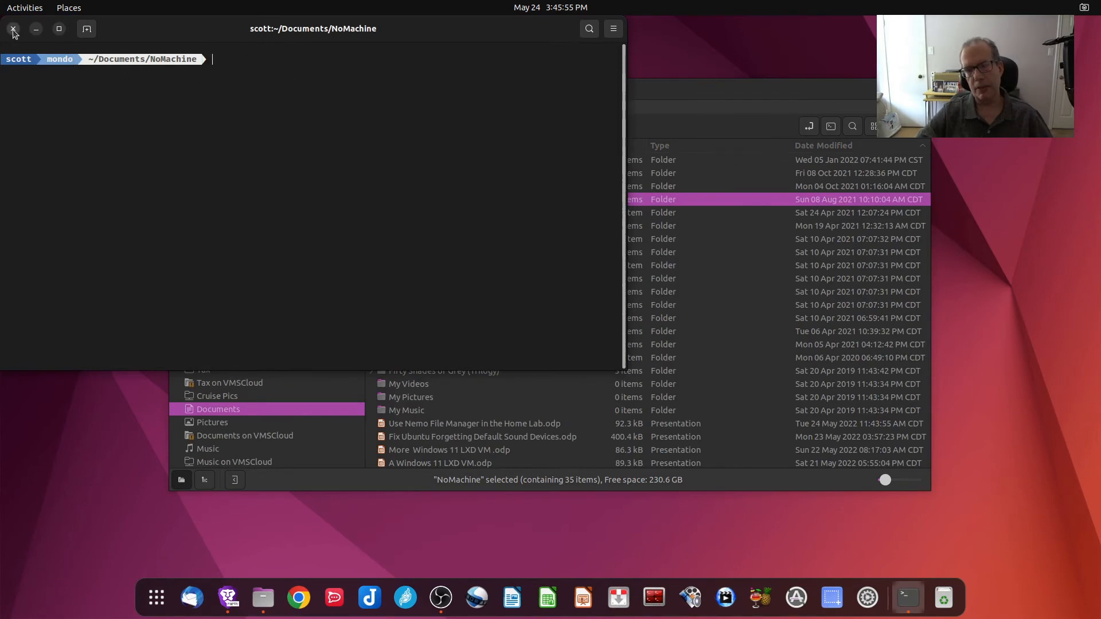
click(12, 29)
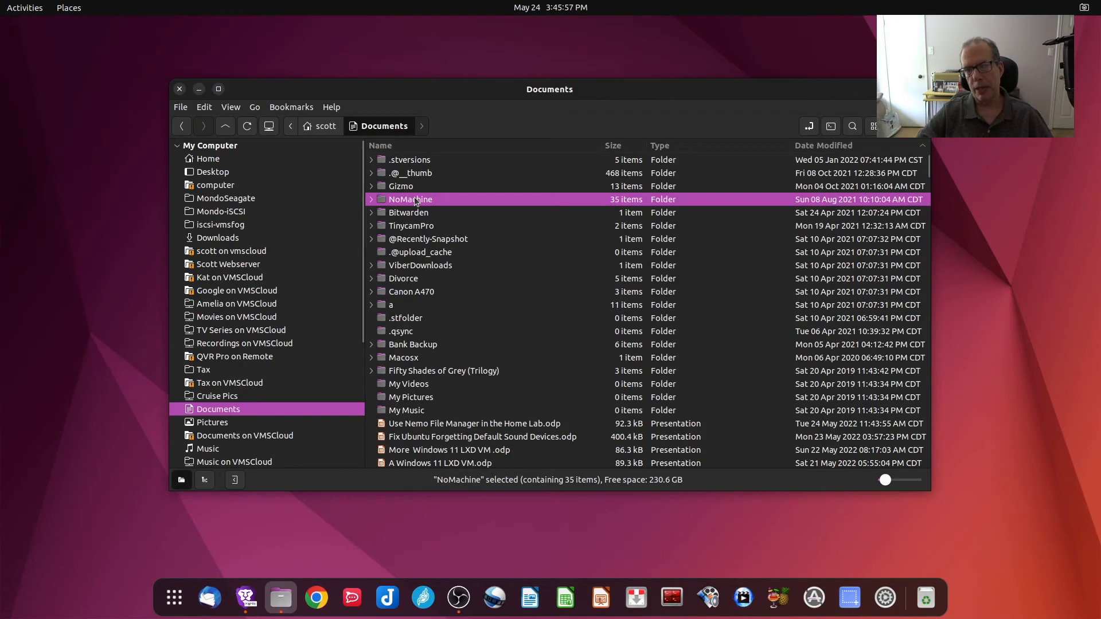
right_click(410, 199)
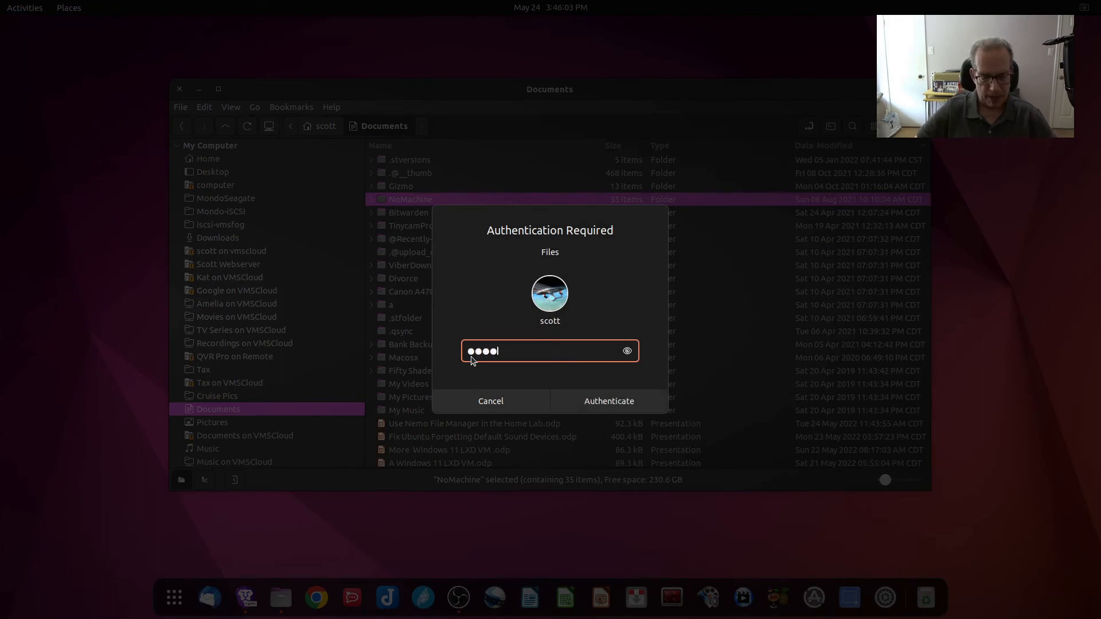
- Authenticate at the administrator prompt to return to the Documents listing
click(608, 401)
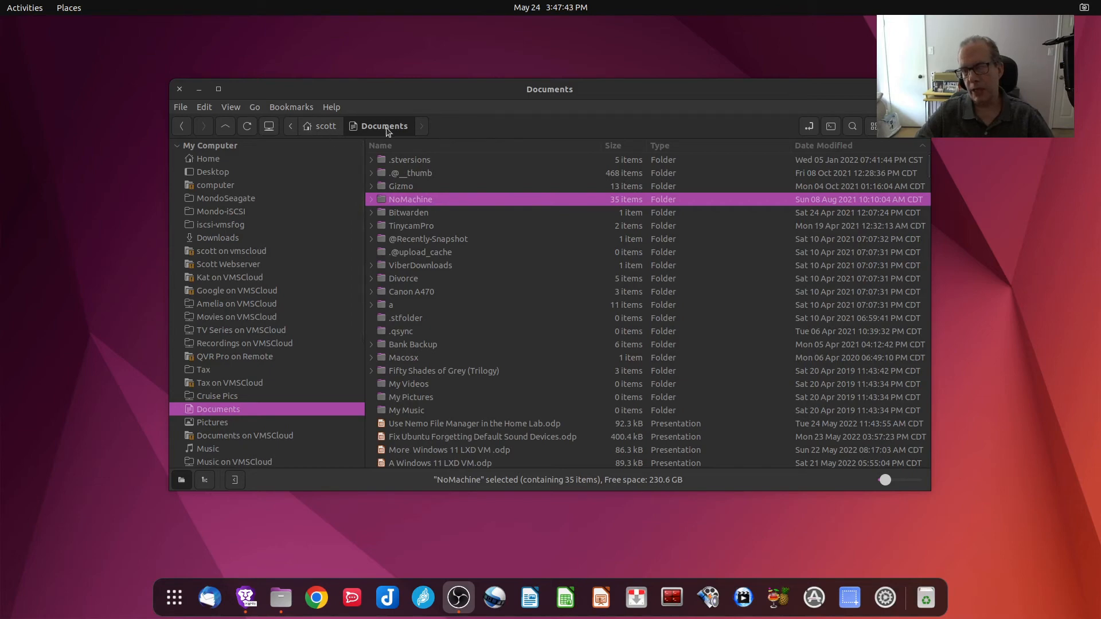
mouse_move(807, 131)
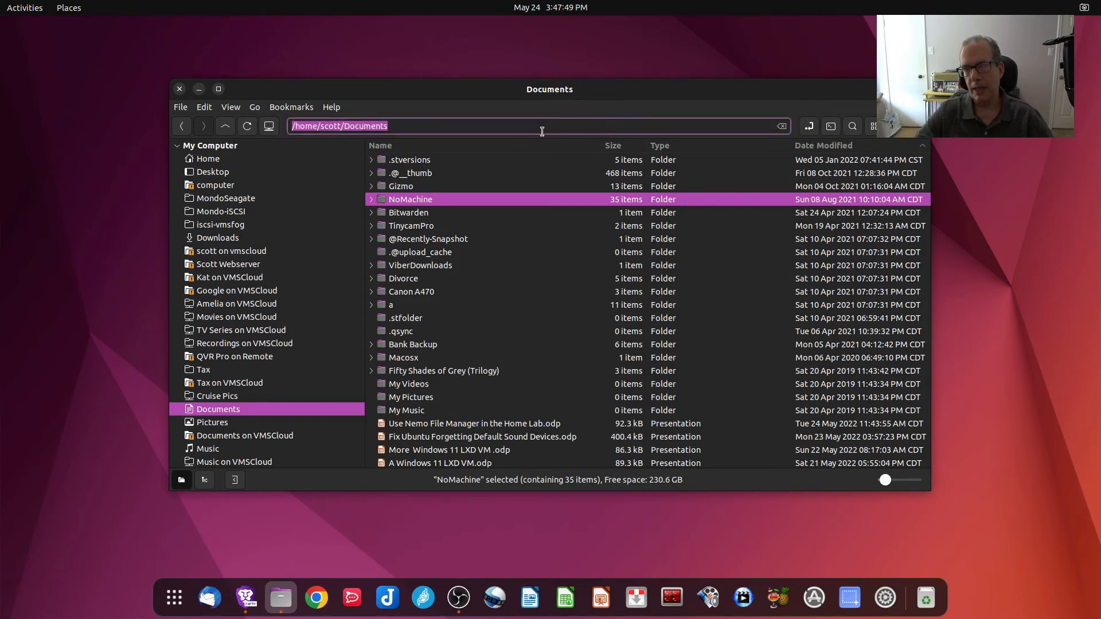
- Connect to sftp://172.16.1.6 and browse into /home/scott showing Test file.odt
text(s)
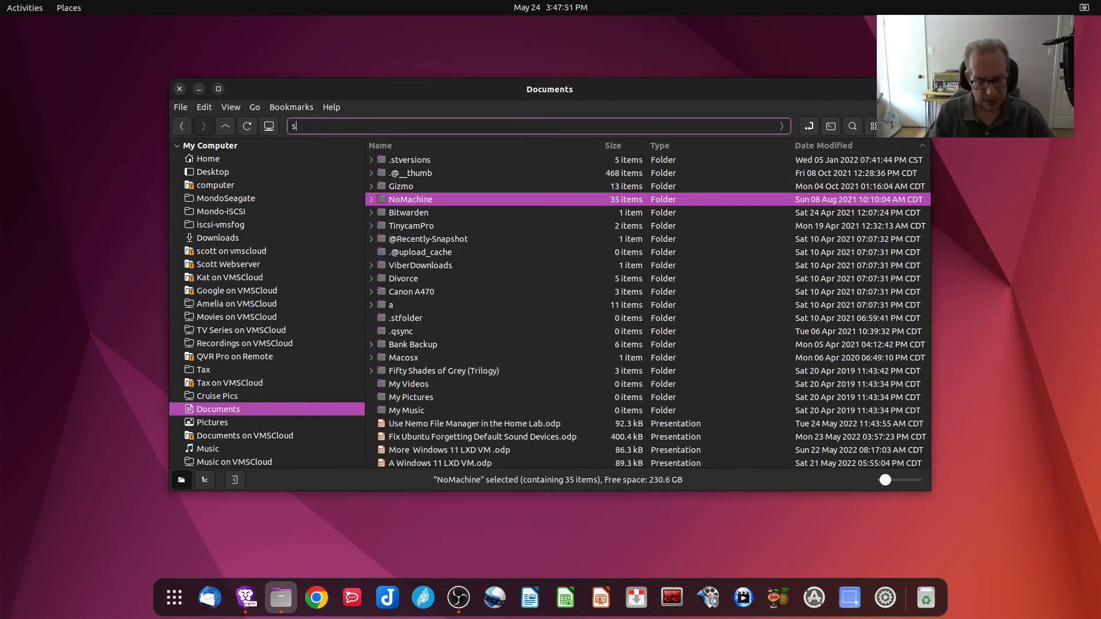
text(ftp:)
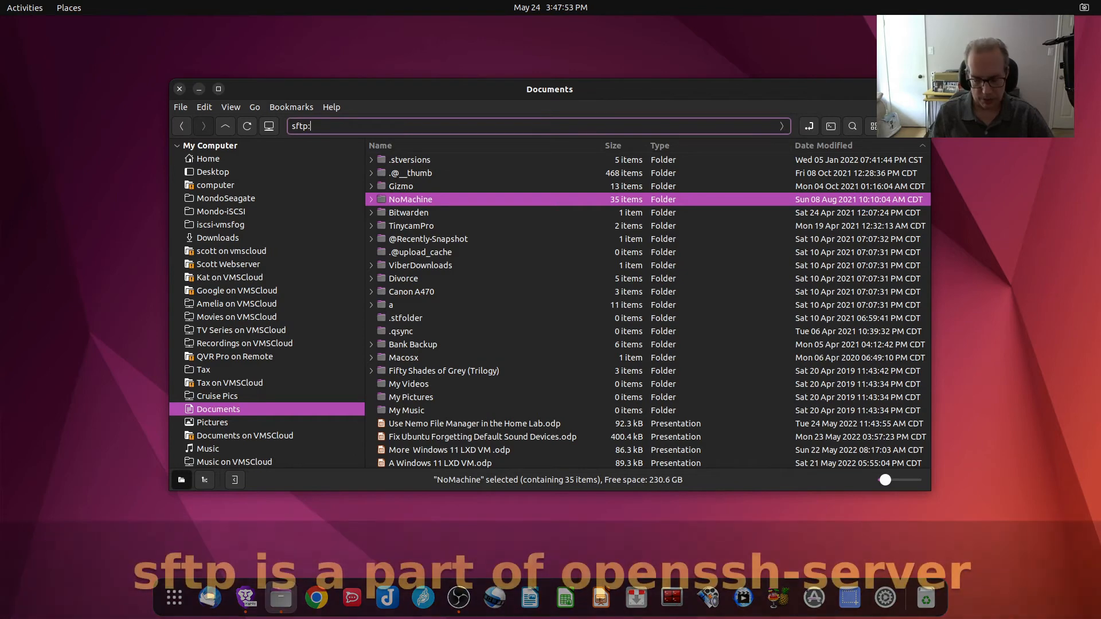
text(//172)
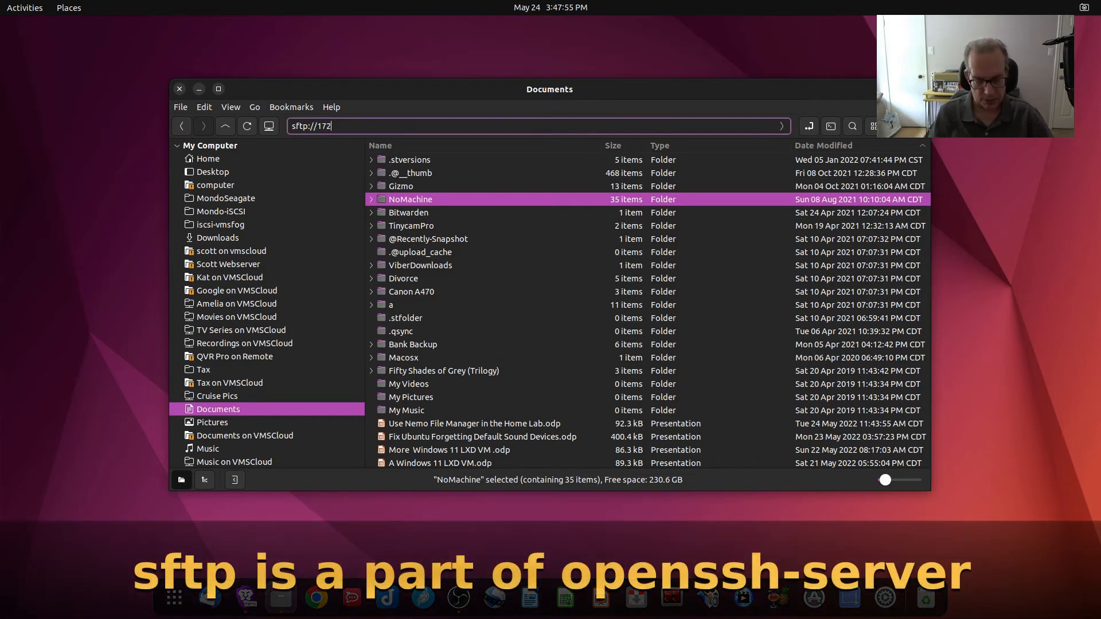
key(Return)
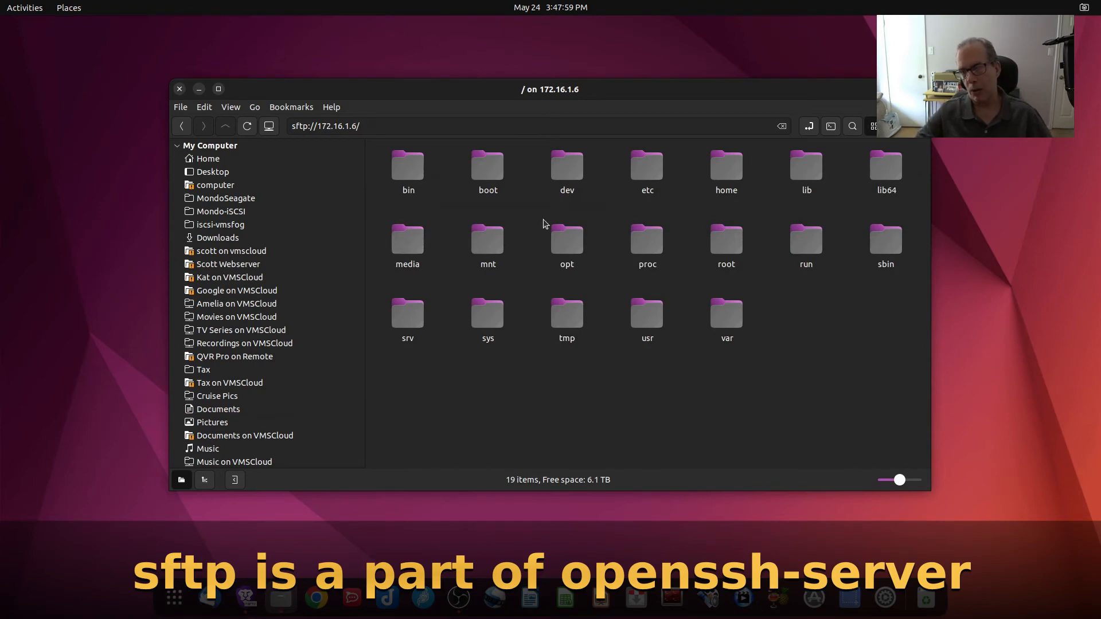
double_click(726, 168)
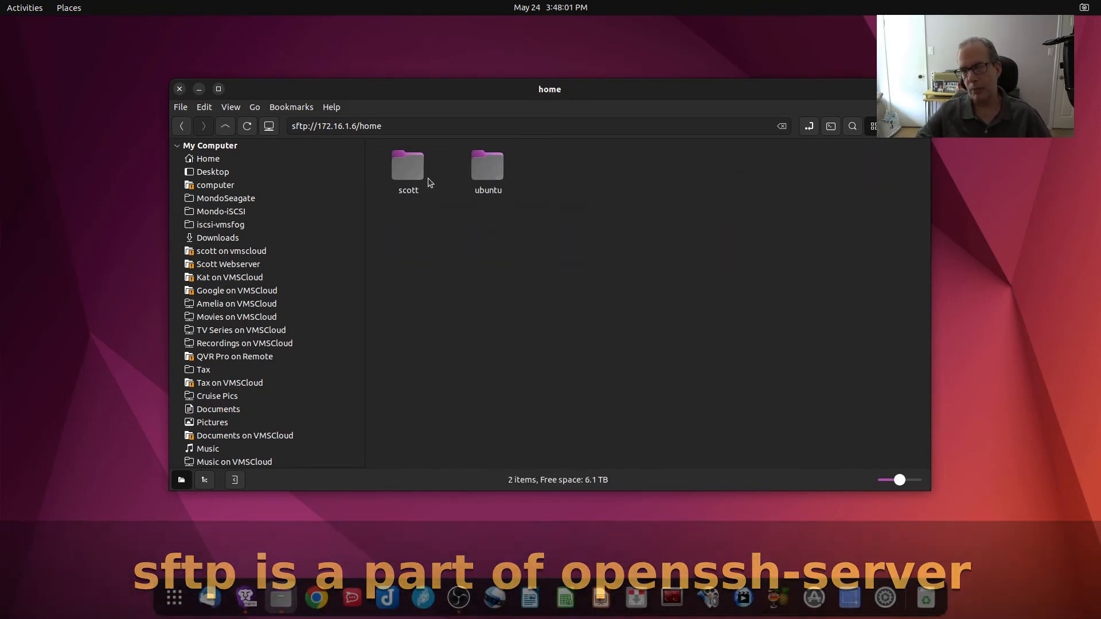
double_click(408, 167)
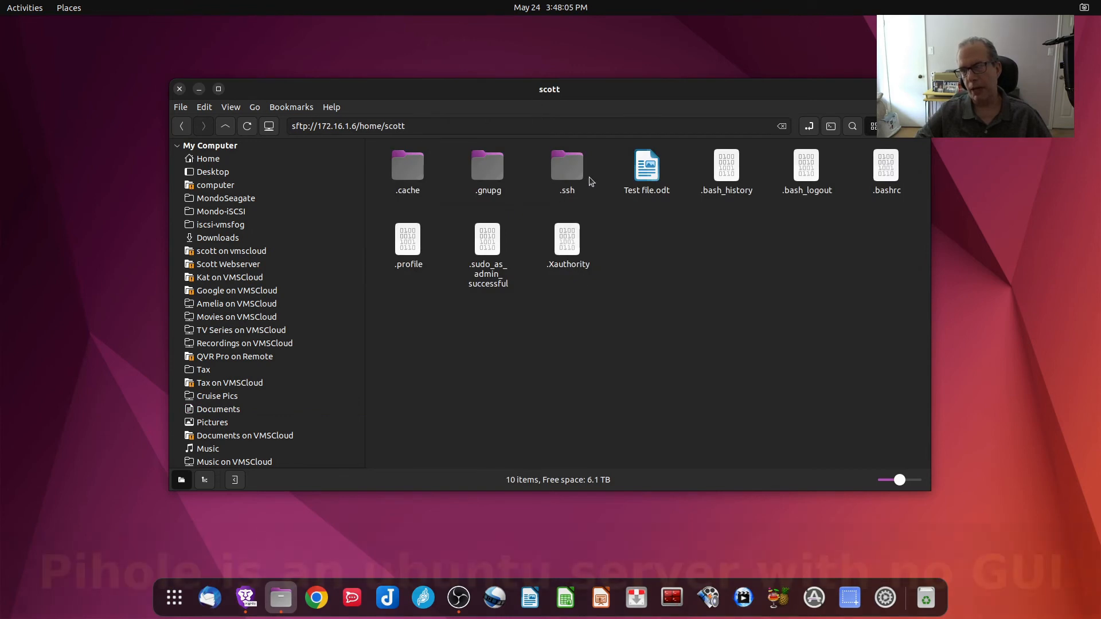
click(645, 169)
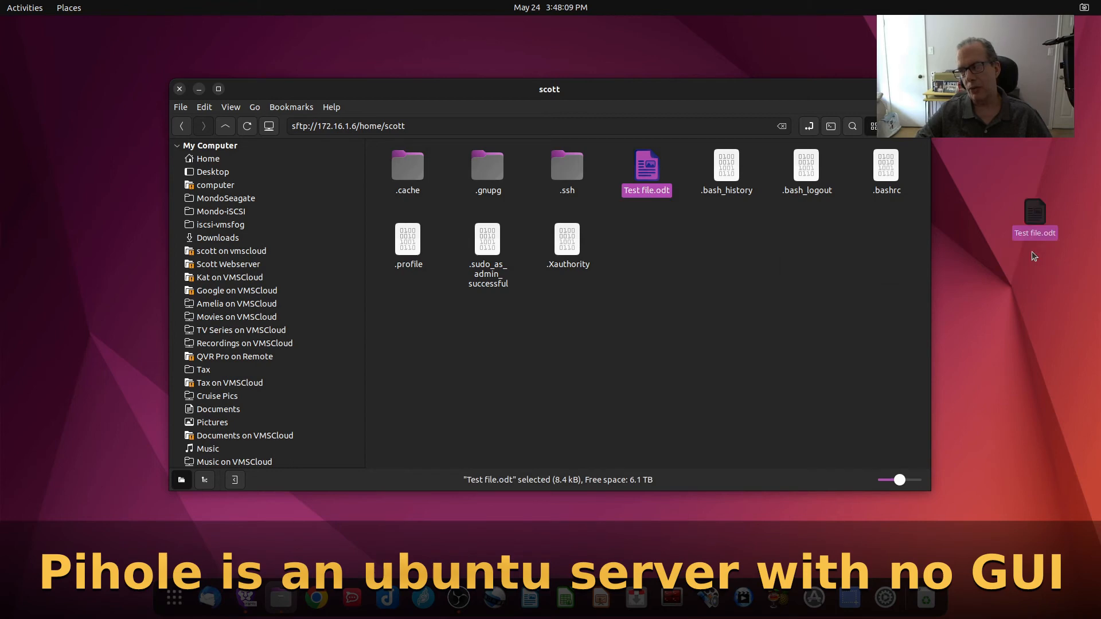
mouse_move(1039, 210)
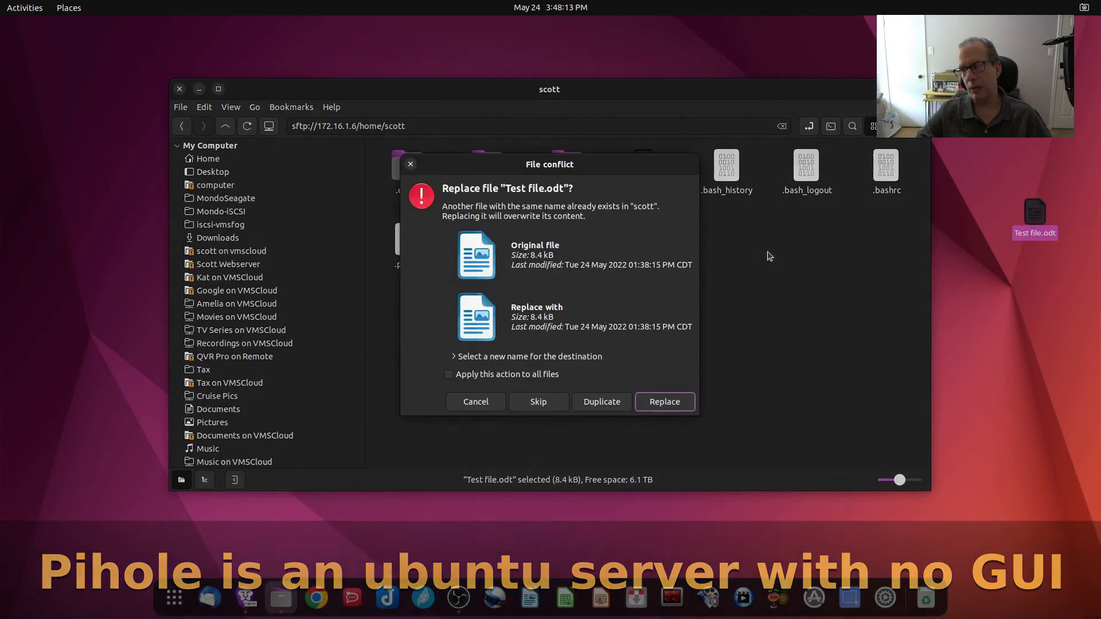
click(663, 401)
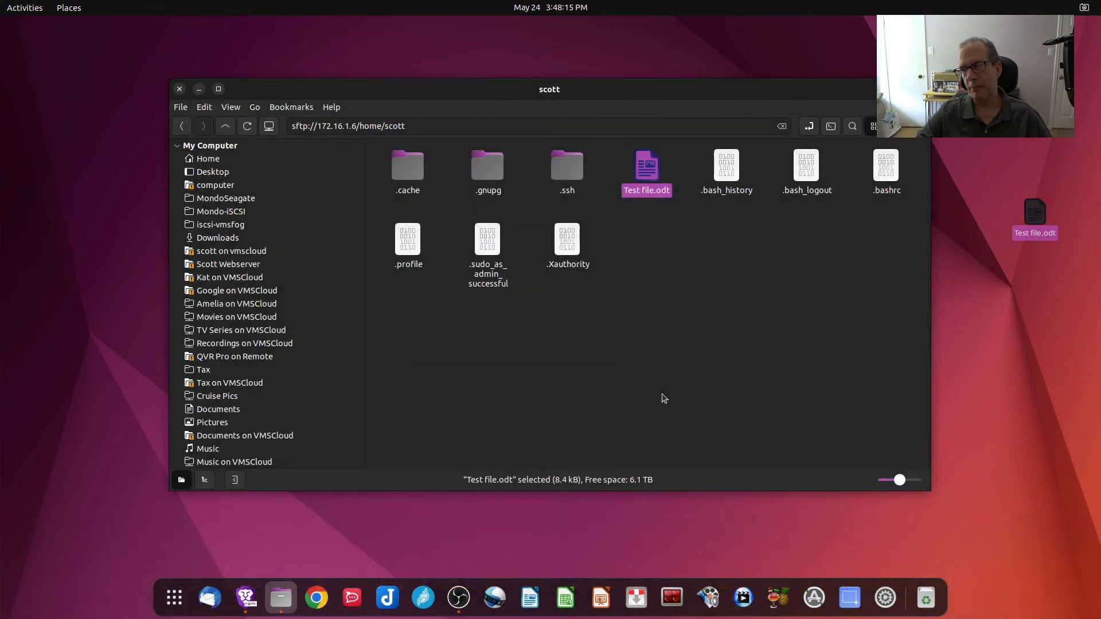
mouse_move(708, 270)
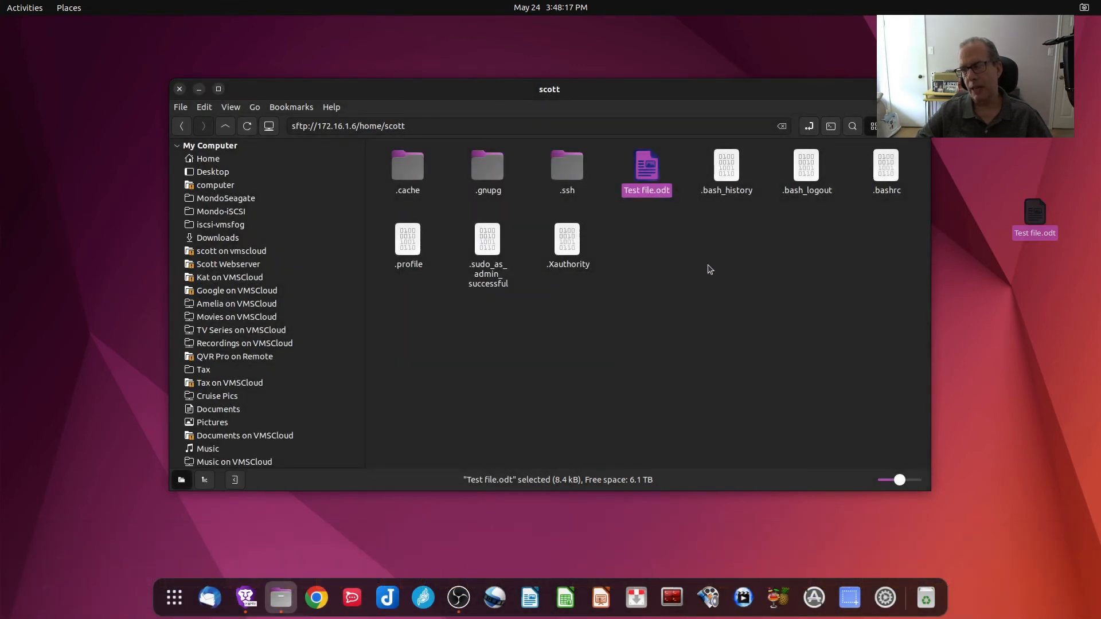
mouse_move(629, 249)
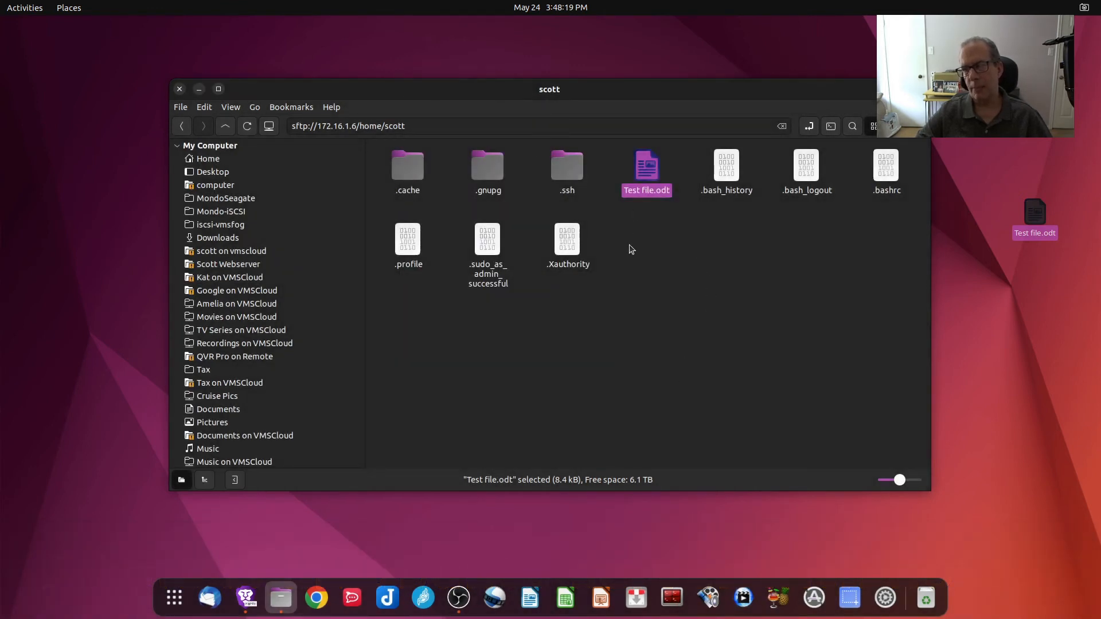
mouse_move(431, 150)
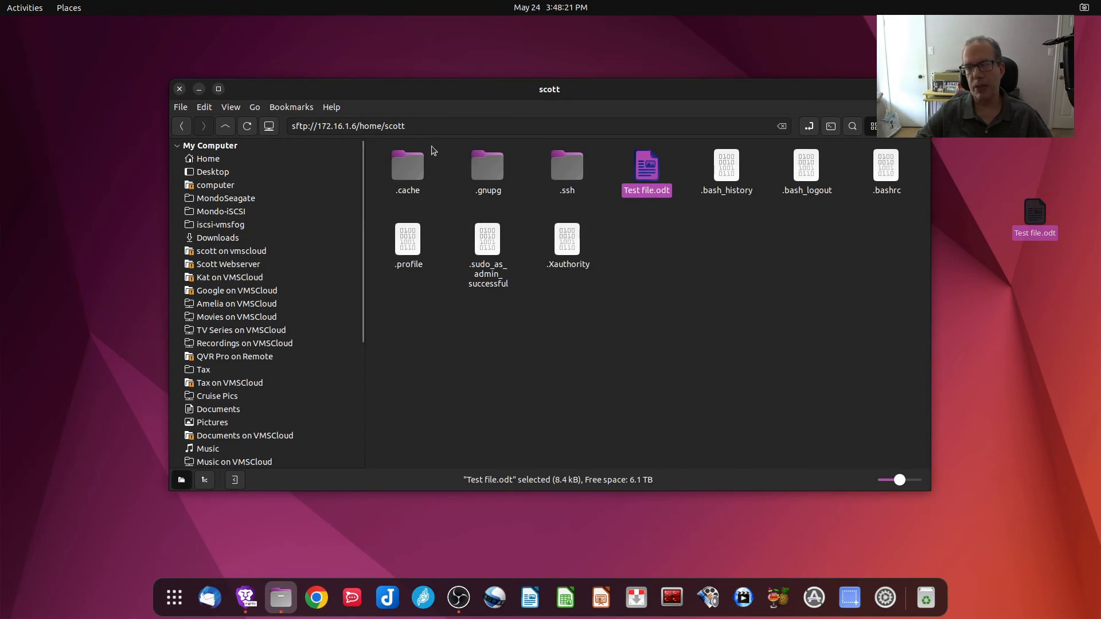
mouse_move(519, 207)
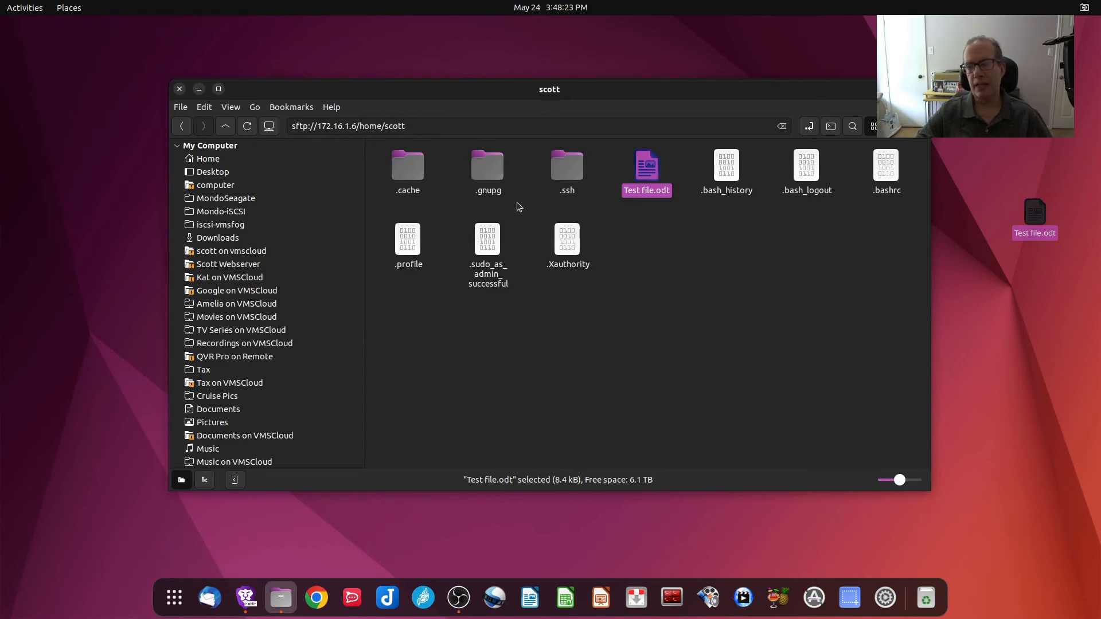
mouse_move(662, 231)
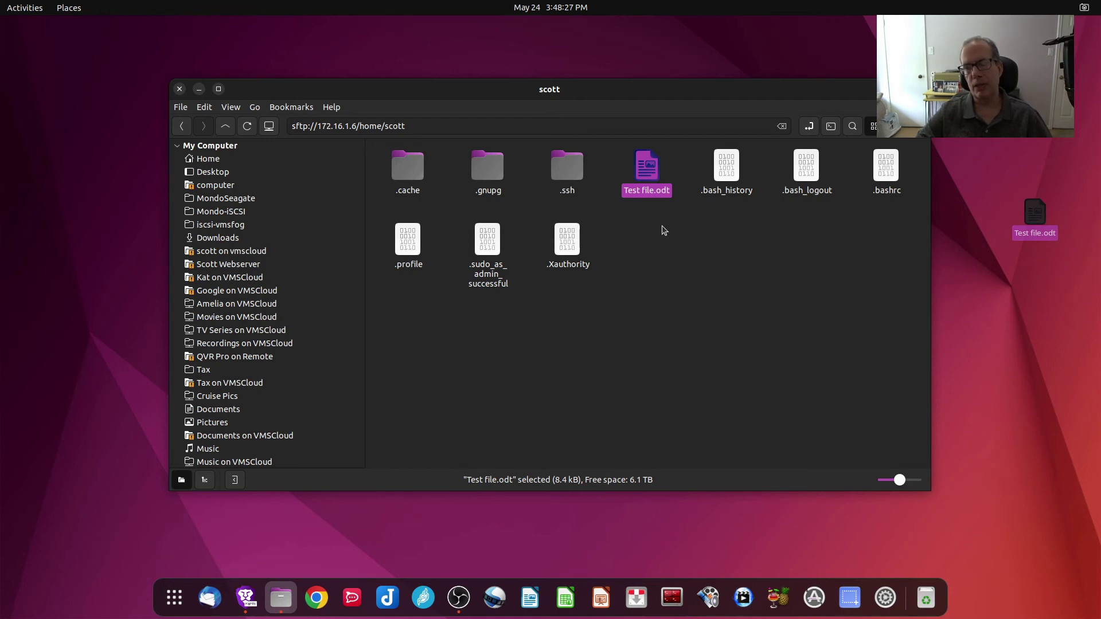
mouse_move(678, 236)
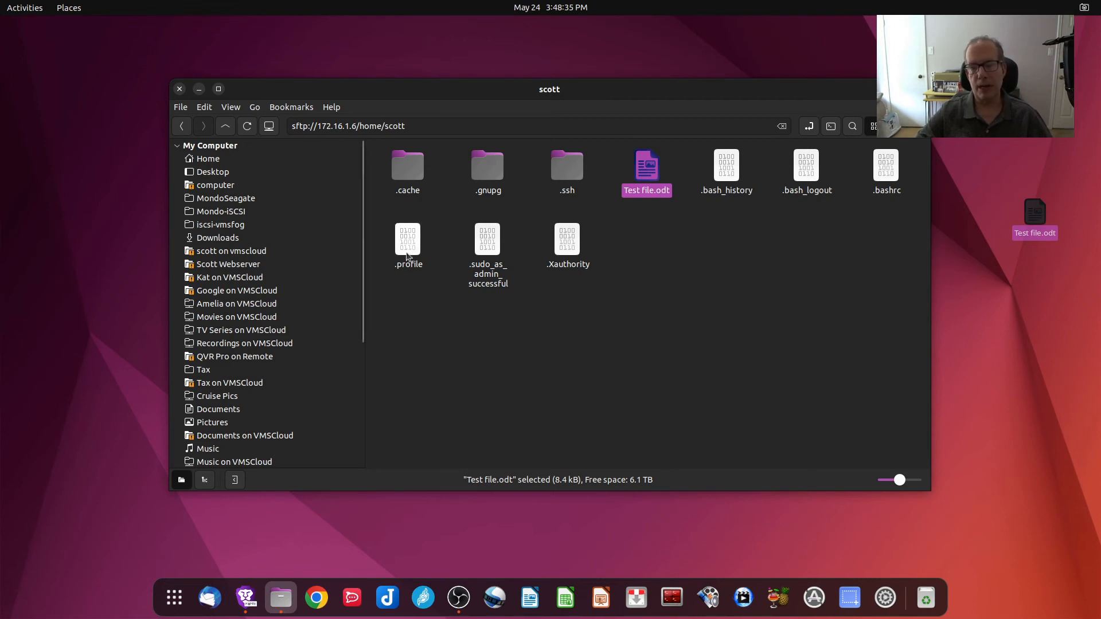
mouse_move(587, 323)
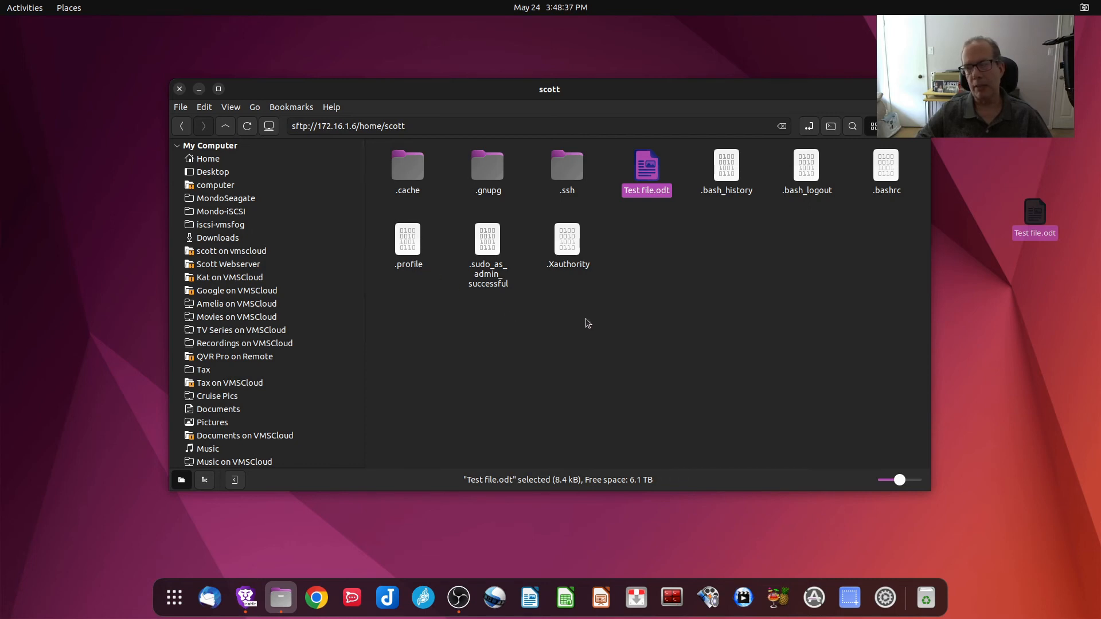
mouse_move(665, 307)
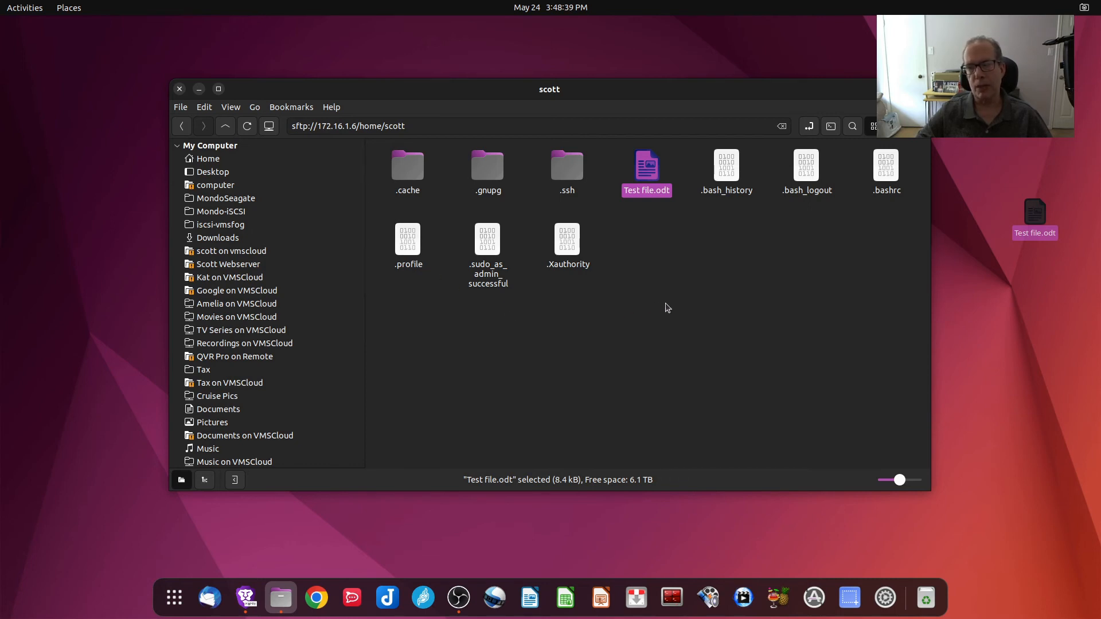
mouse_move(353, 349)
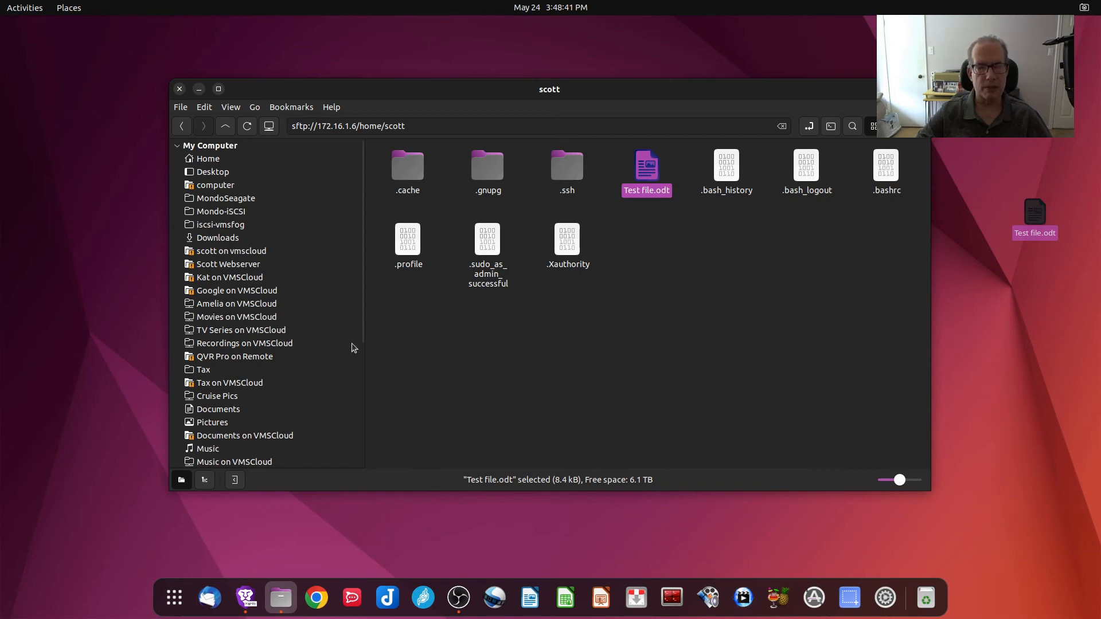
- Close the SFTP window, start a fresh Nemo on Home and drop down the Bookmarks menu
click(179, 89)
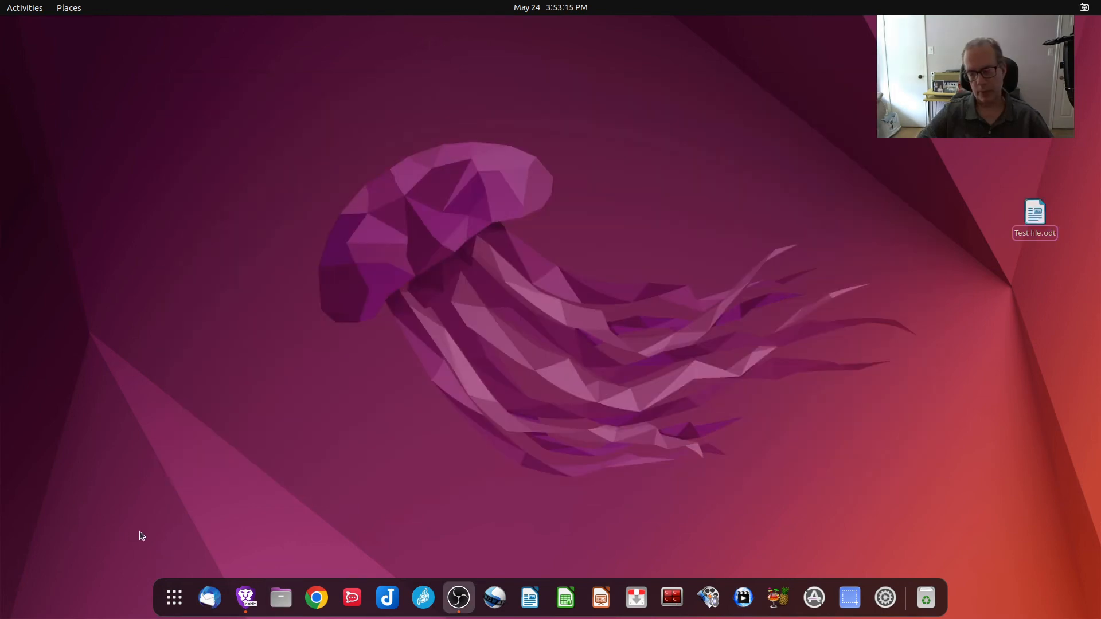
click(280, 597)
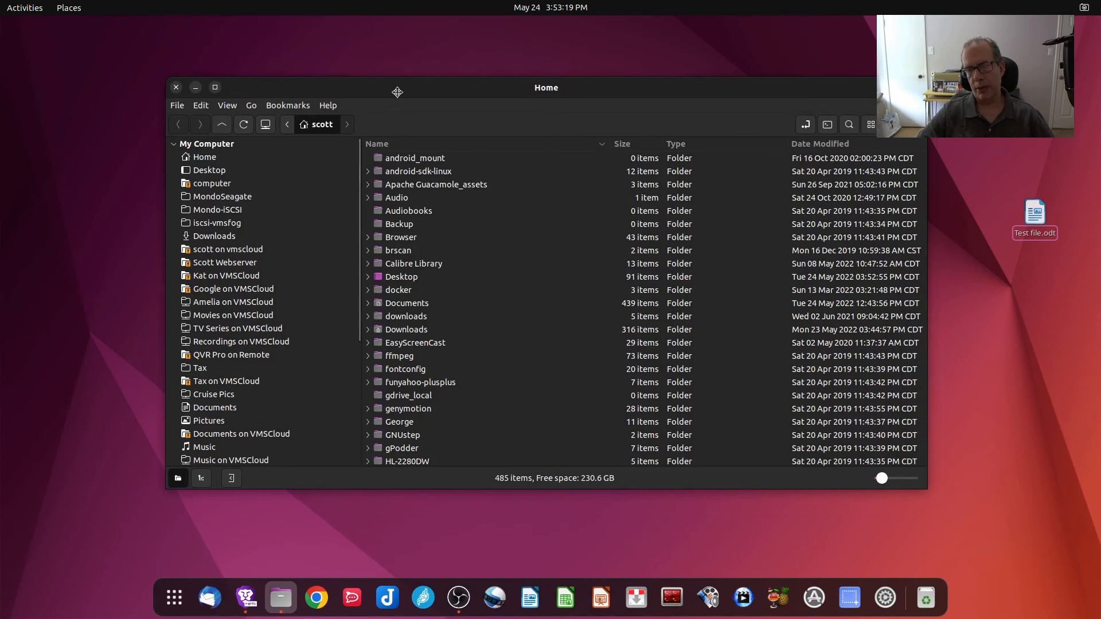
drag(397, 87, 355, 155)
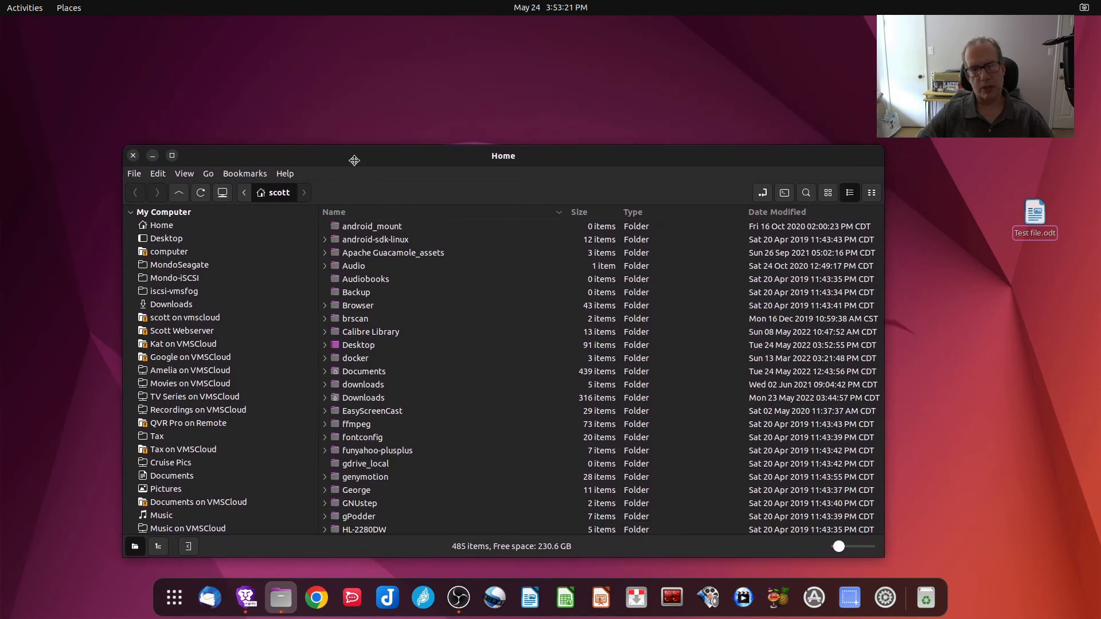
mouse_move(166, 238)
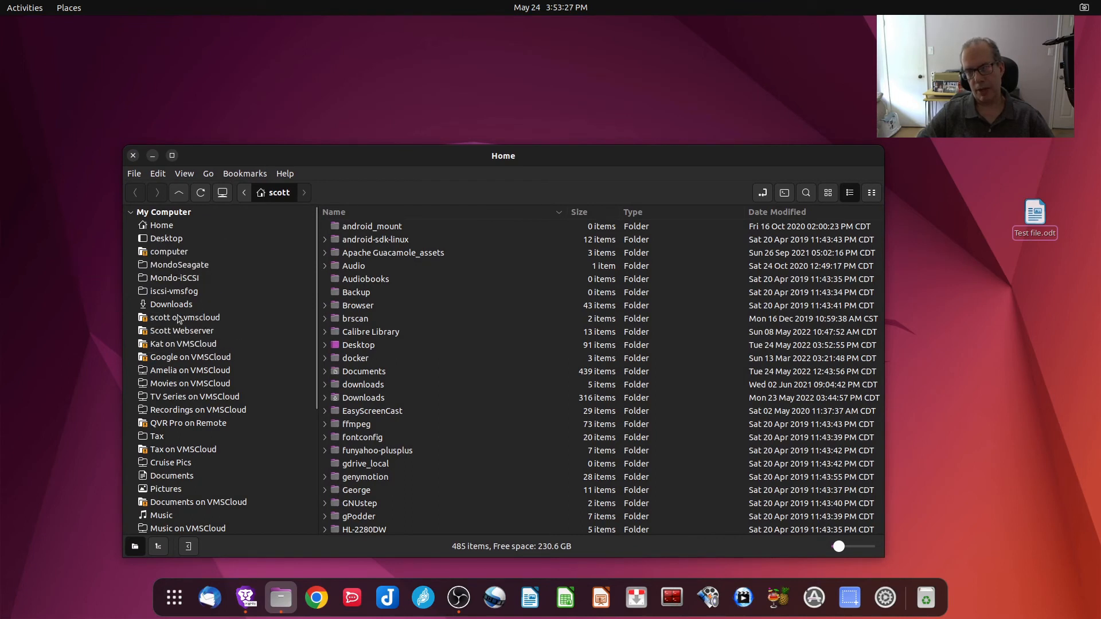
mouse_move(159, 336)
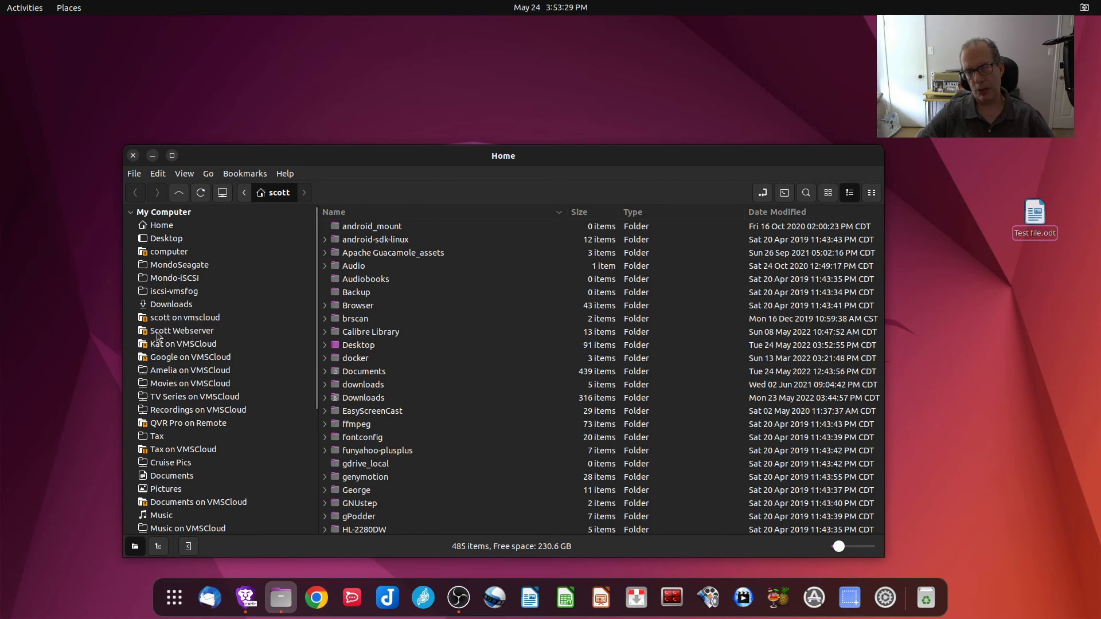
mouse_move(187, 393)
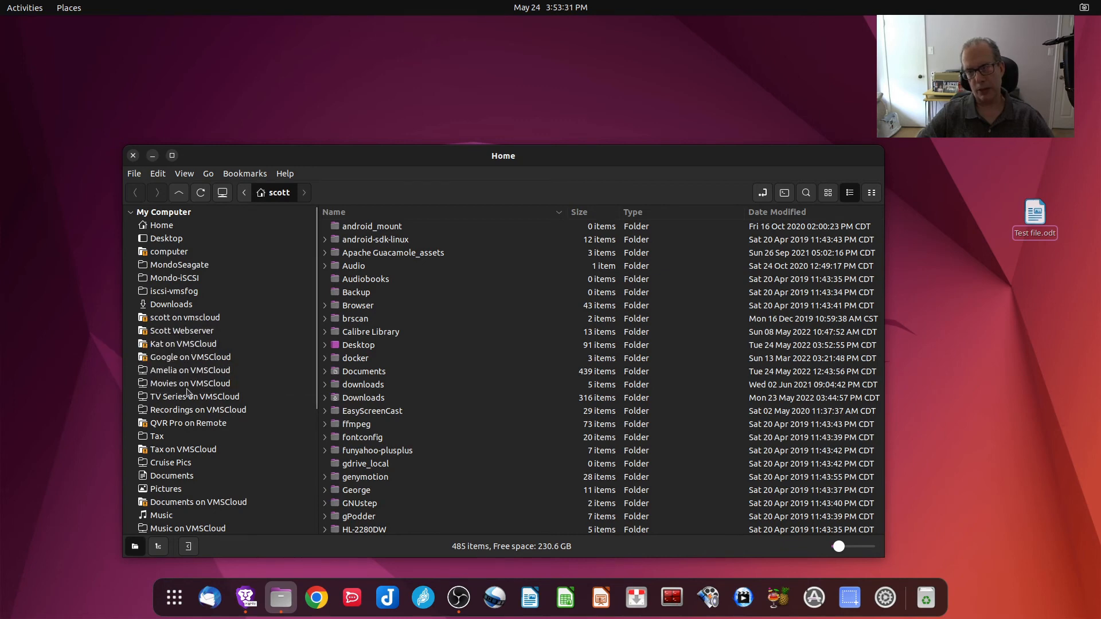
click(244, 173)
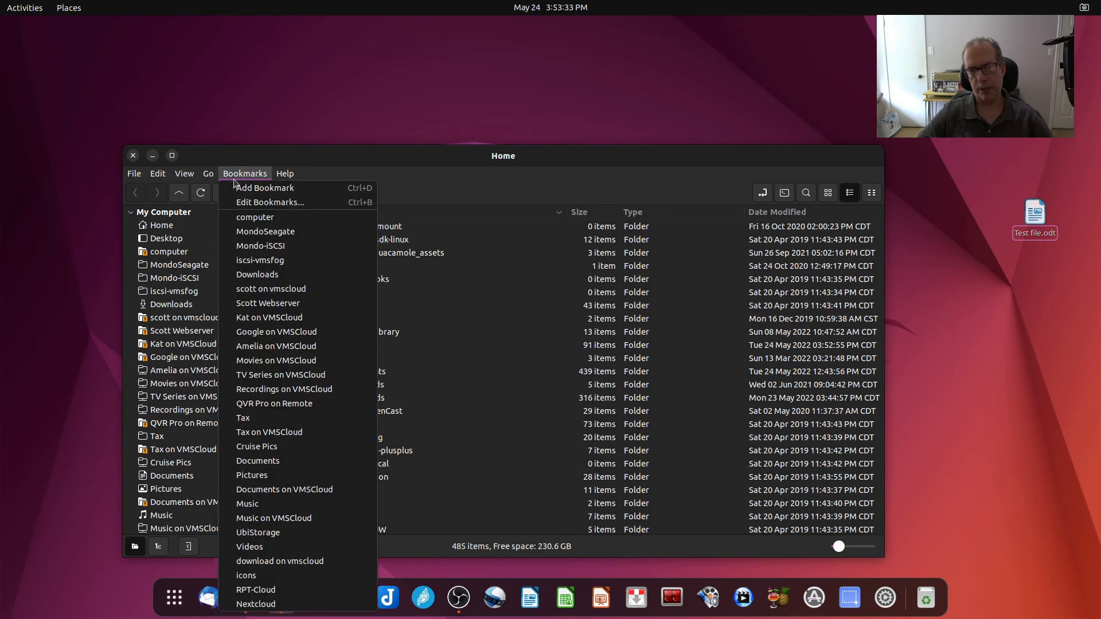
mouse_move(270, 202)
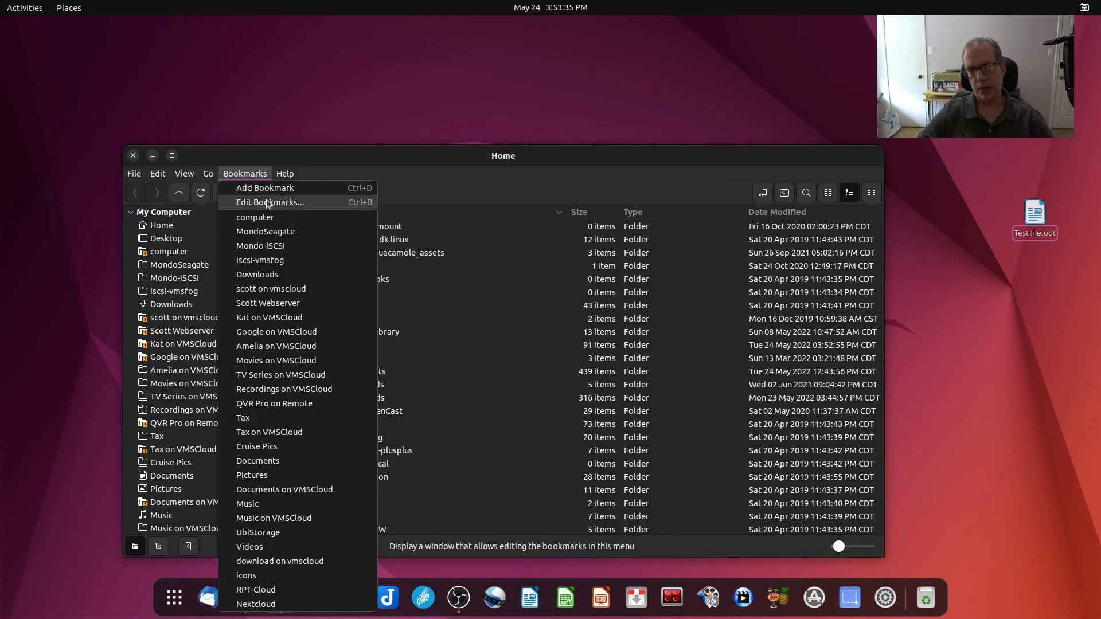
- In Edit Bookmarks, review the smb:// addresses of the cloud, webserver and Google bookmarks, then close
click(270, 202)
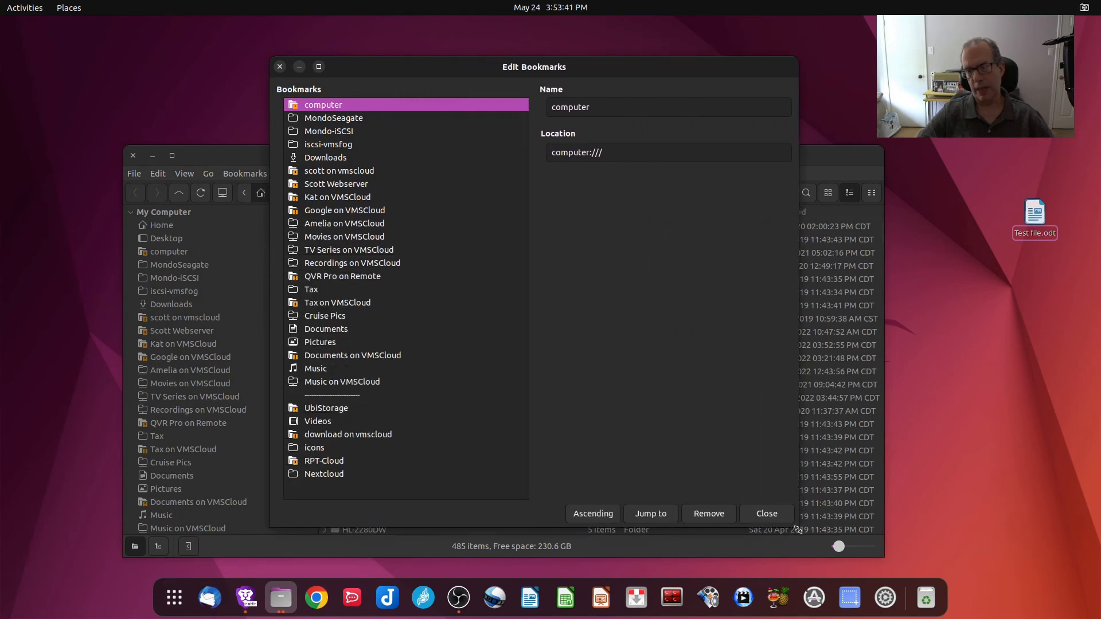
click(339, 171)
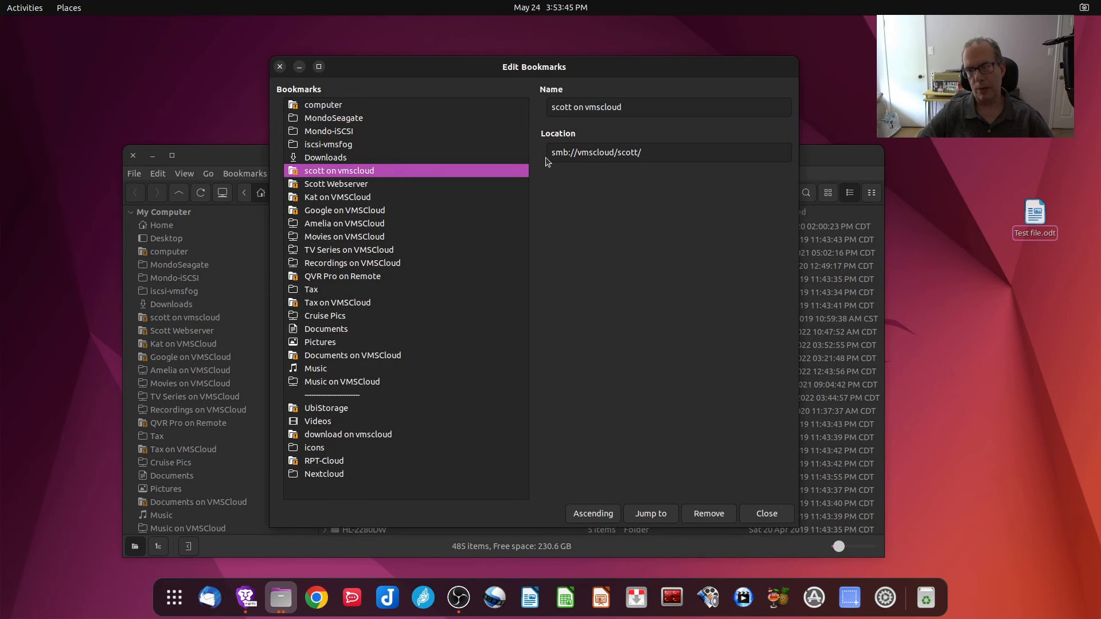
click(336, 183)
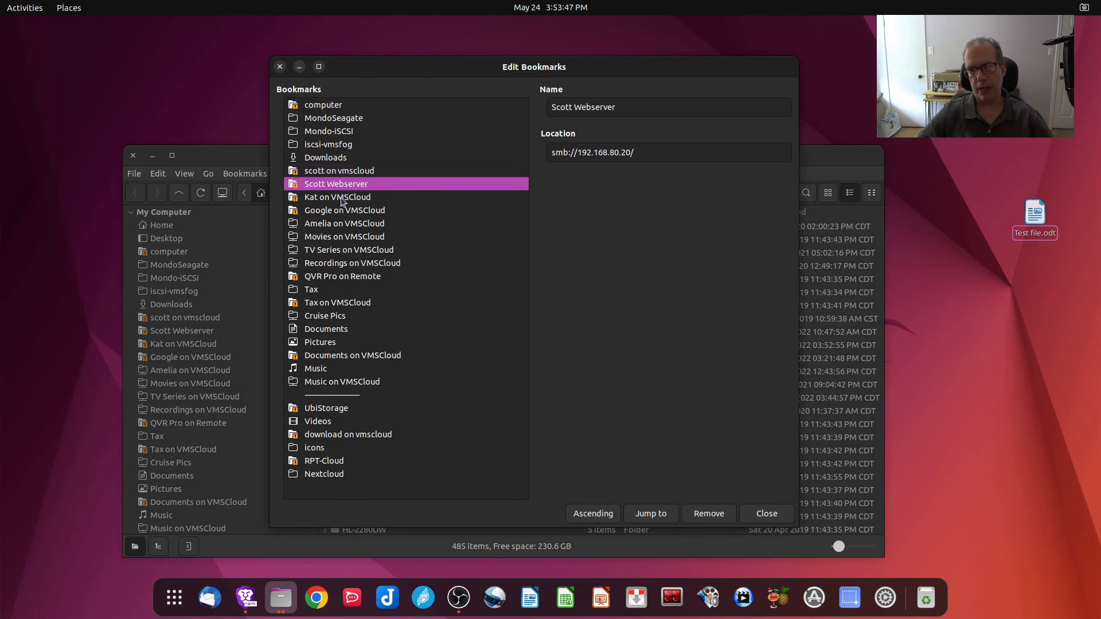
click(344, 210)
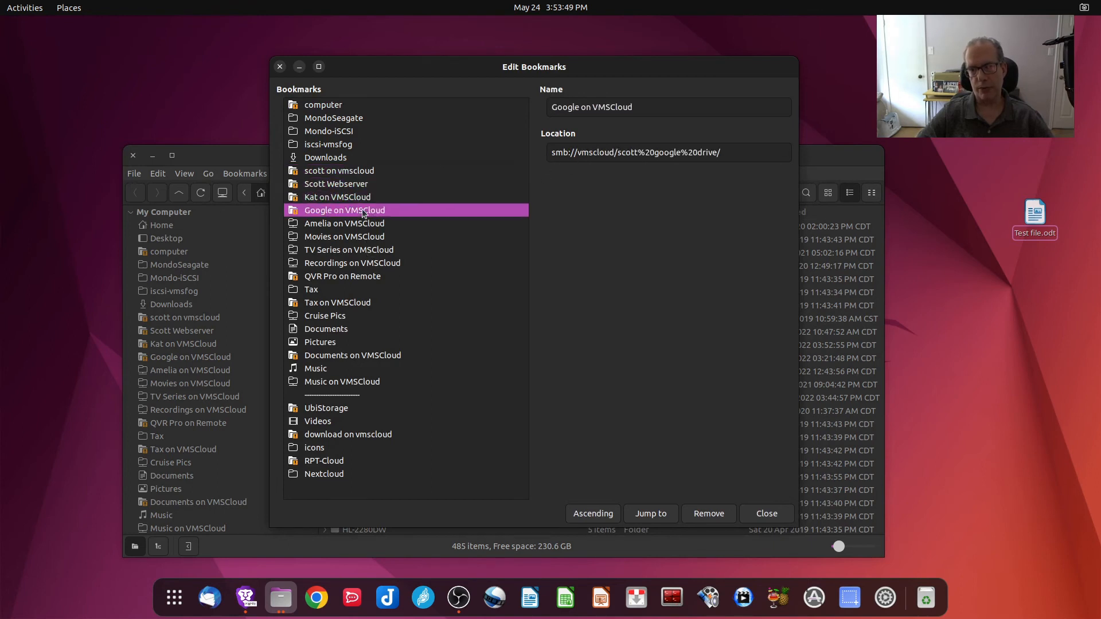
click(344, 236)
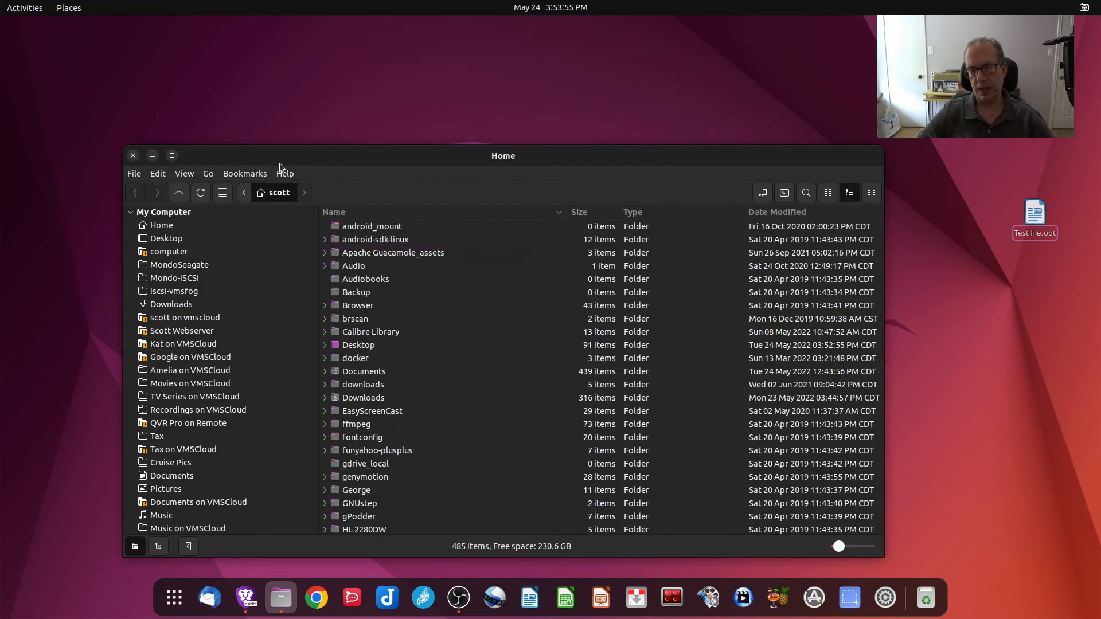
mouse_move(221, 192)
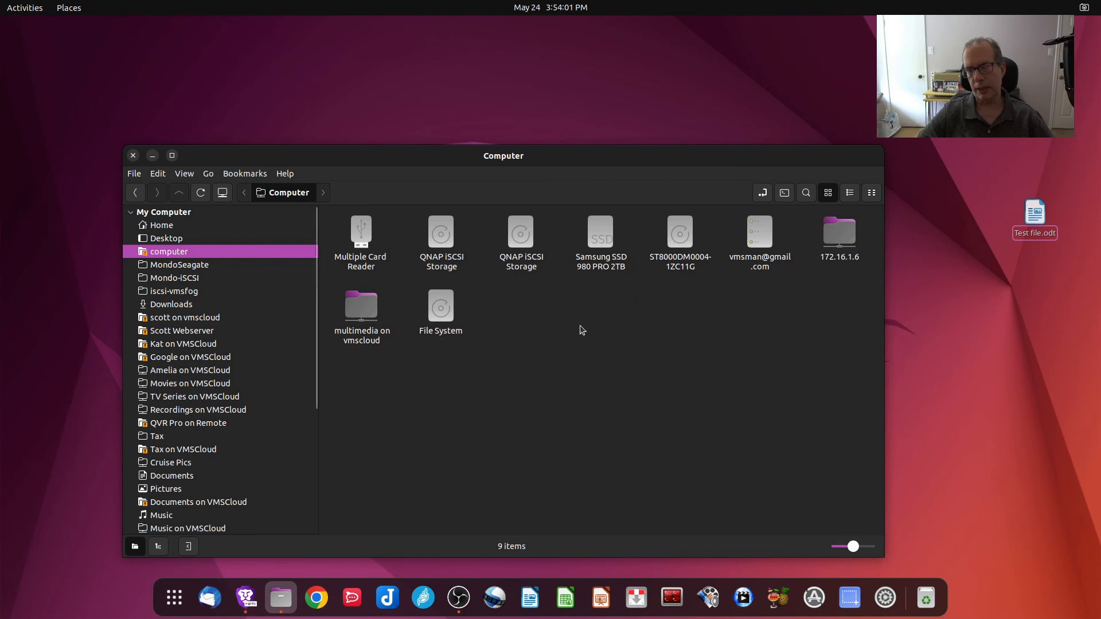
mouse_move(707, 296)
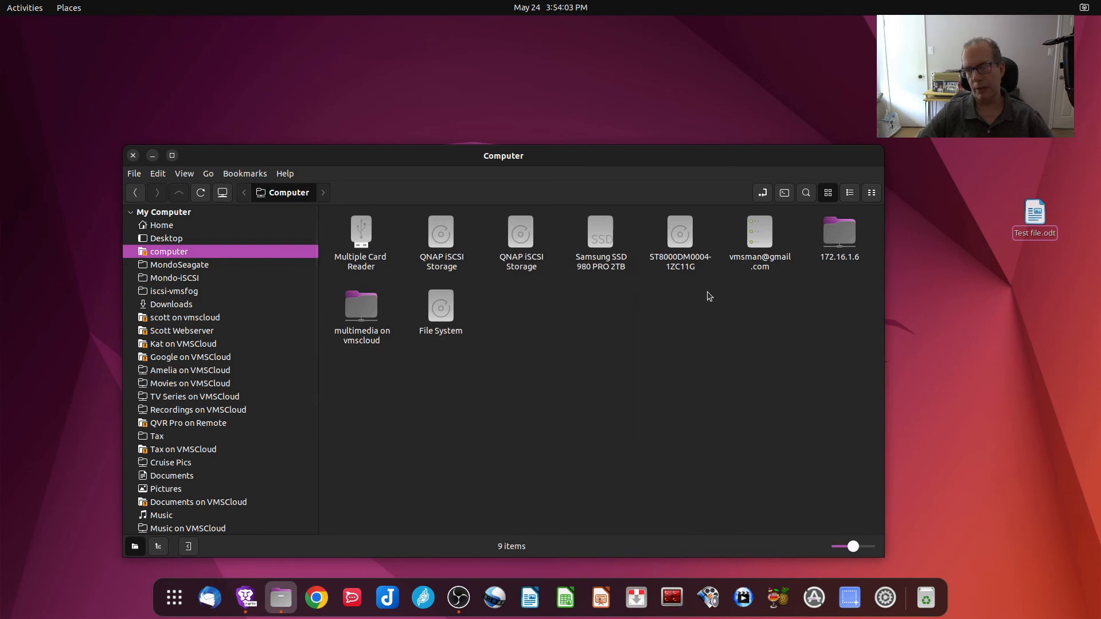
mouse_move(768, 199)
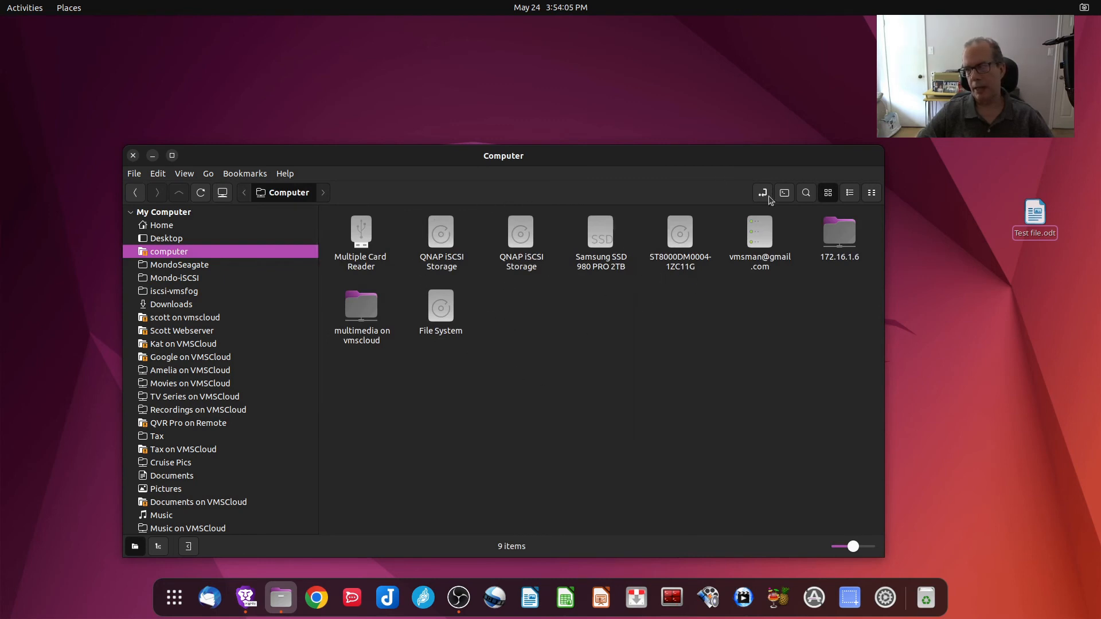
- Briefly toggle the file search bar on and off over the Computer overview
click(805, 193)
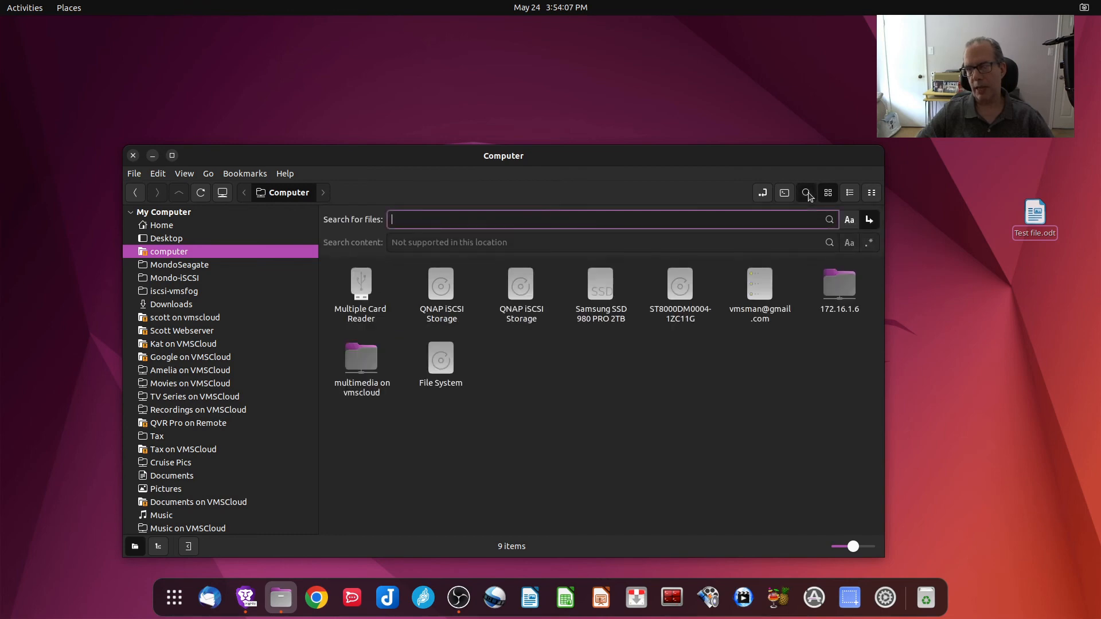
mouse_move(806, 192)
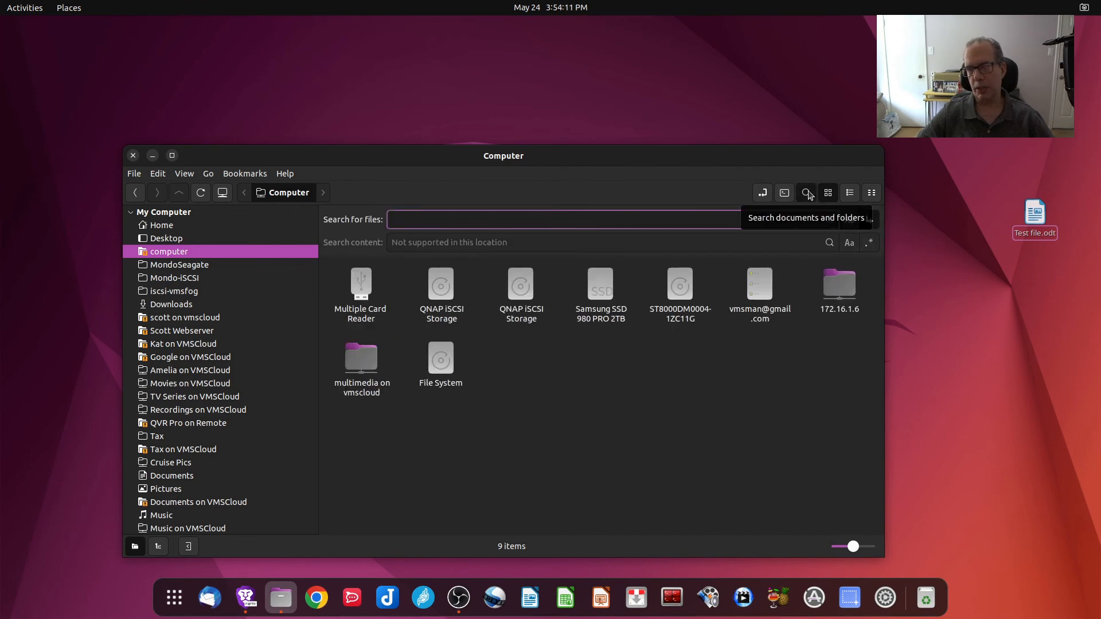
click(805, 193)
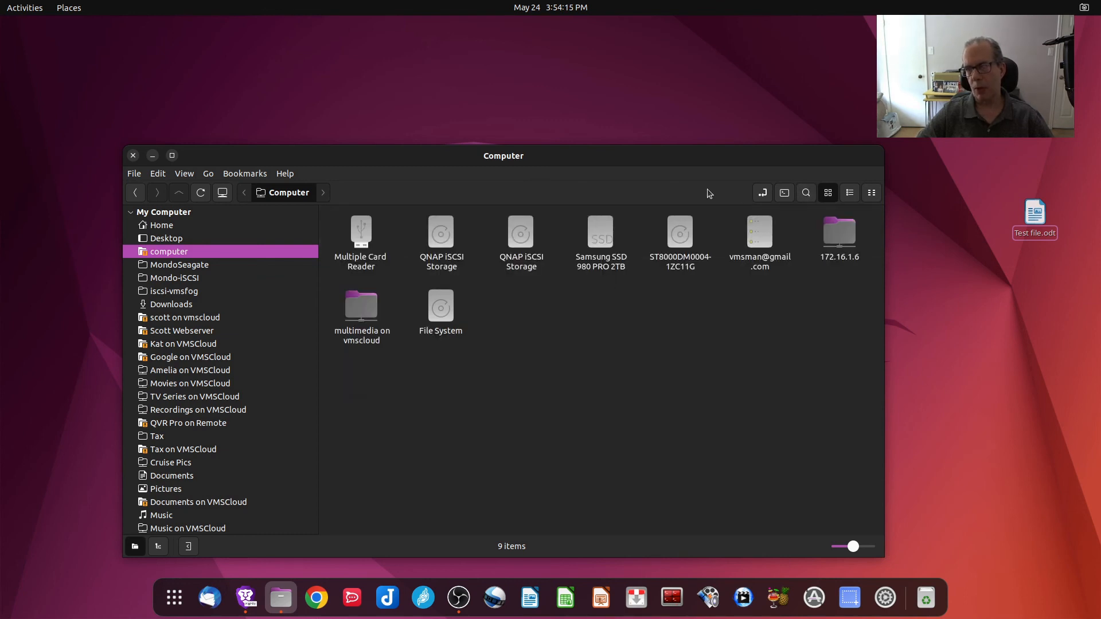
mouse_move(702, 159)
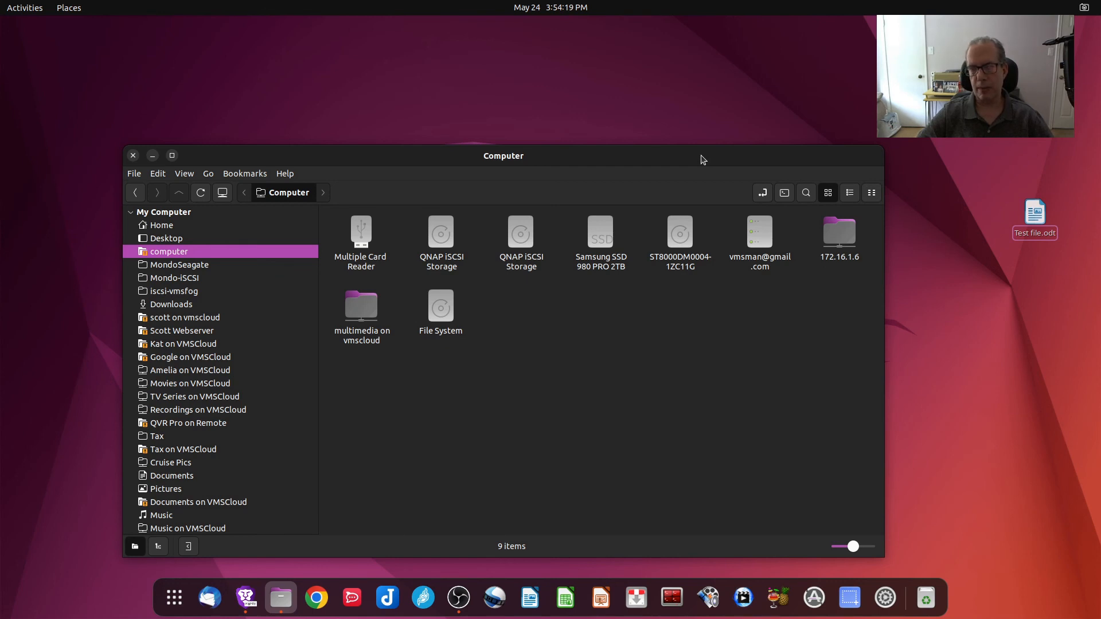
mouse_move(455, 214)
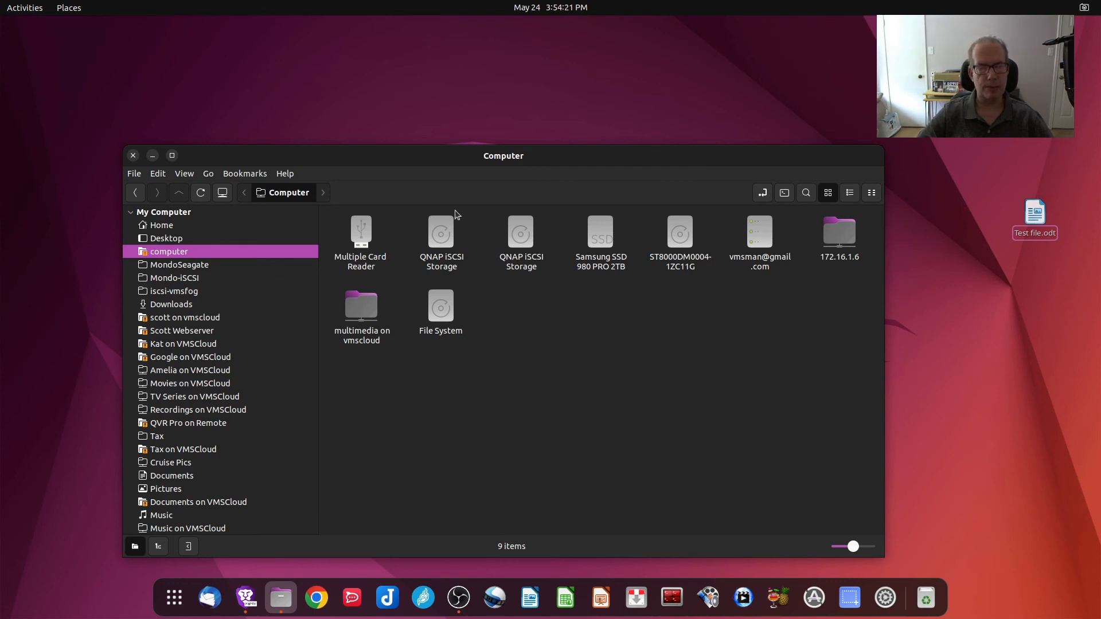